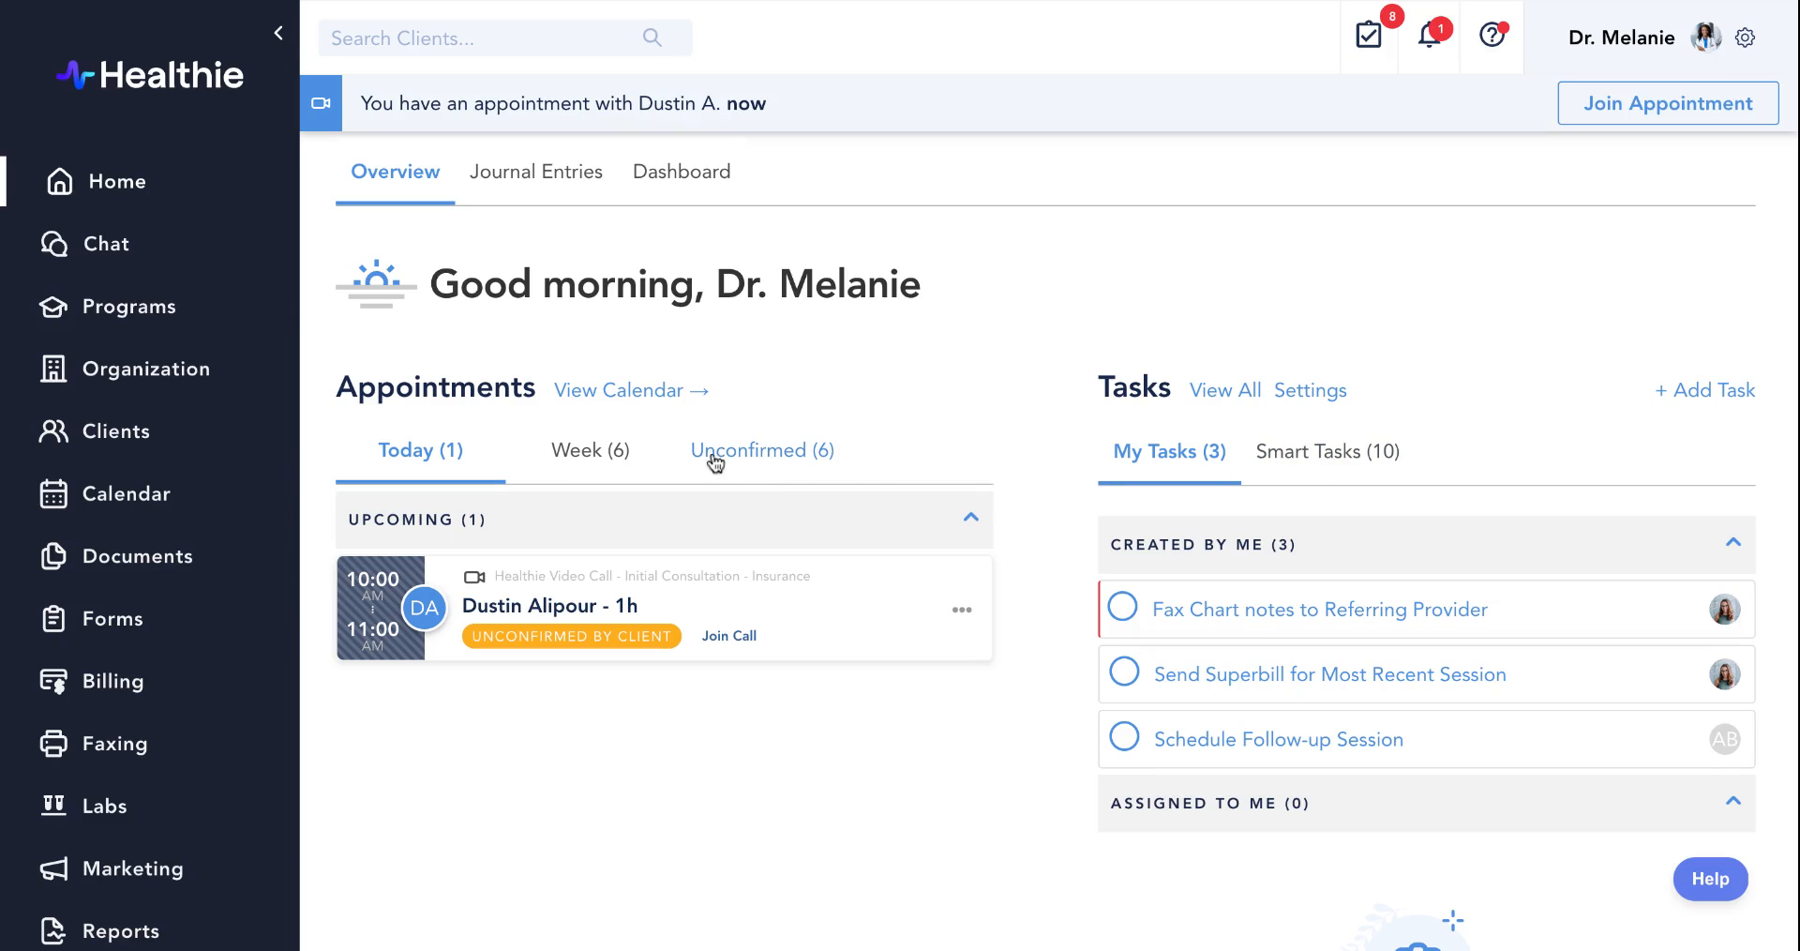
Start a new 1:1 session at 2:00 PM on Friday, May 31 in the week calendar.
left_click(126, 494)
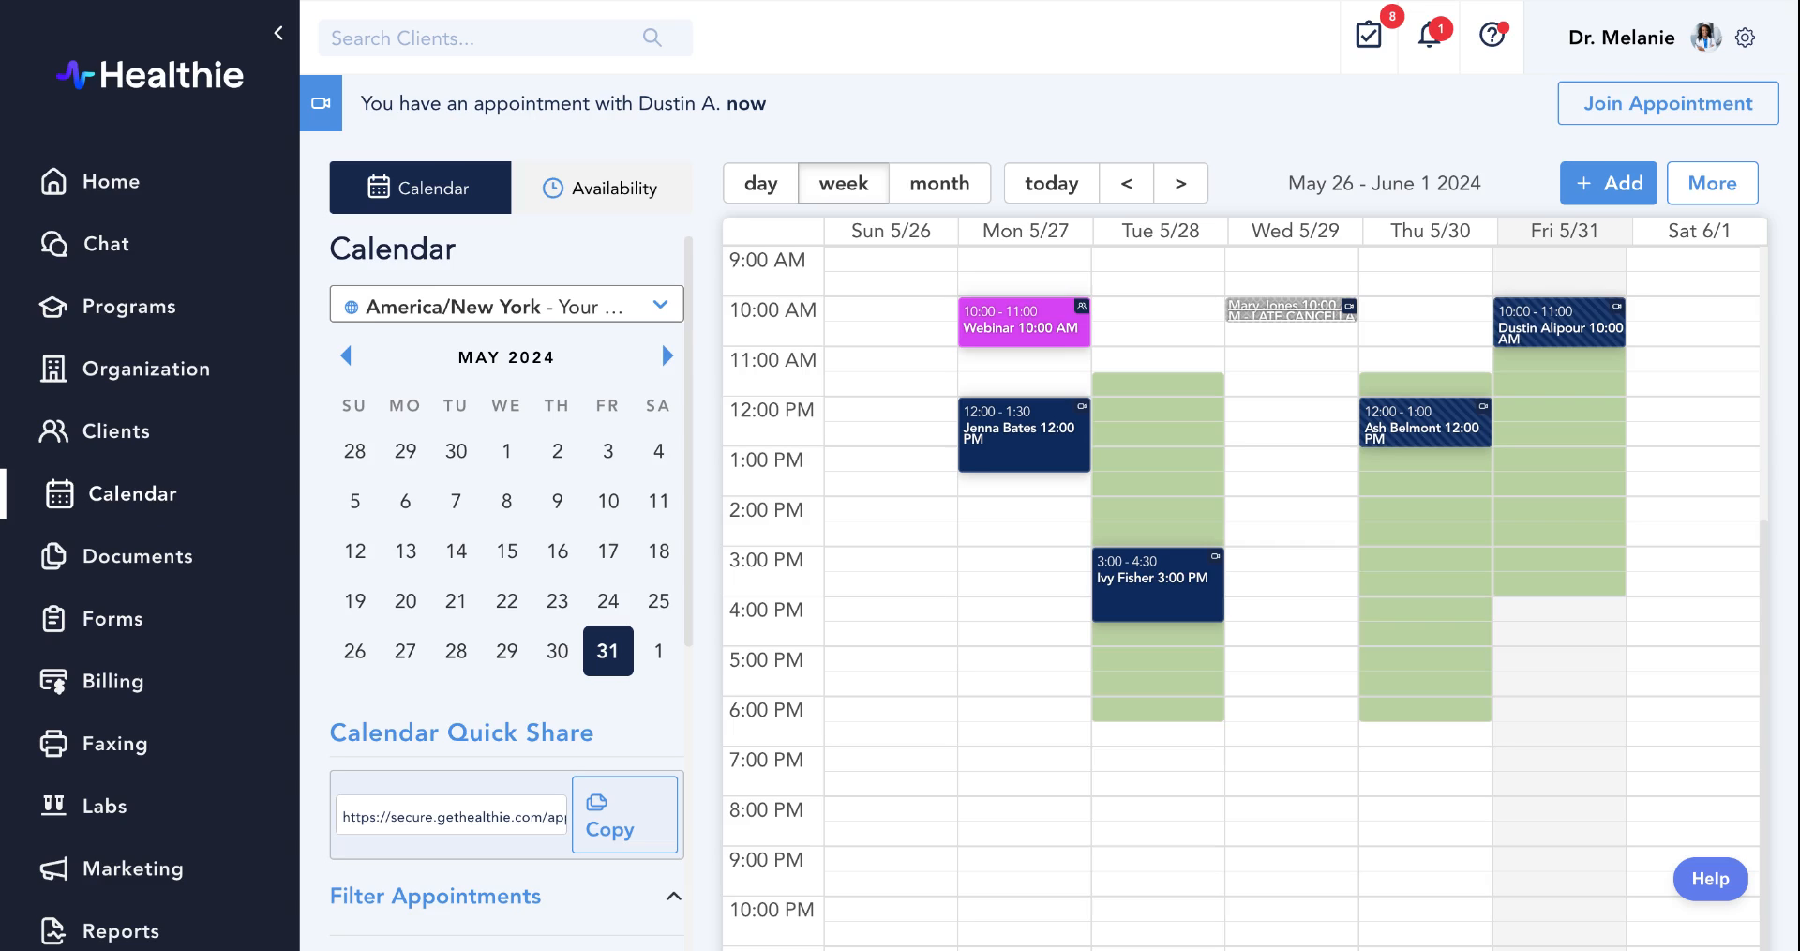
mouse_move(1575, 512)
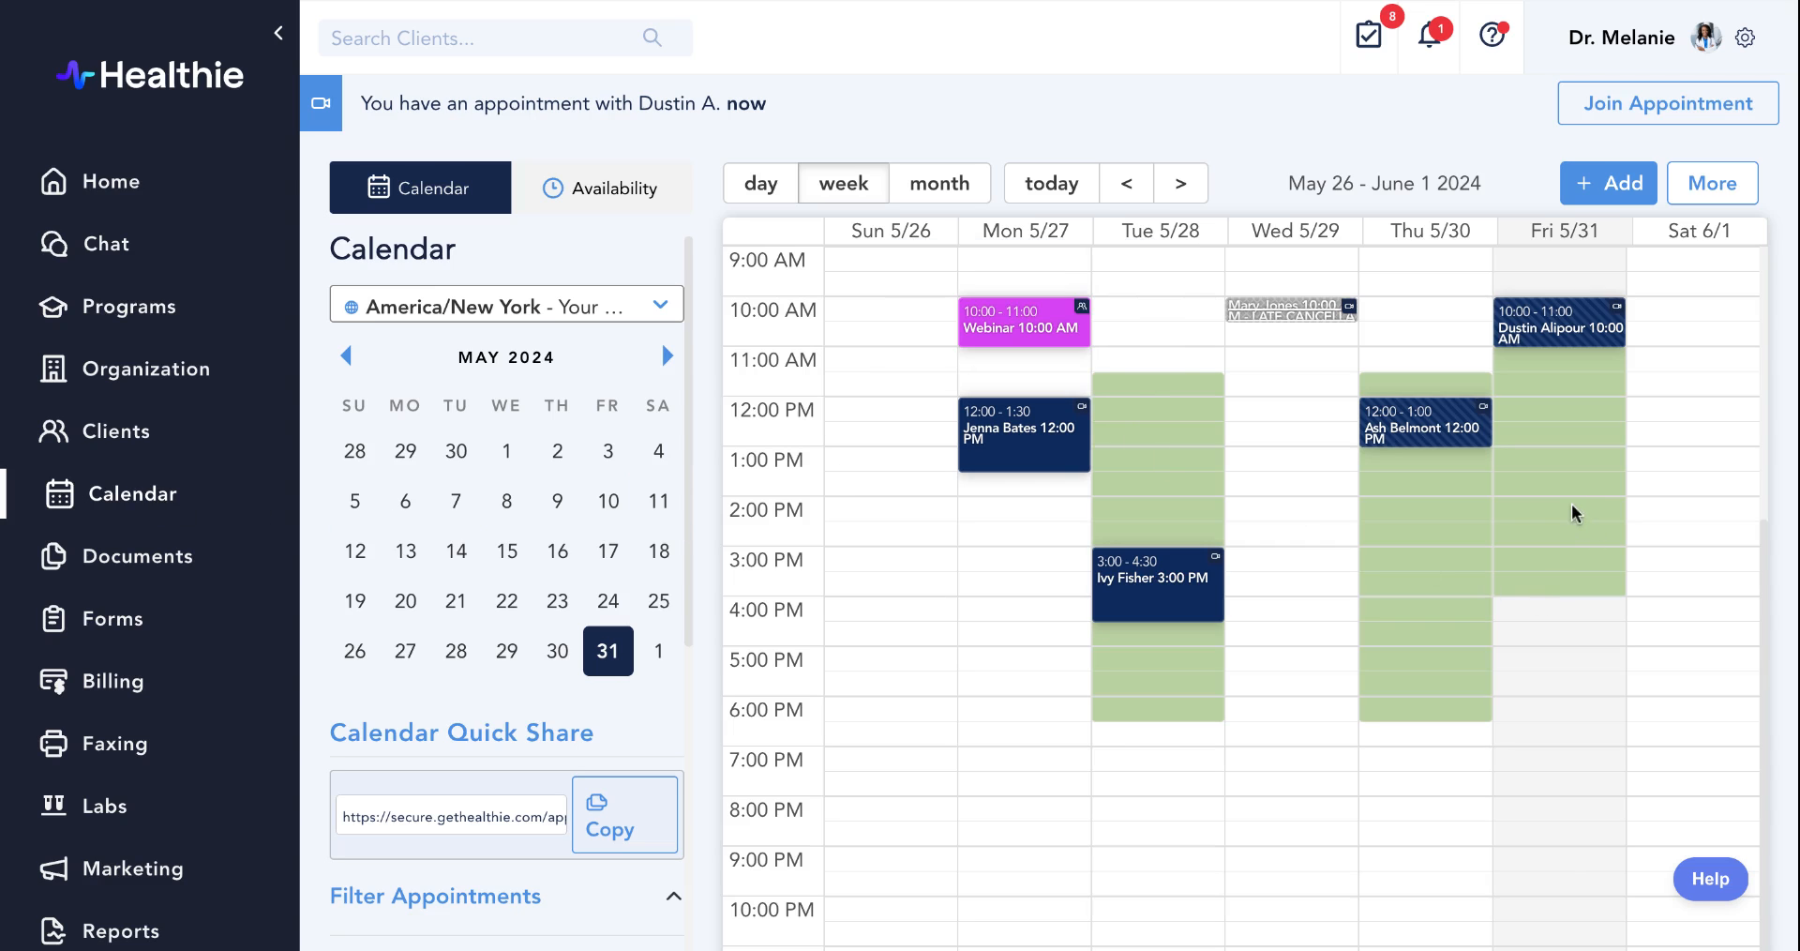
left_click(1608, 183)
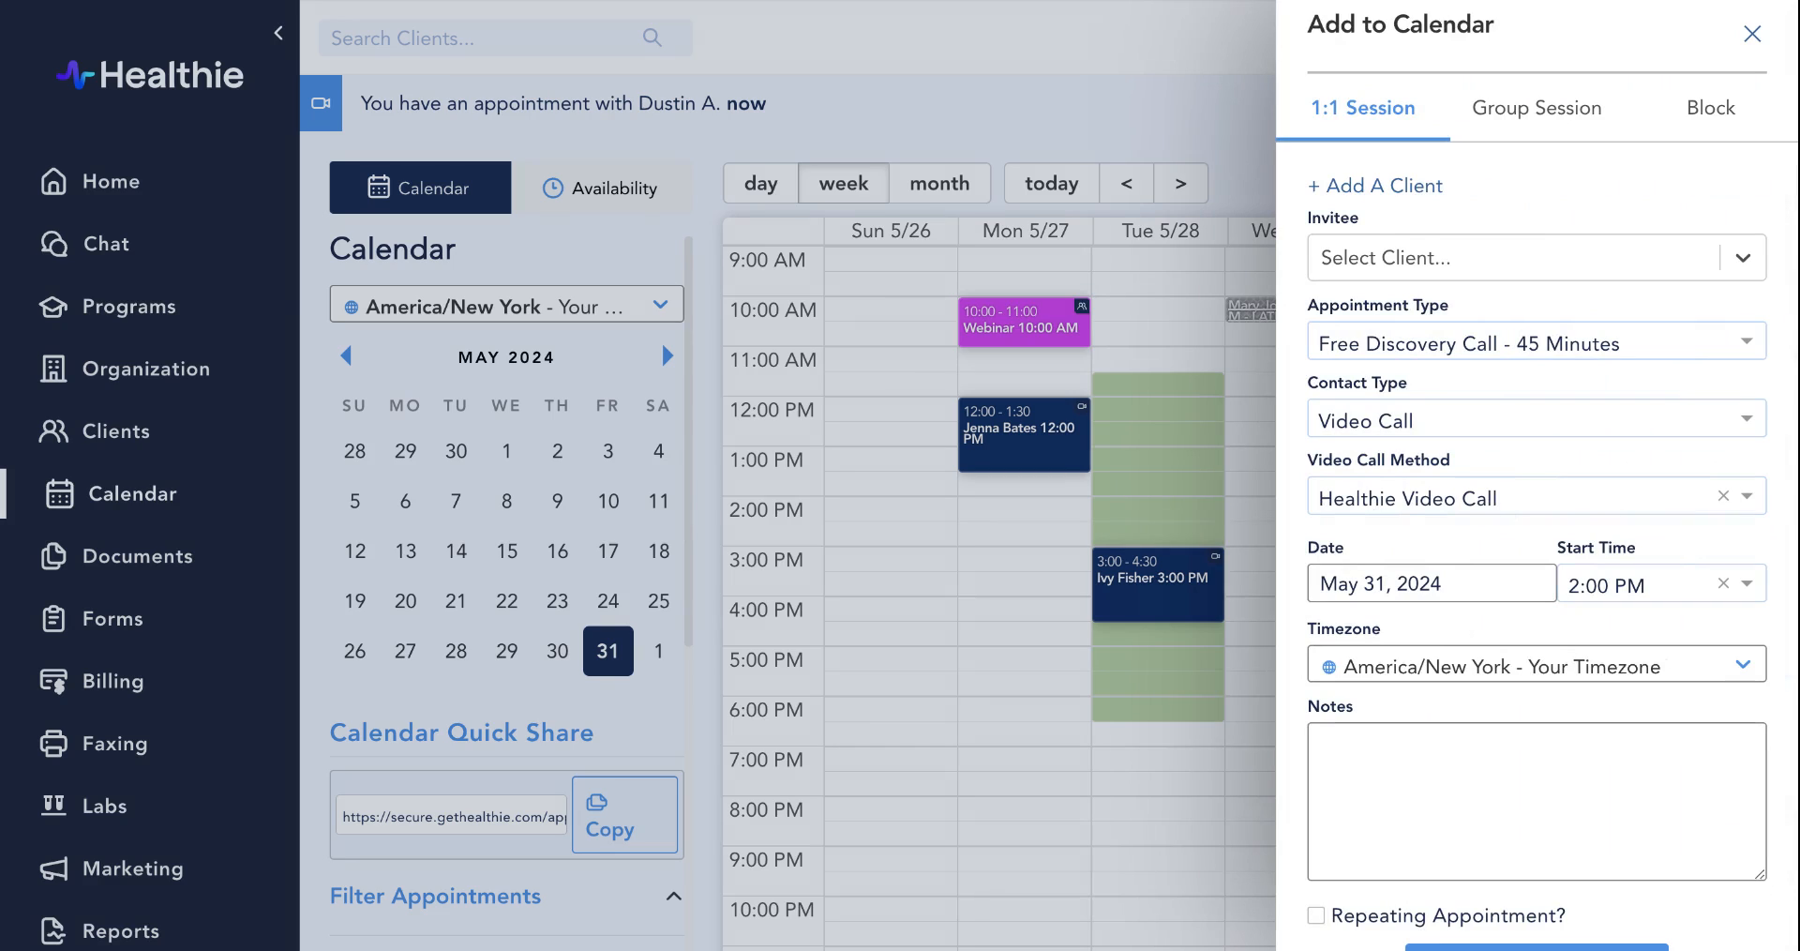
mouse_move(1604, 473)
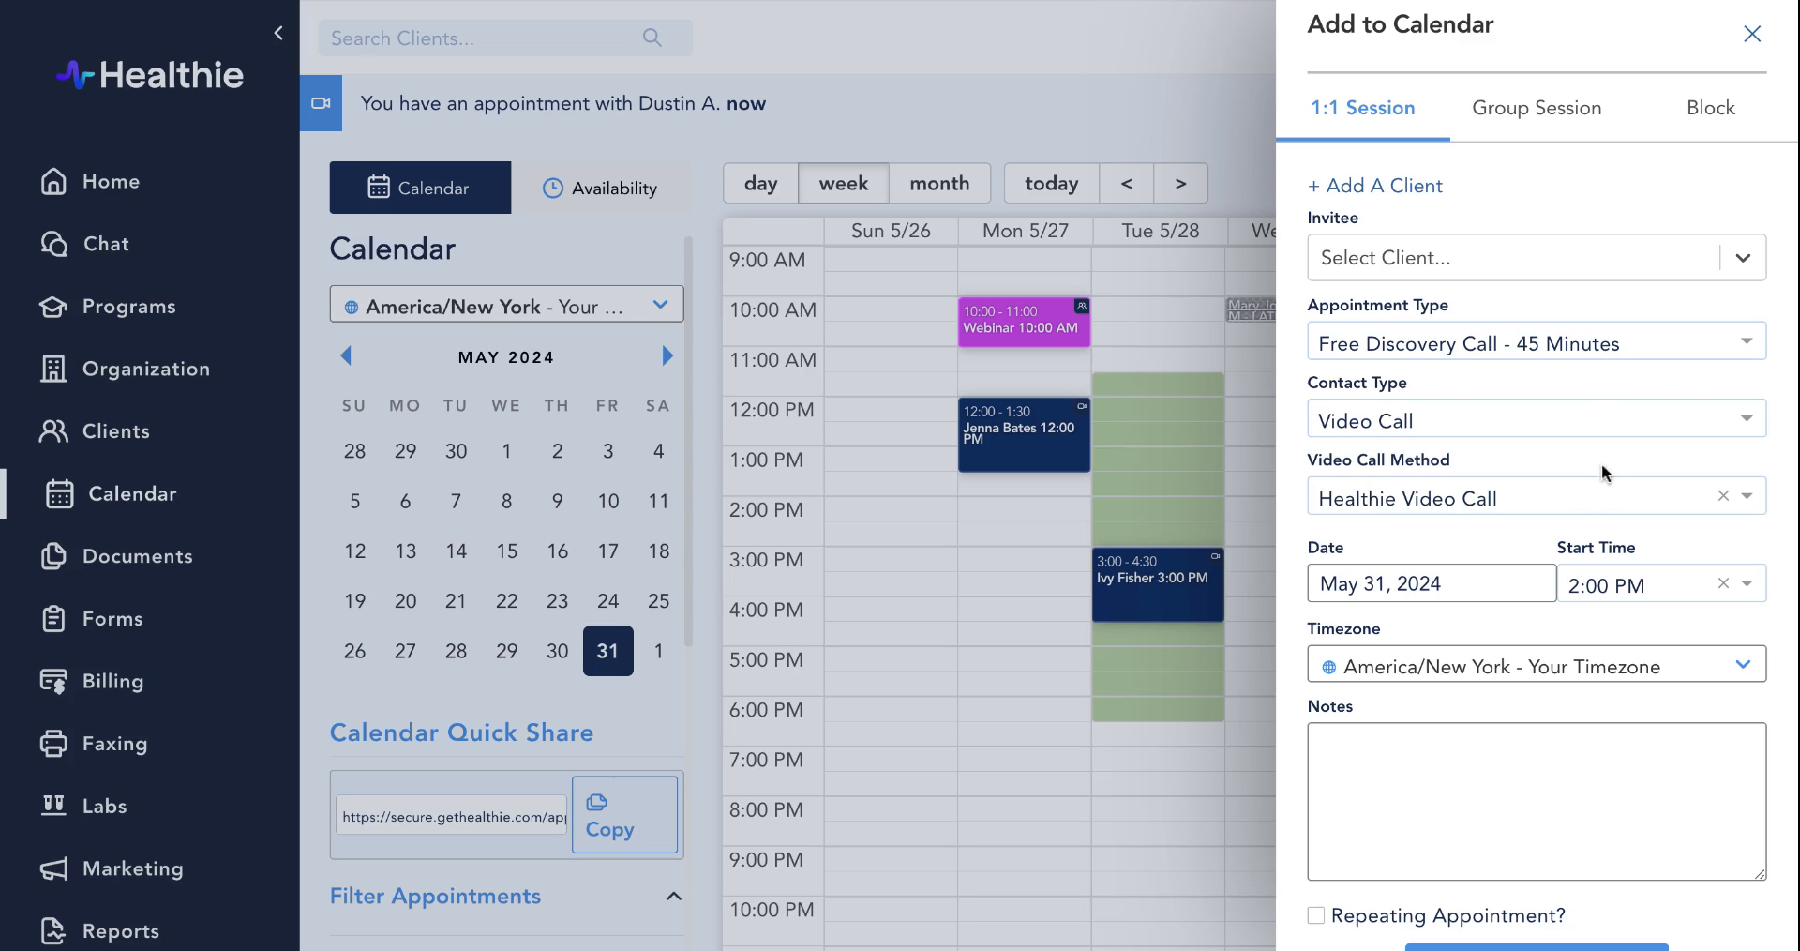
left_click(1527, 257)
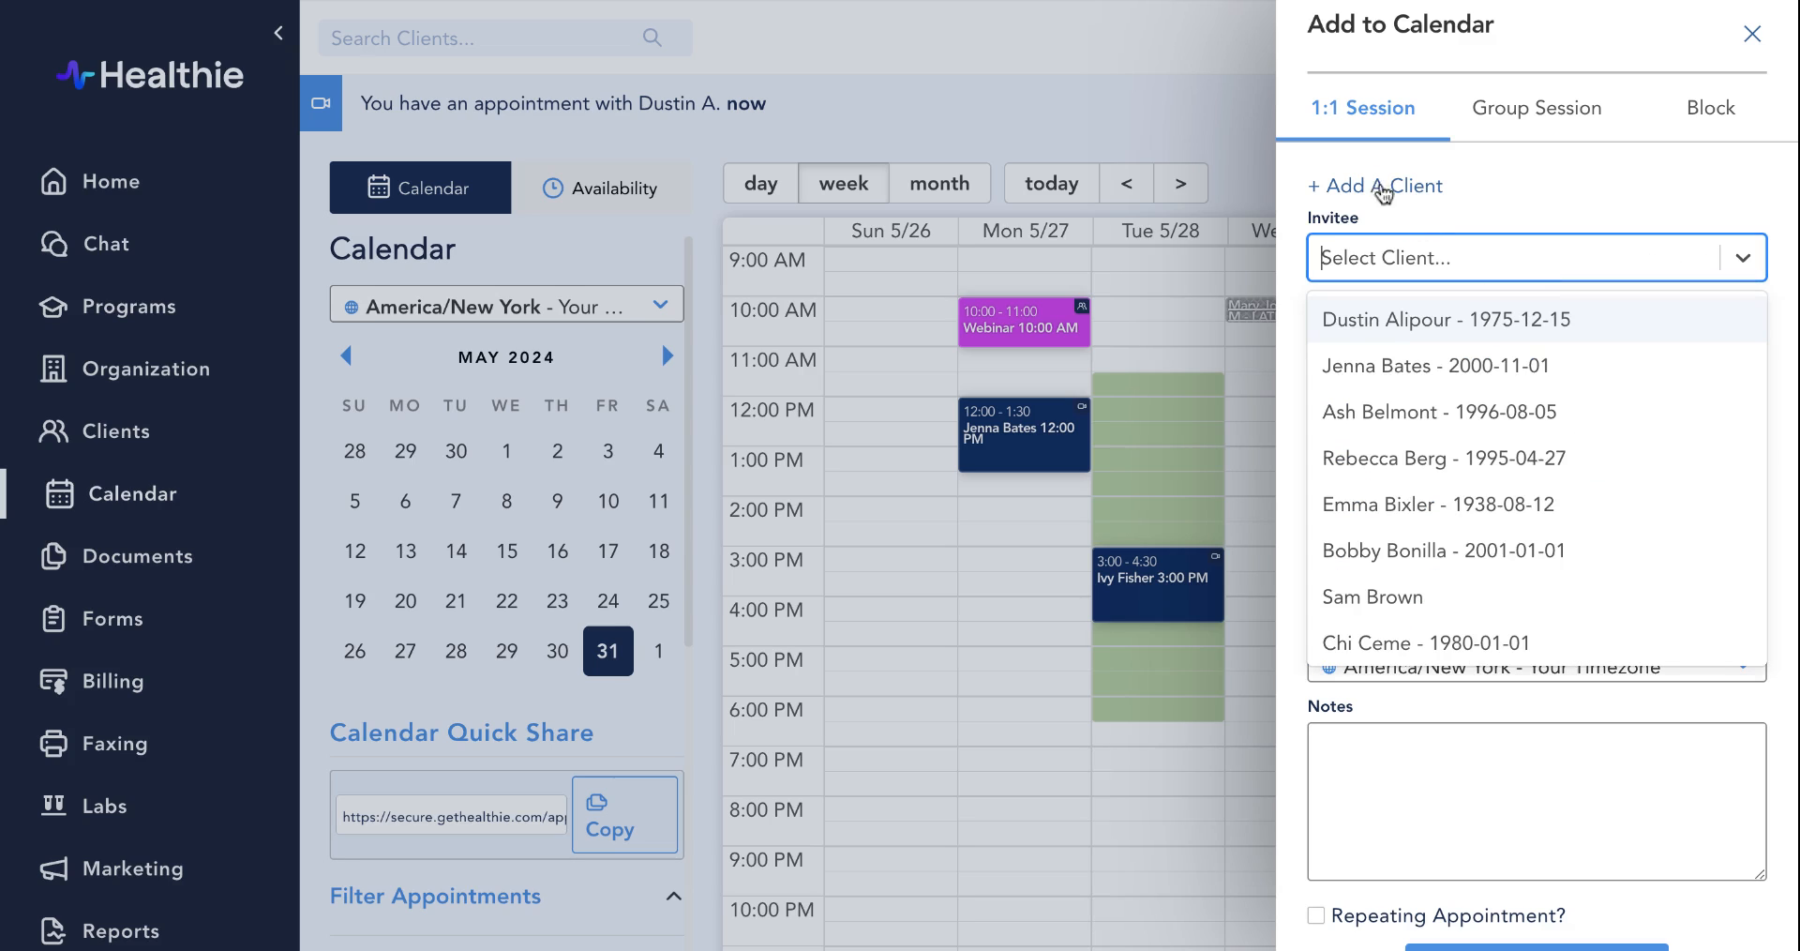
mouse_move(1425, 297)
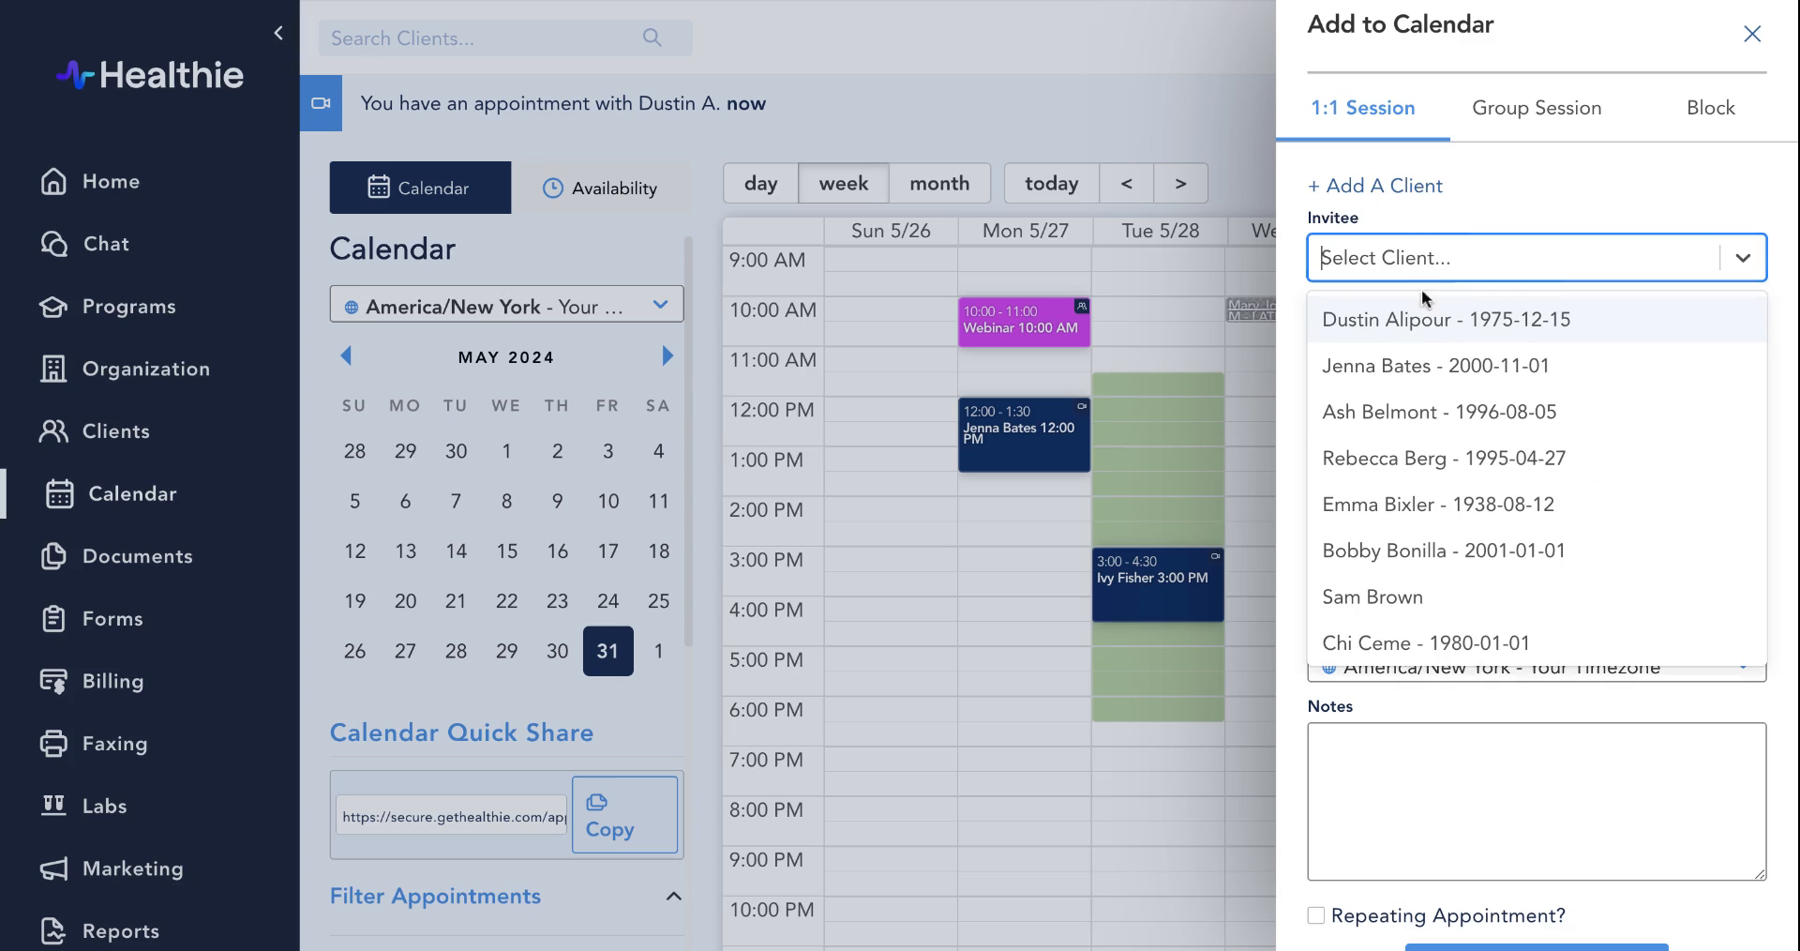
left_click(1439, 411)
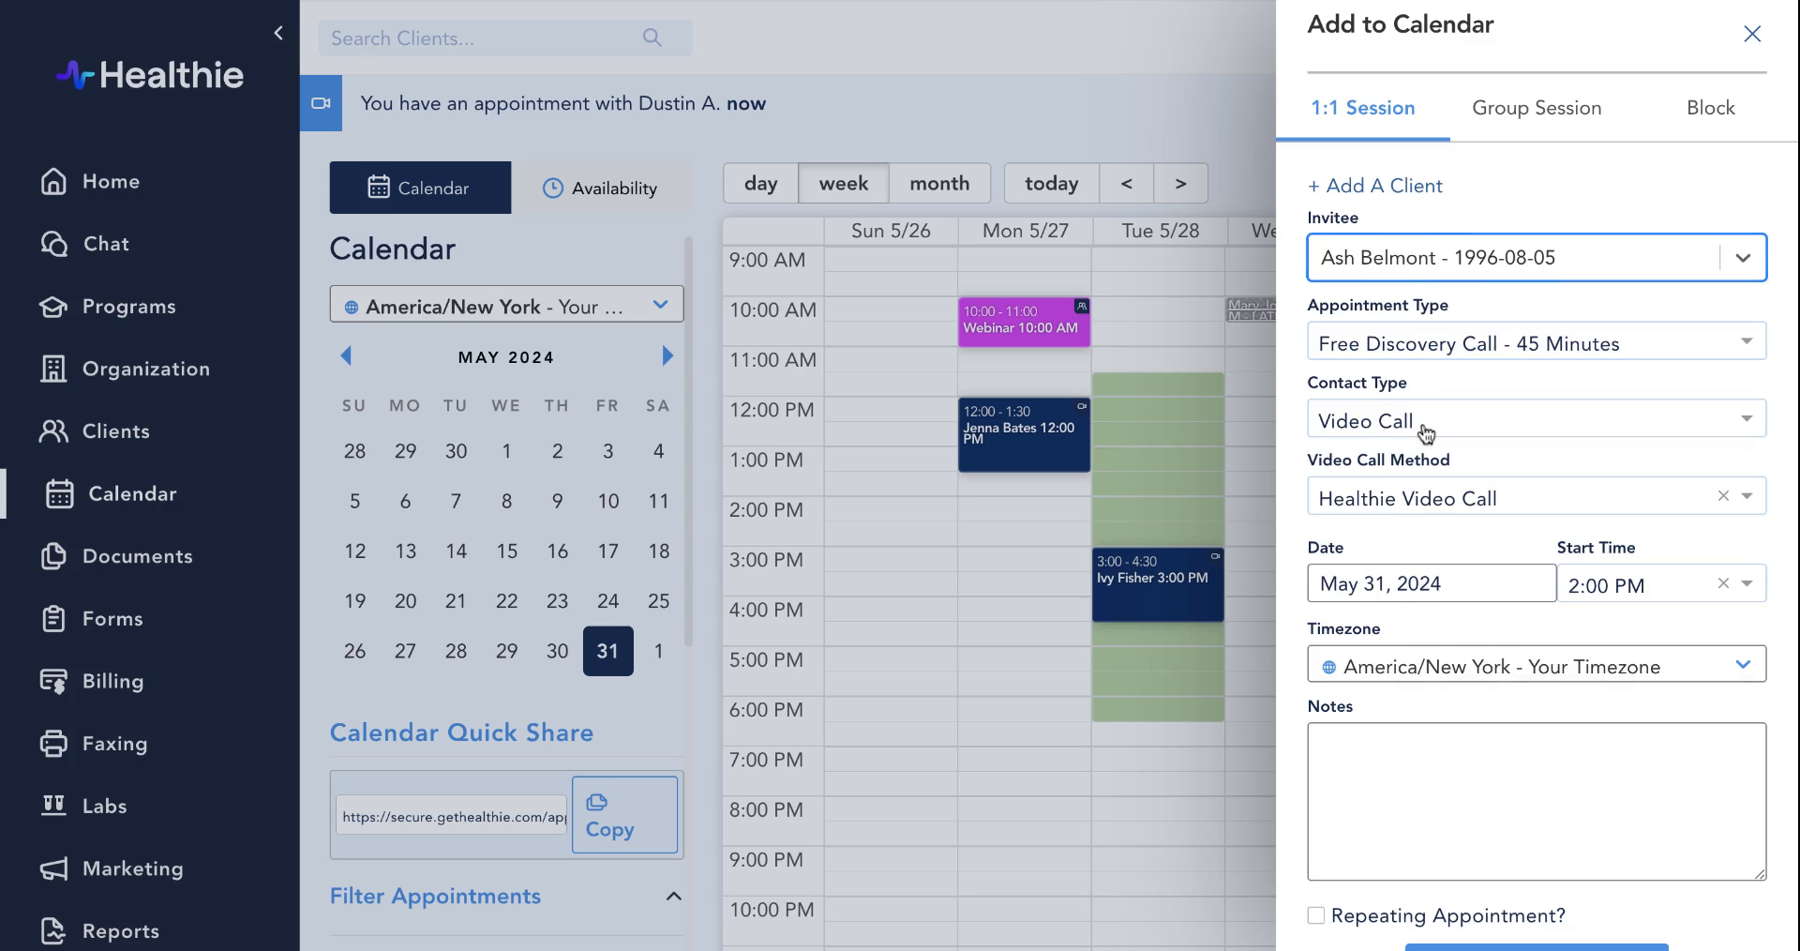
mouse_move(1421, 430)
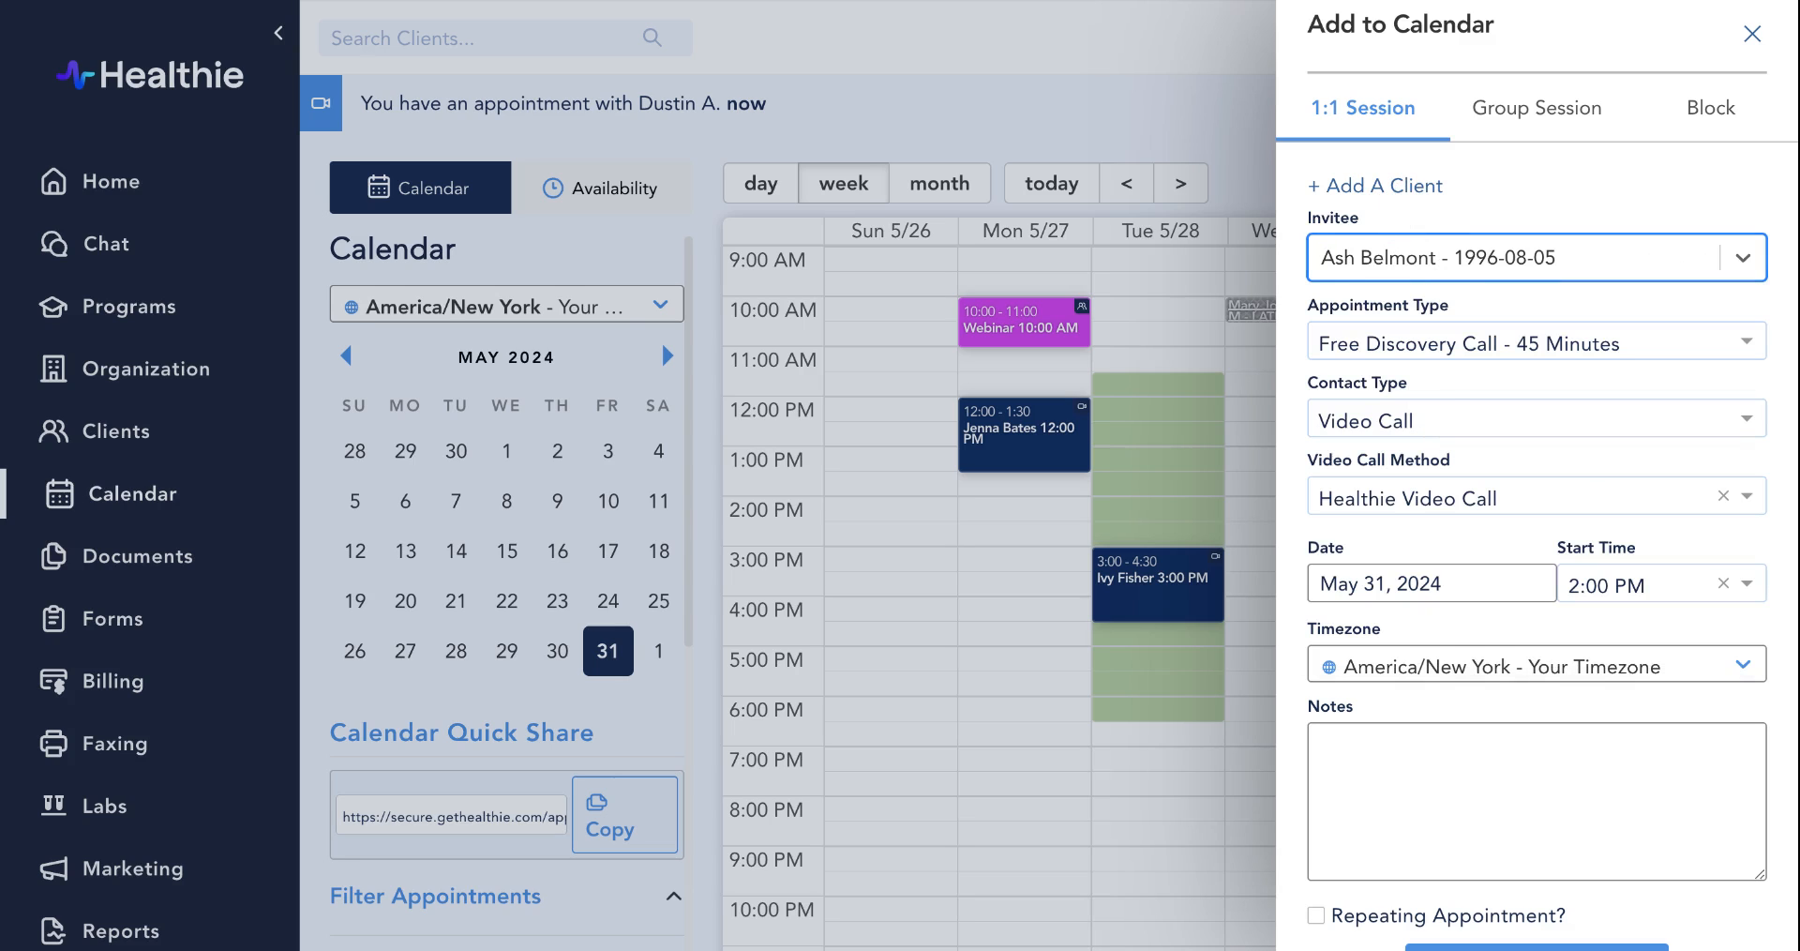
left_click(1536, 341)
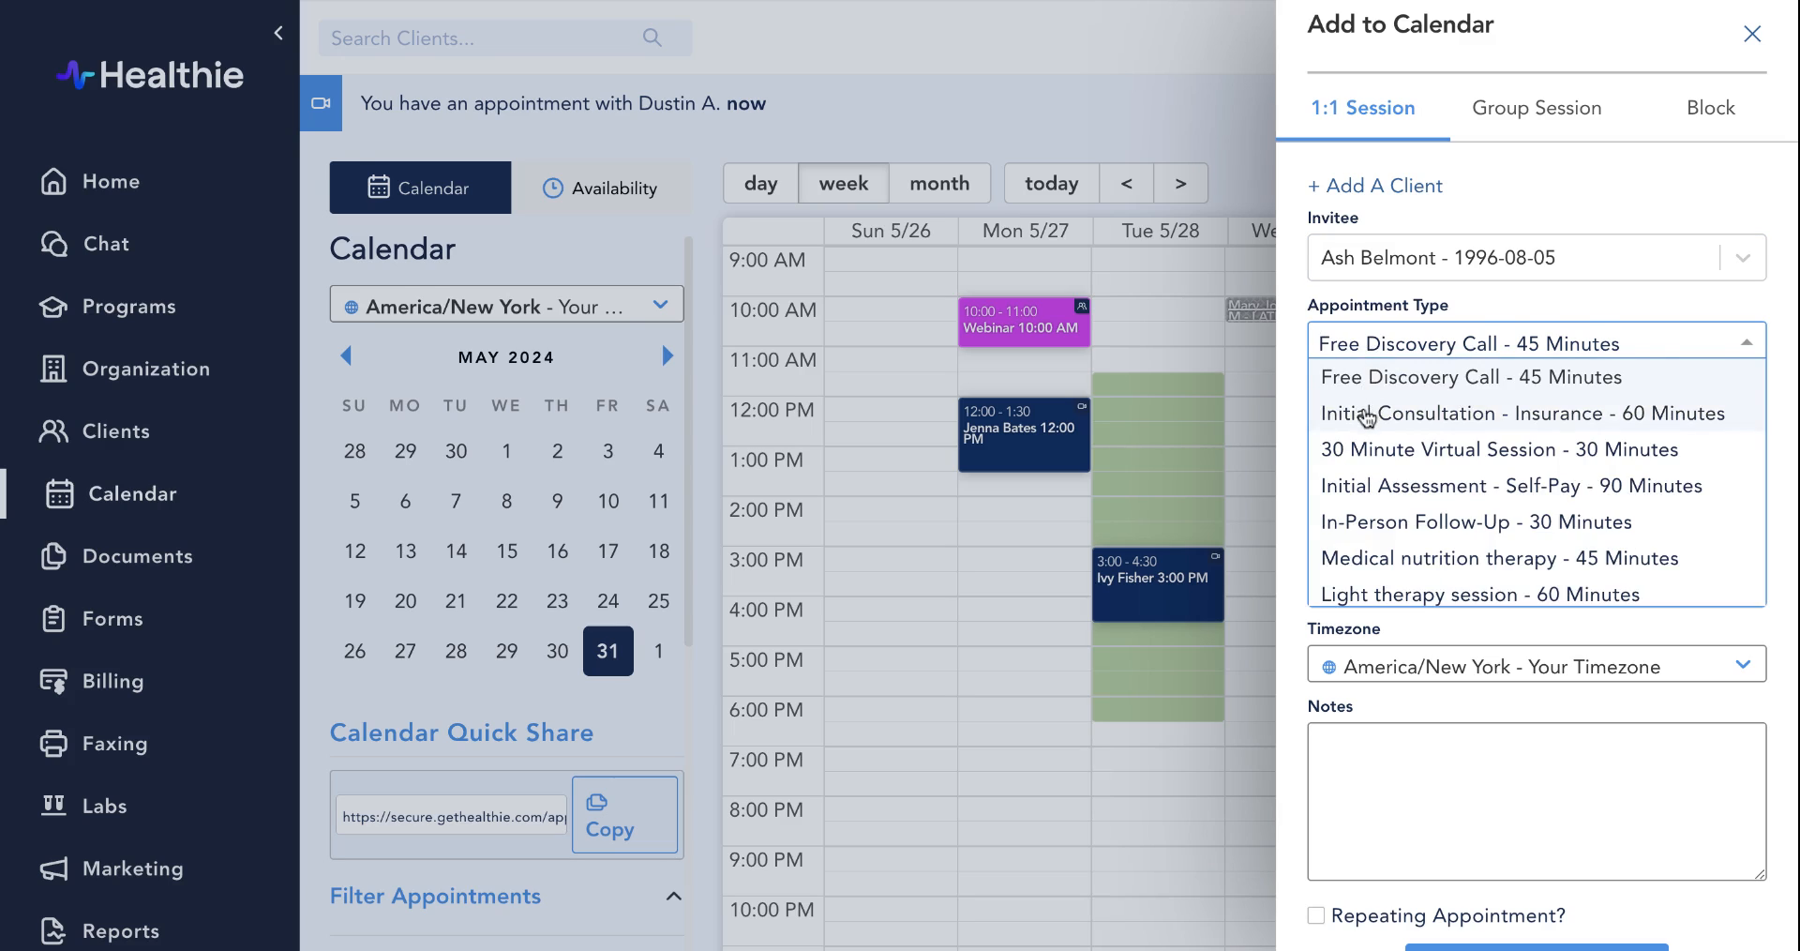
left_click(1521, 414)
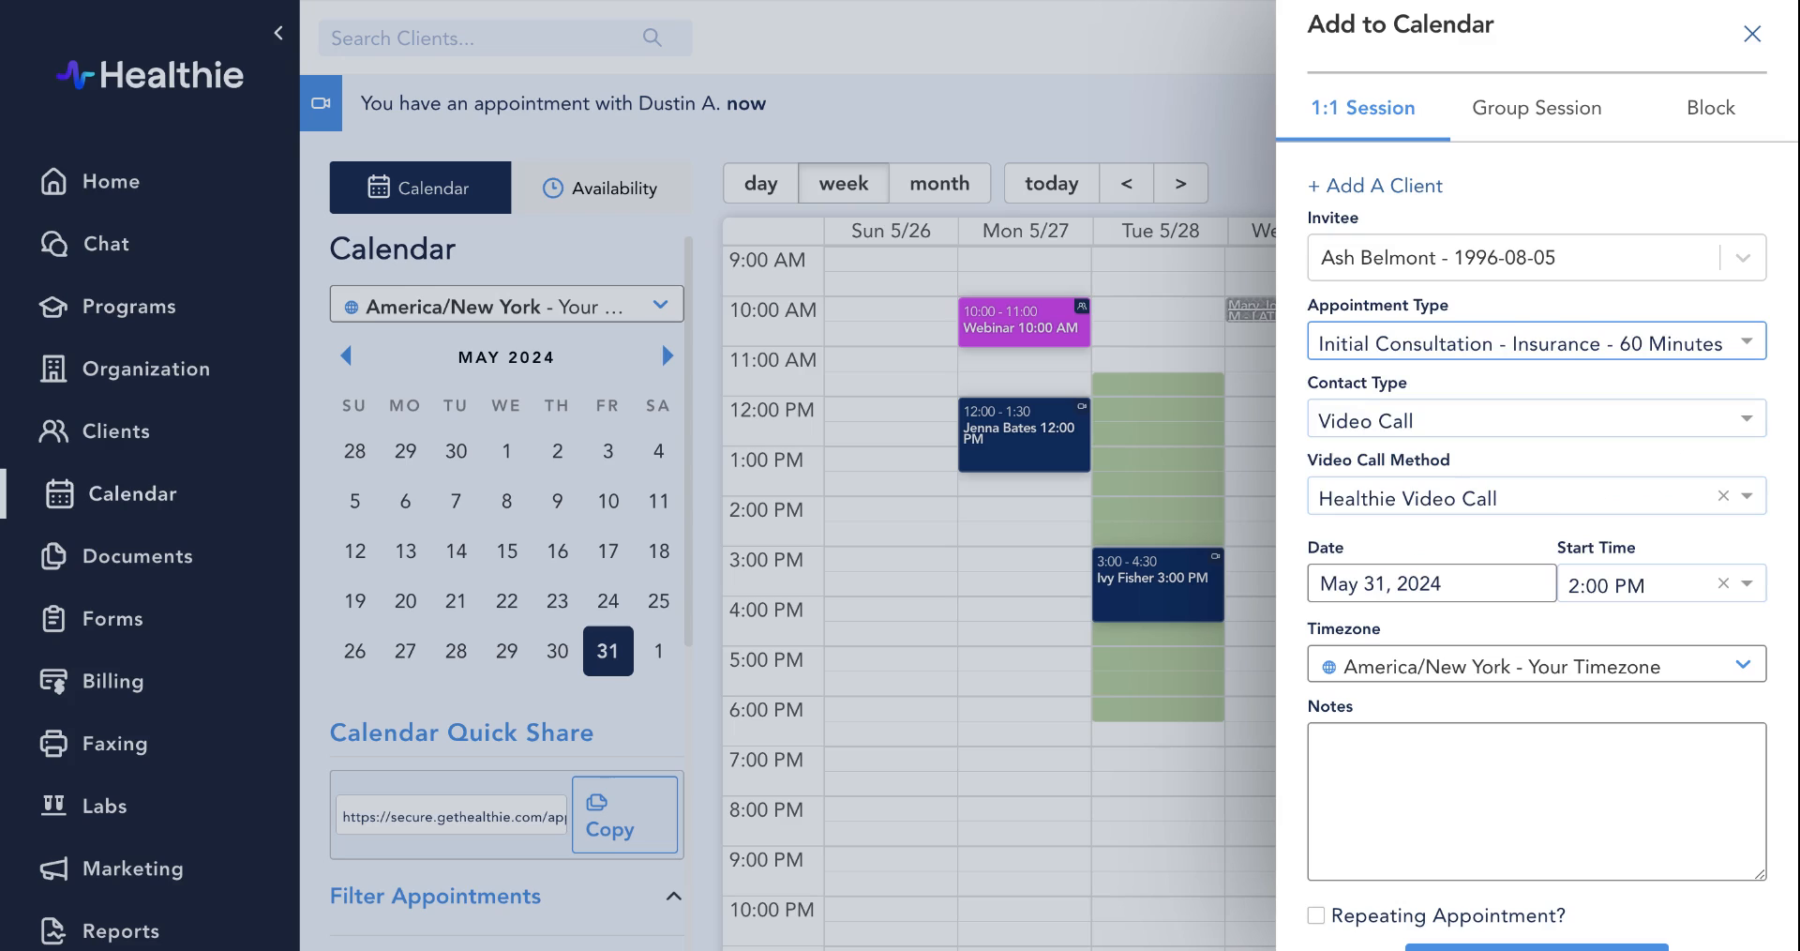
scroll("down", 3)
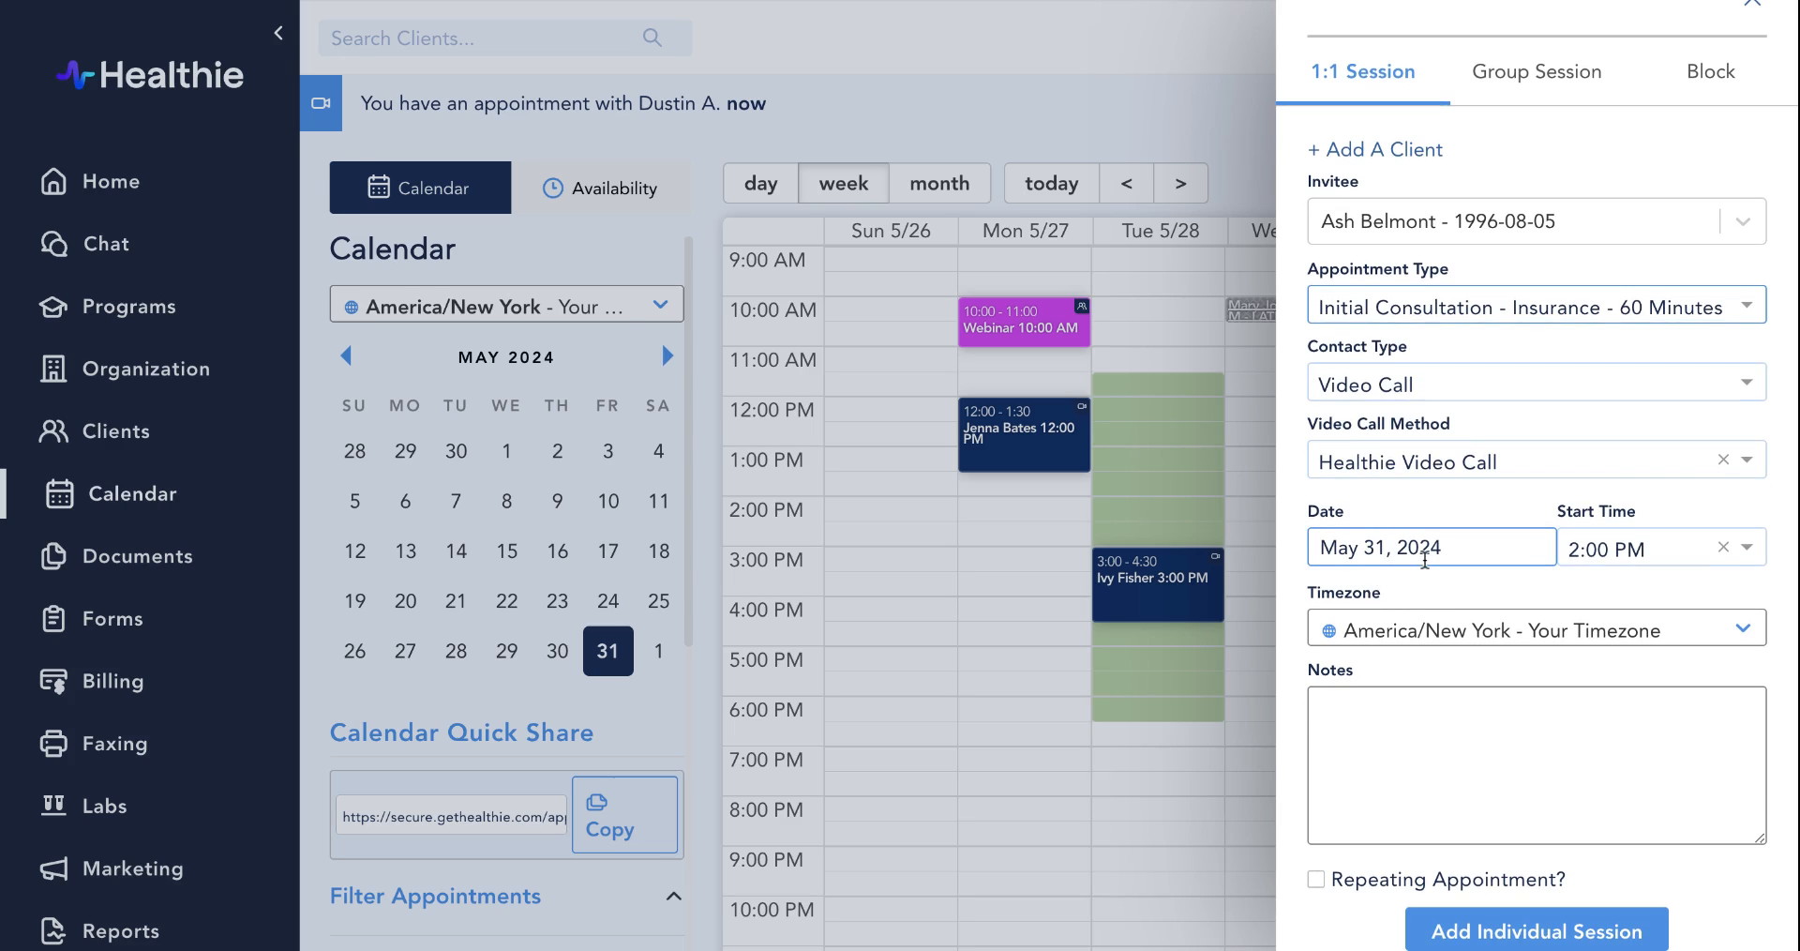
Add a 'self-pay' note and make the session repeat weekly four times.
left_click(1533, 777)
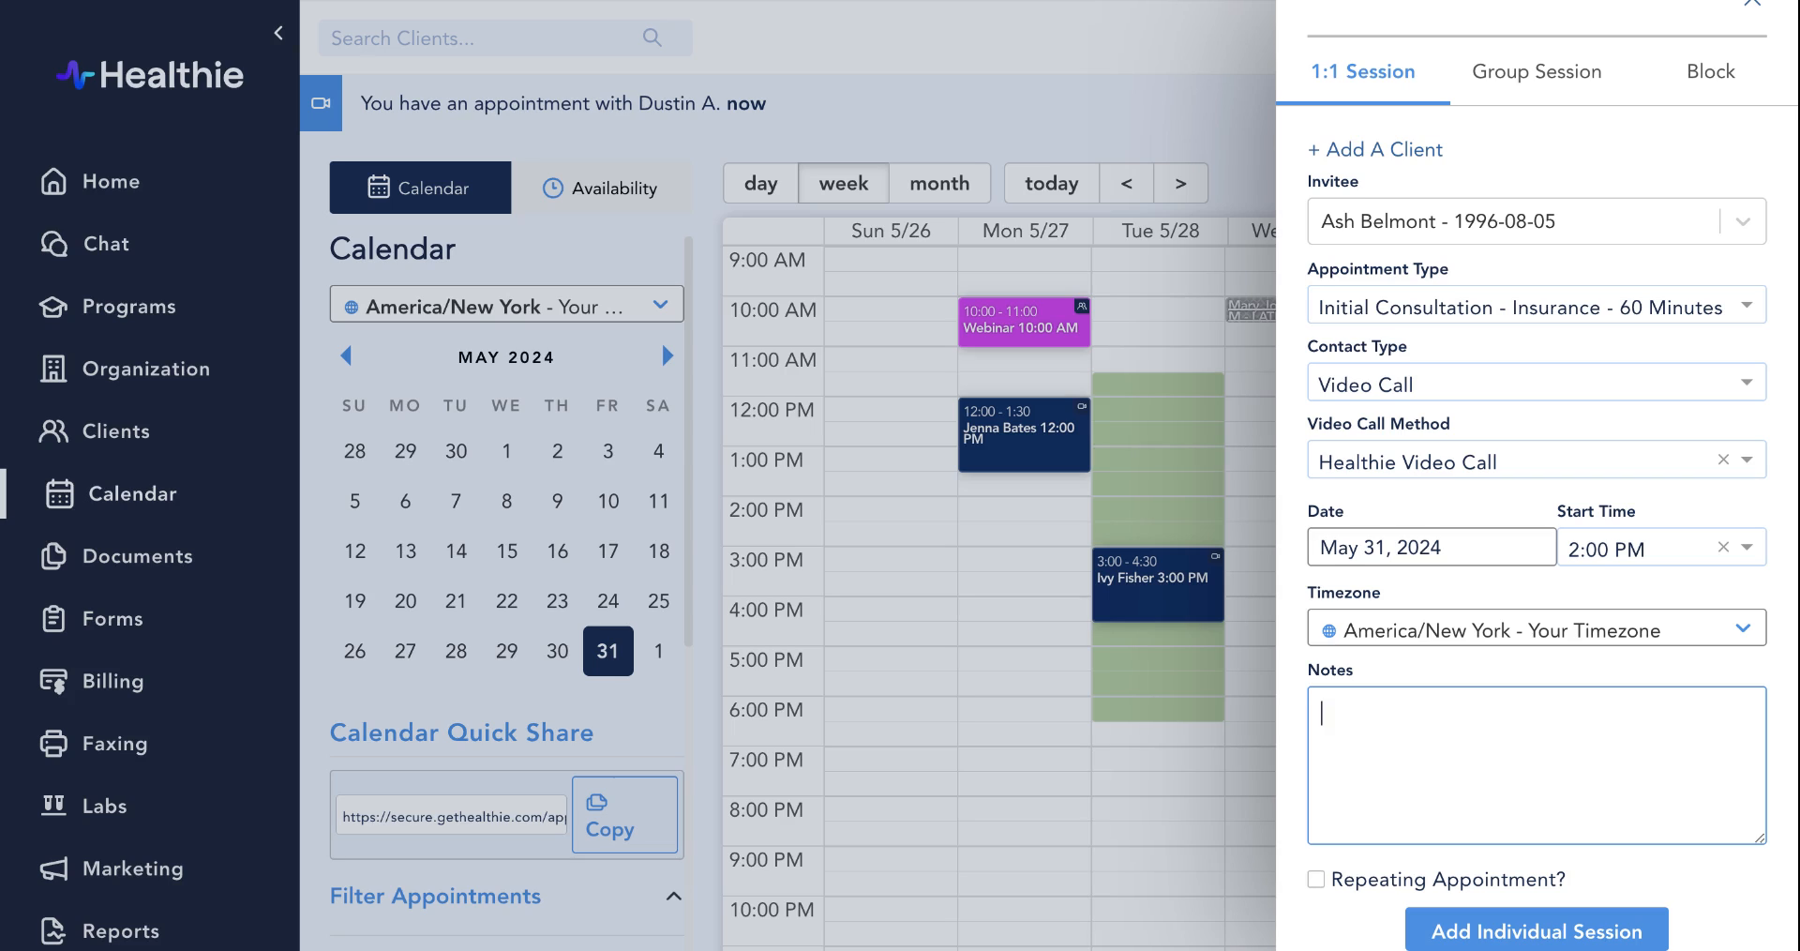
type("self-pay patient")
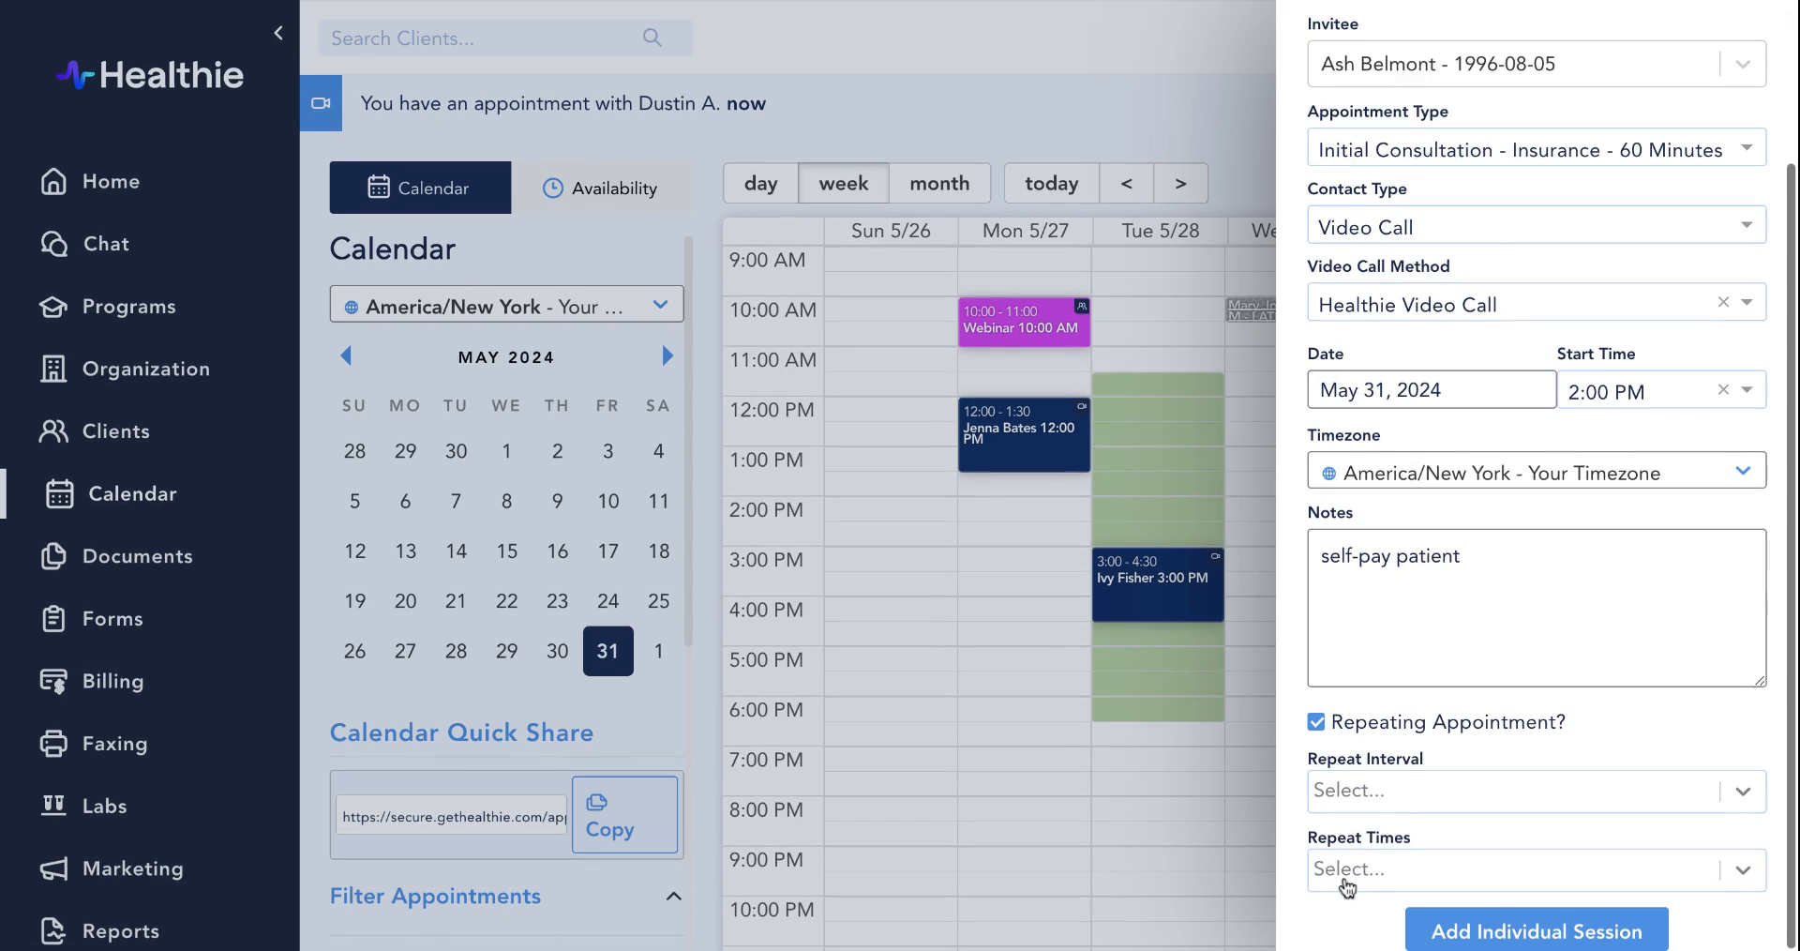
left_click(1536, 791)
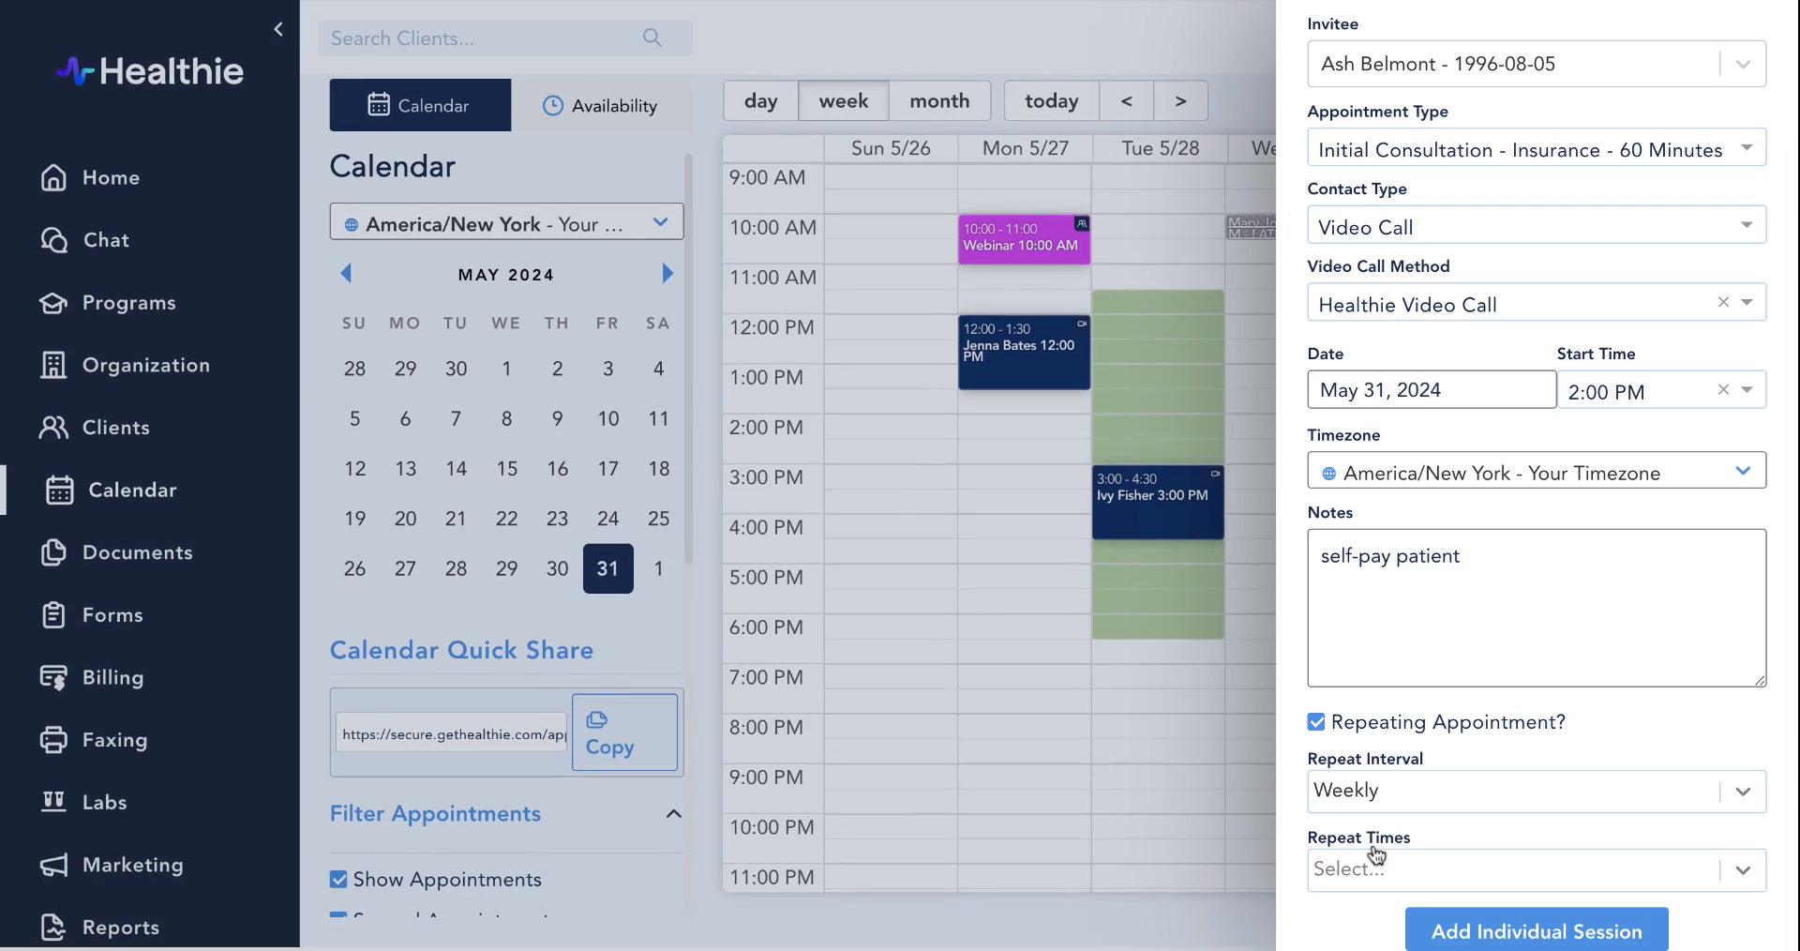
left_click(1532, 869)
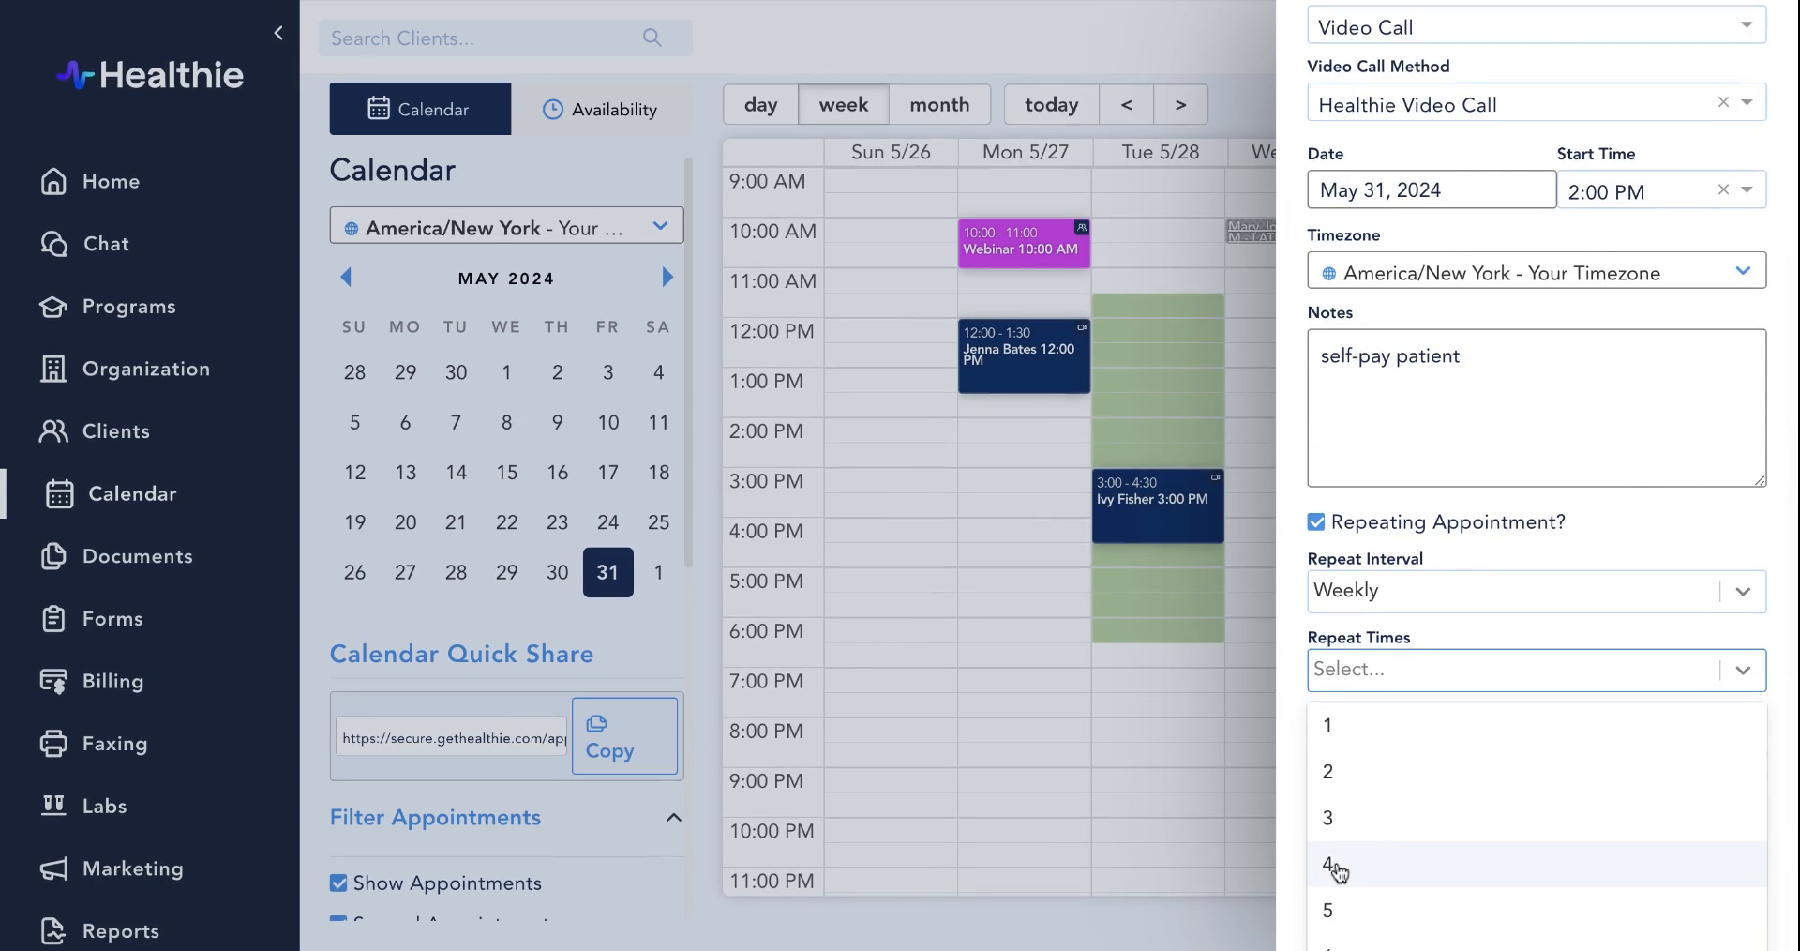
left_click(1329, 865)
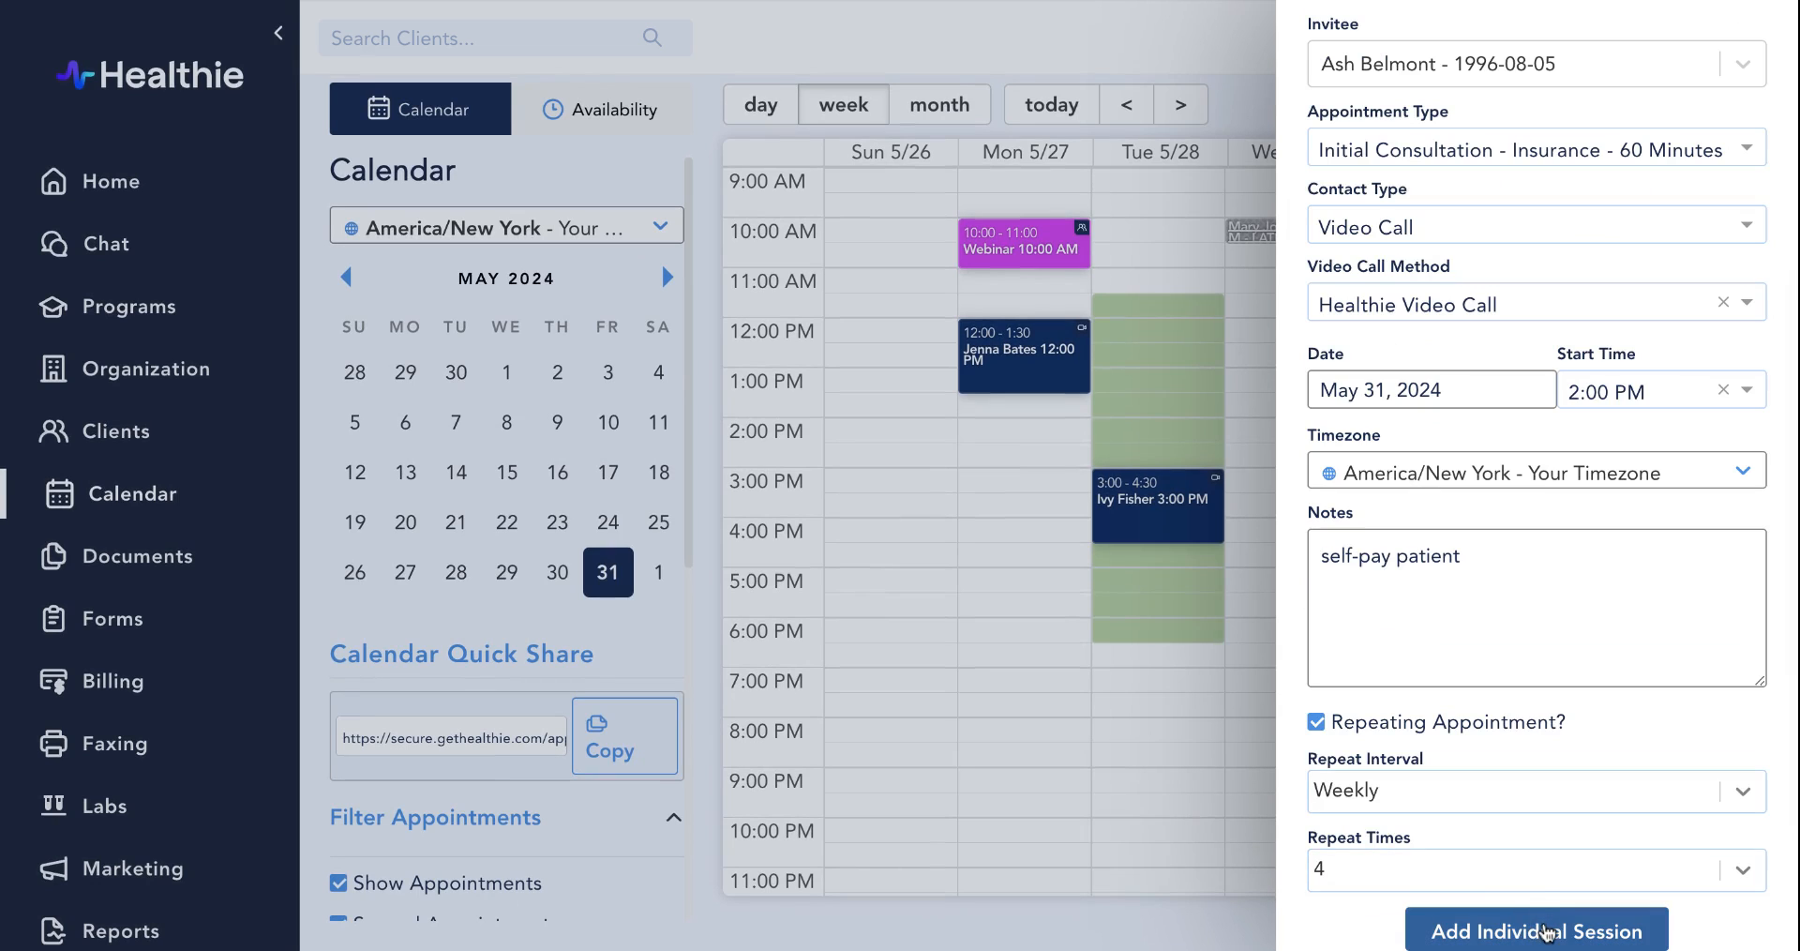
left_click(1536, 930)
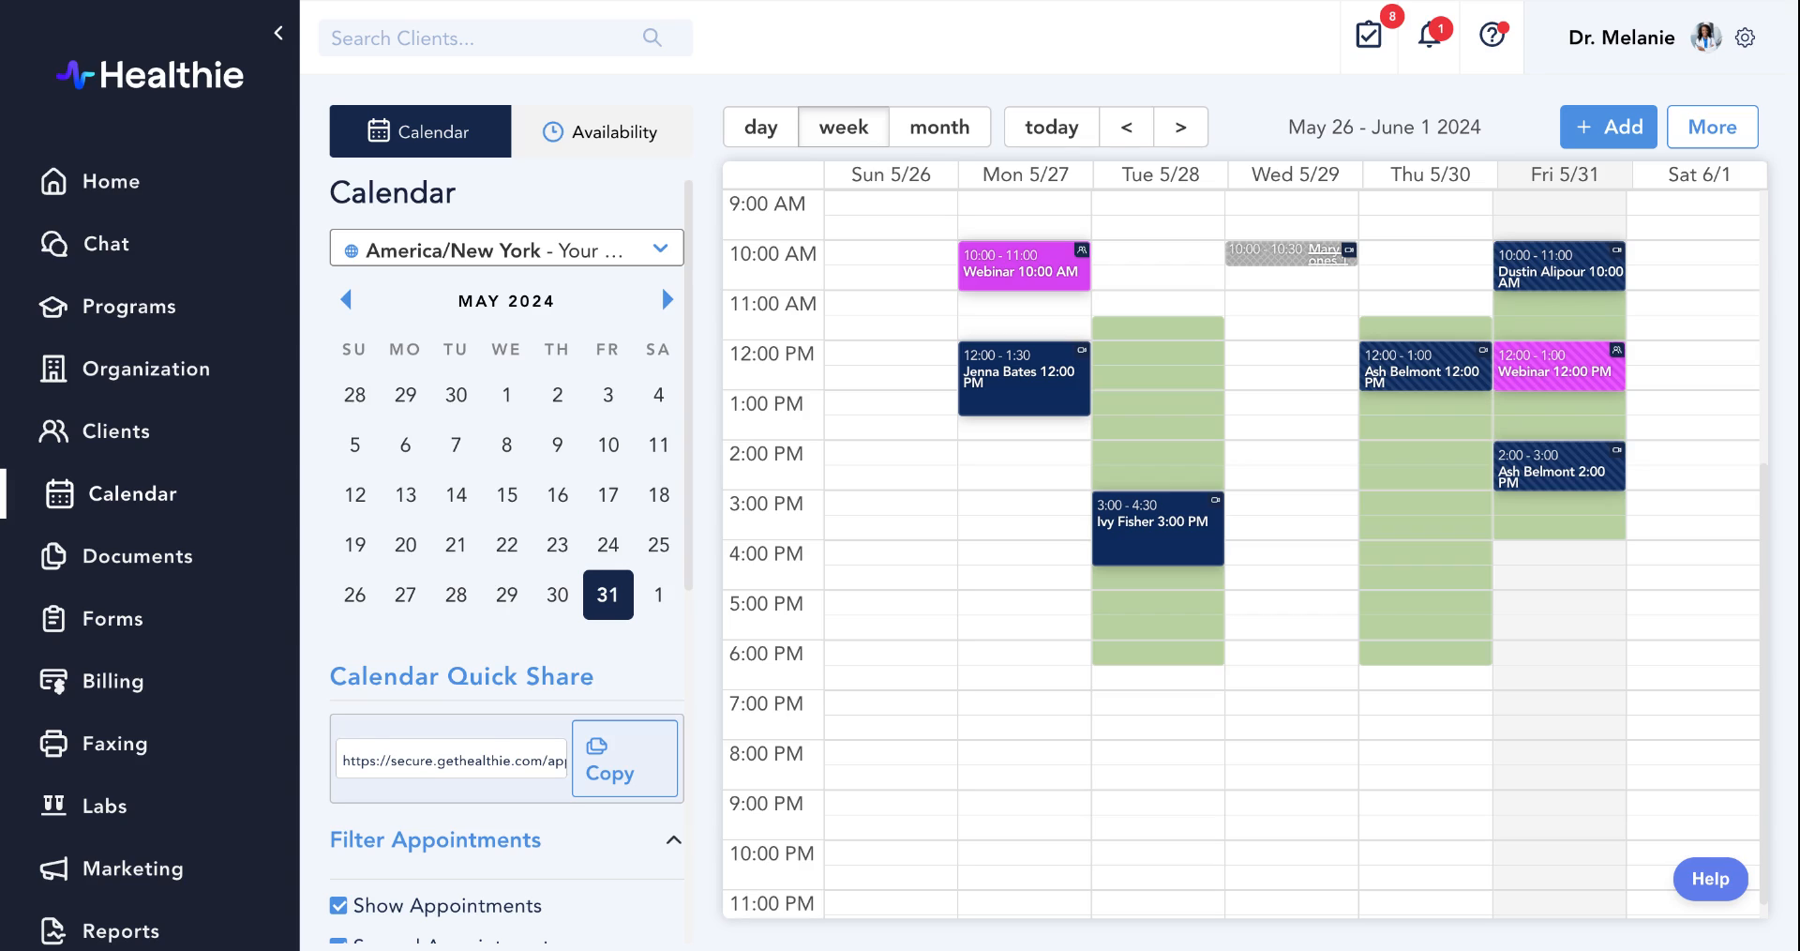
scroll("down", 3)
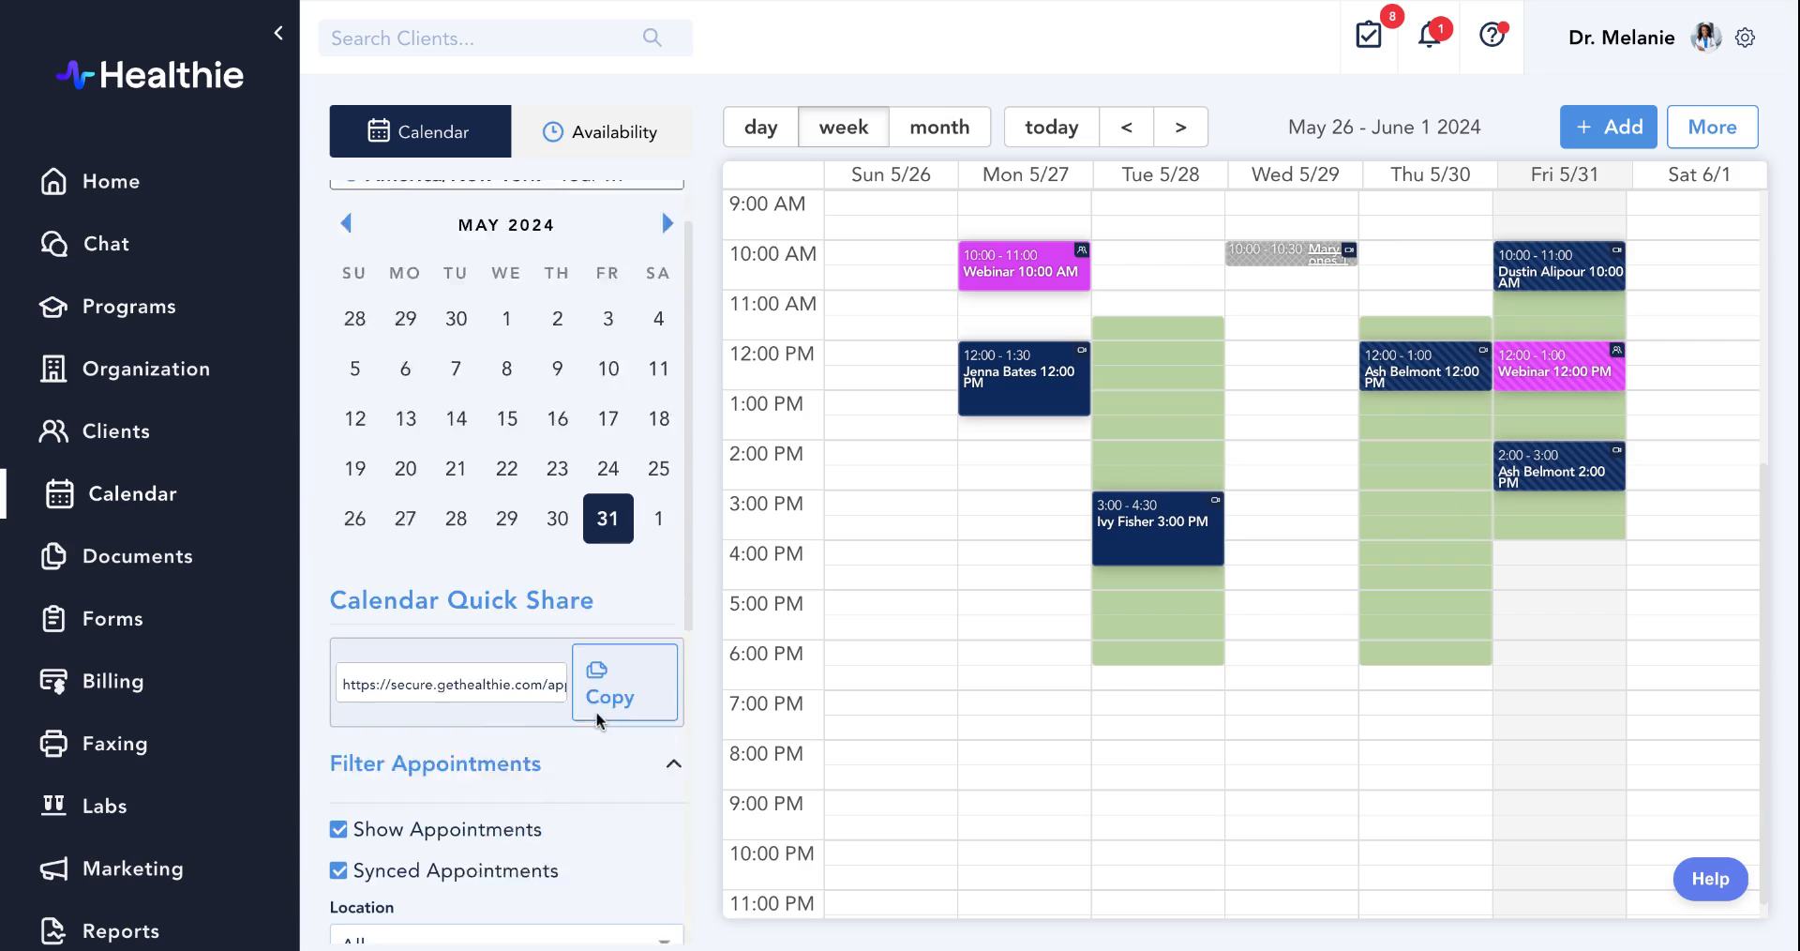
left_click(609, 682)
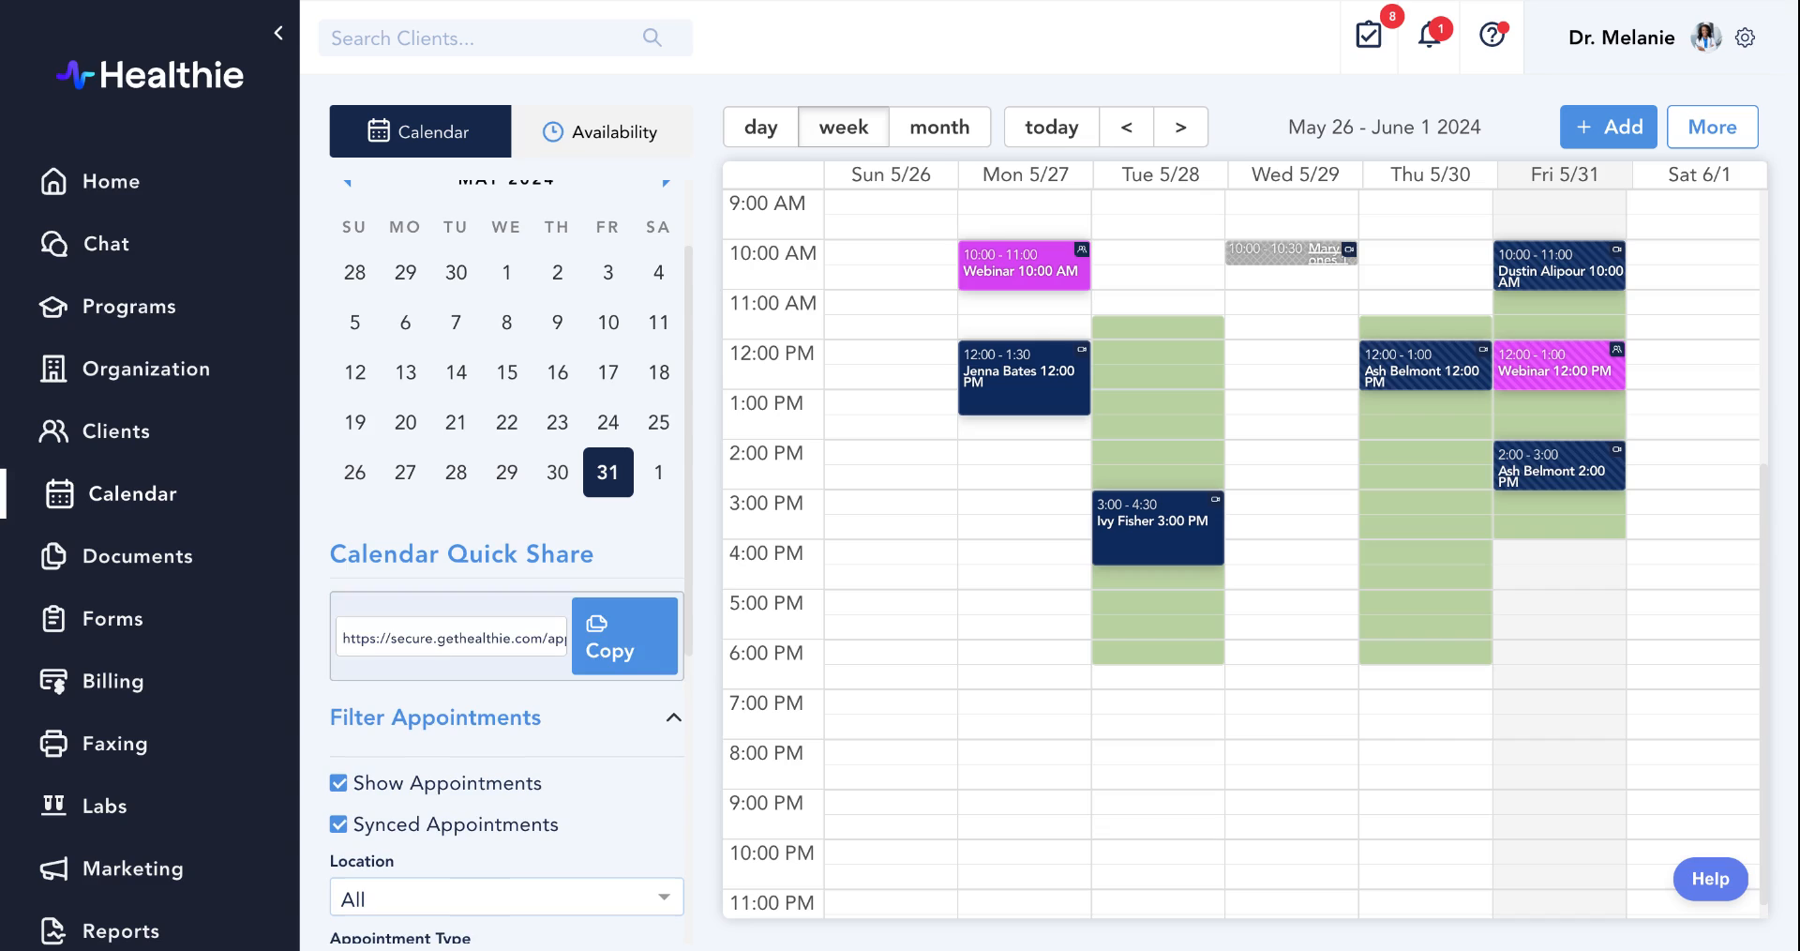
mouse_move(953, 648)
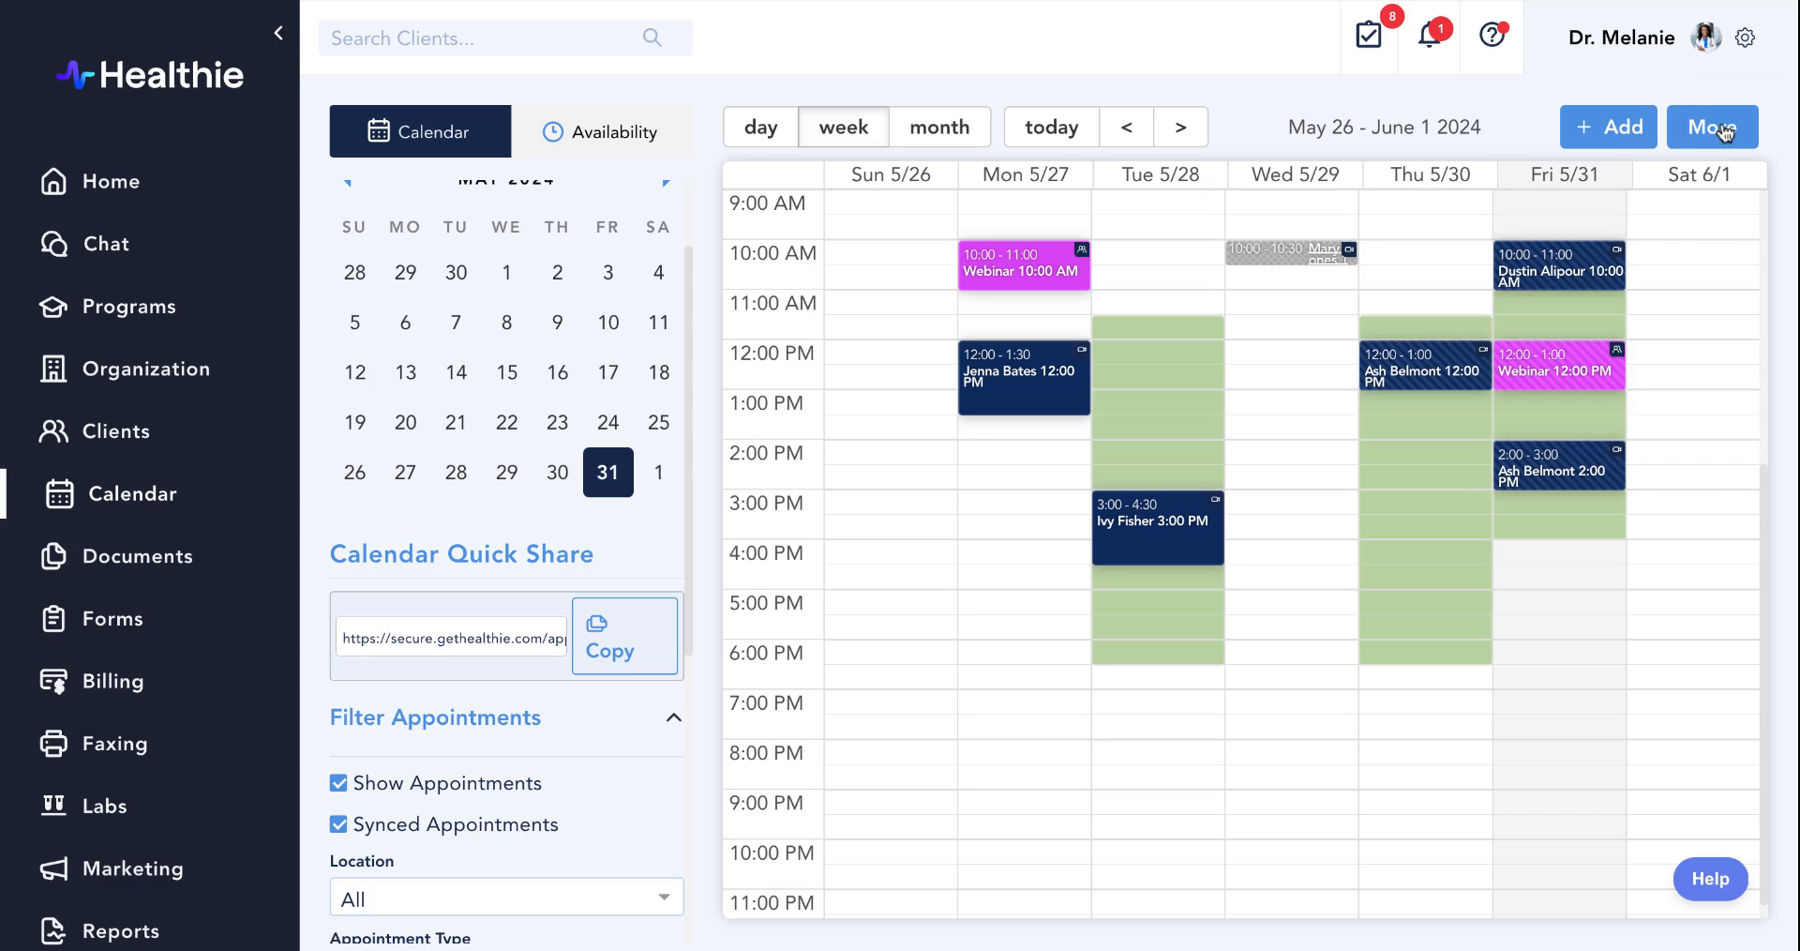
left_click(1712, 127)
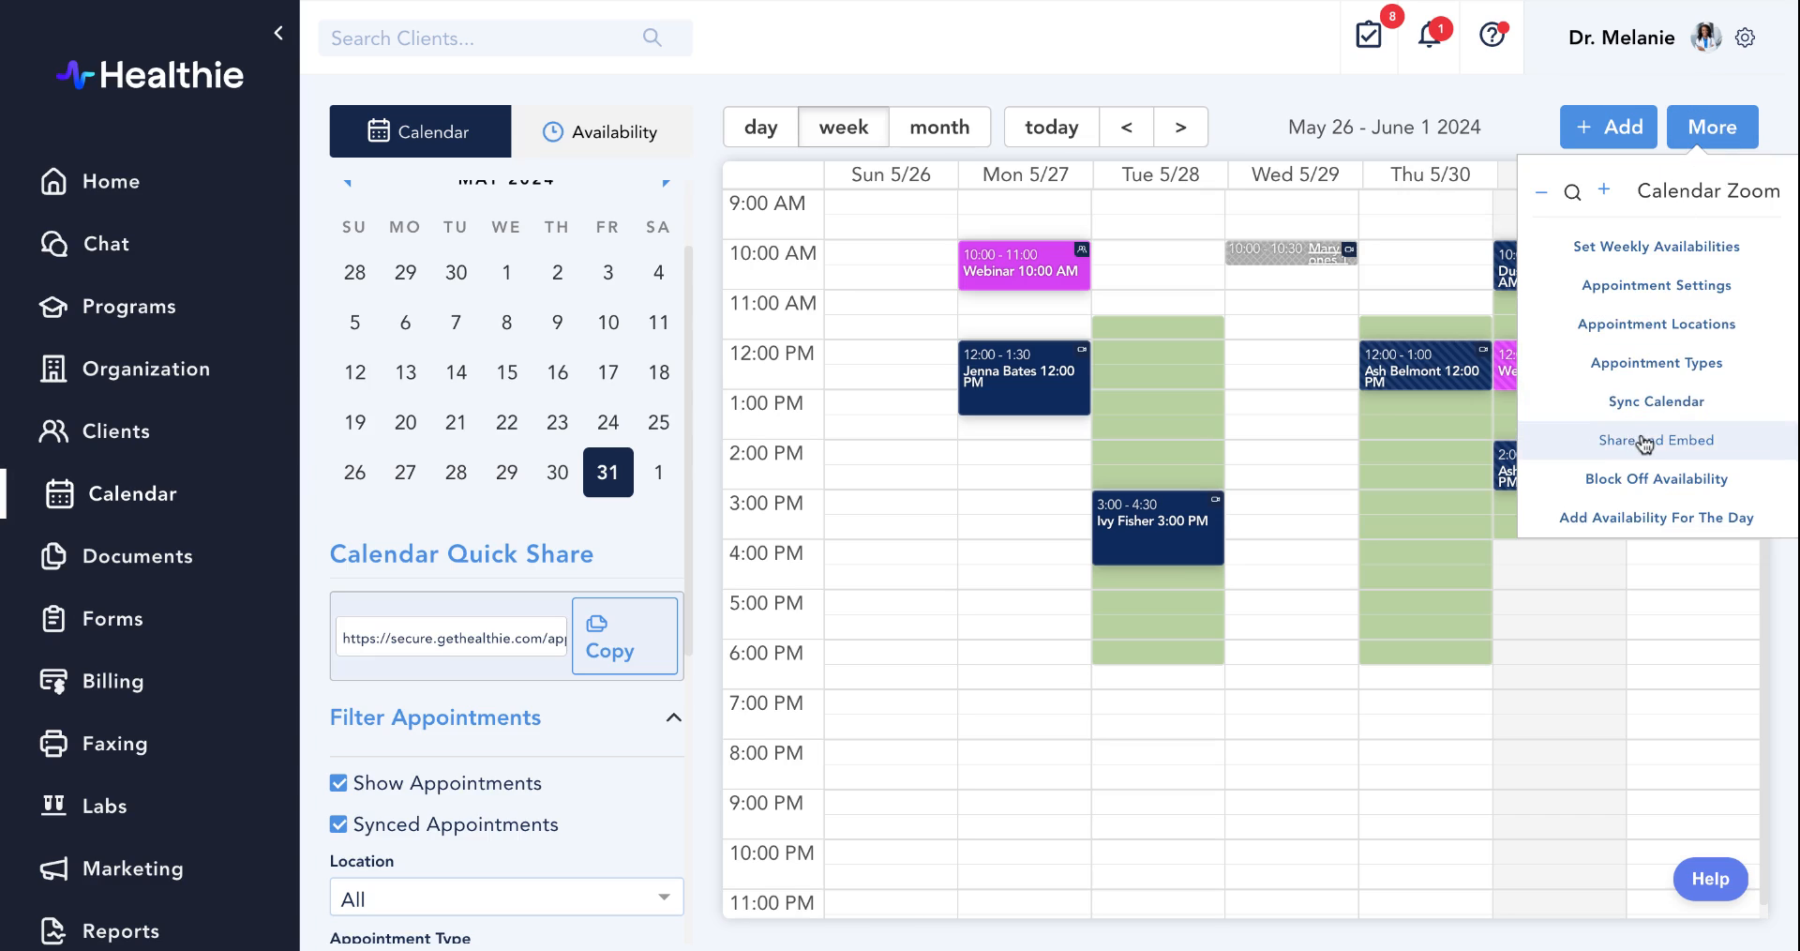
left_click(1655, 440)
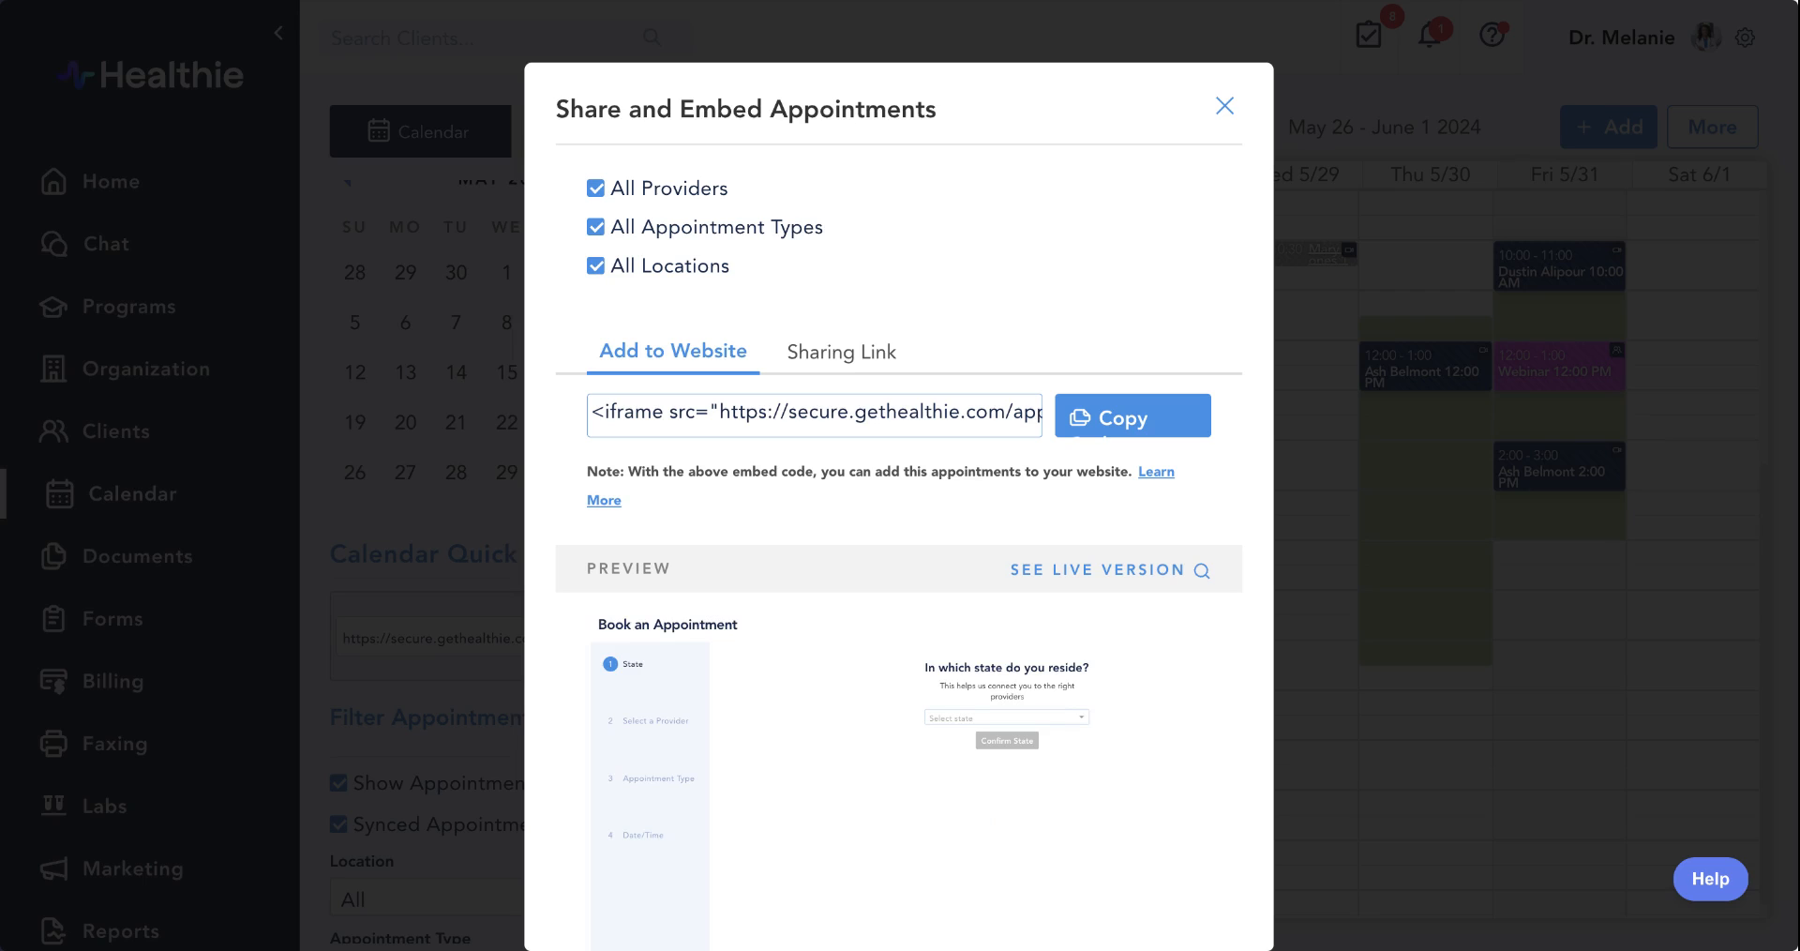
mouse_move(635, 229)
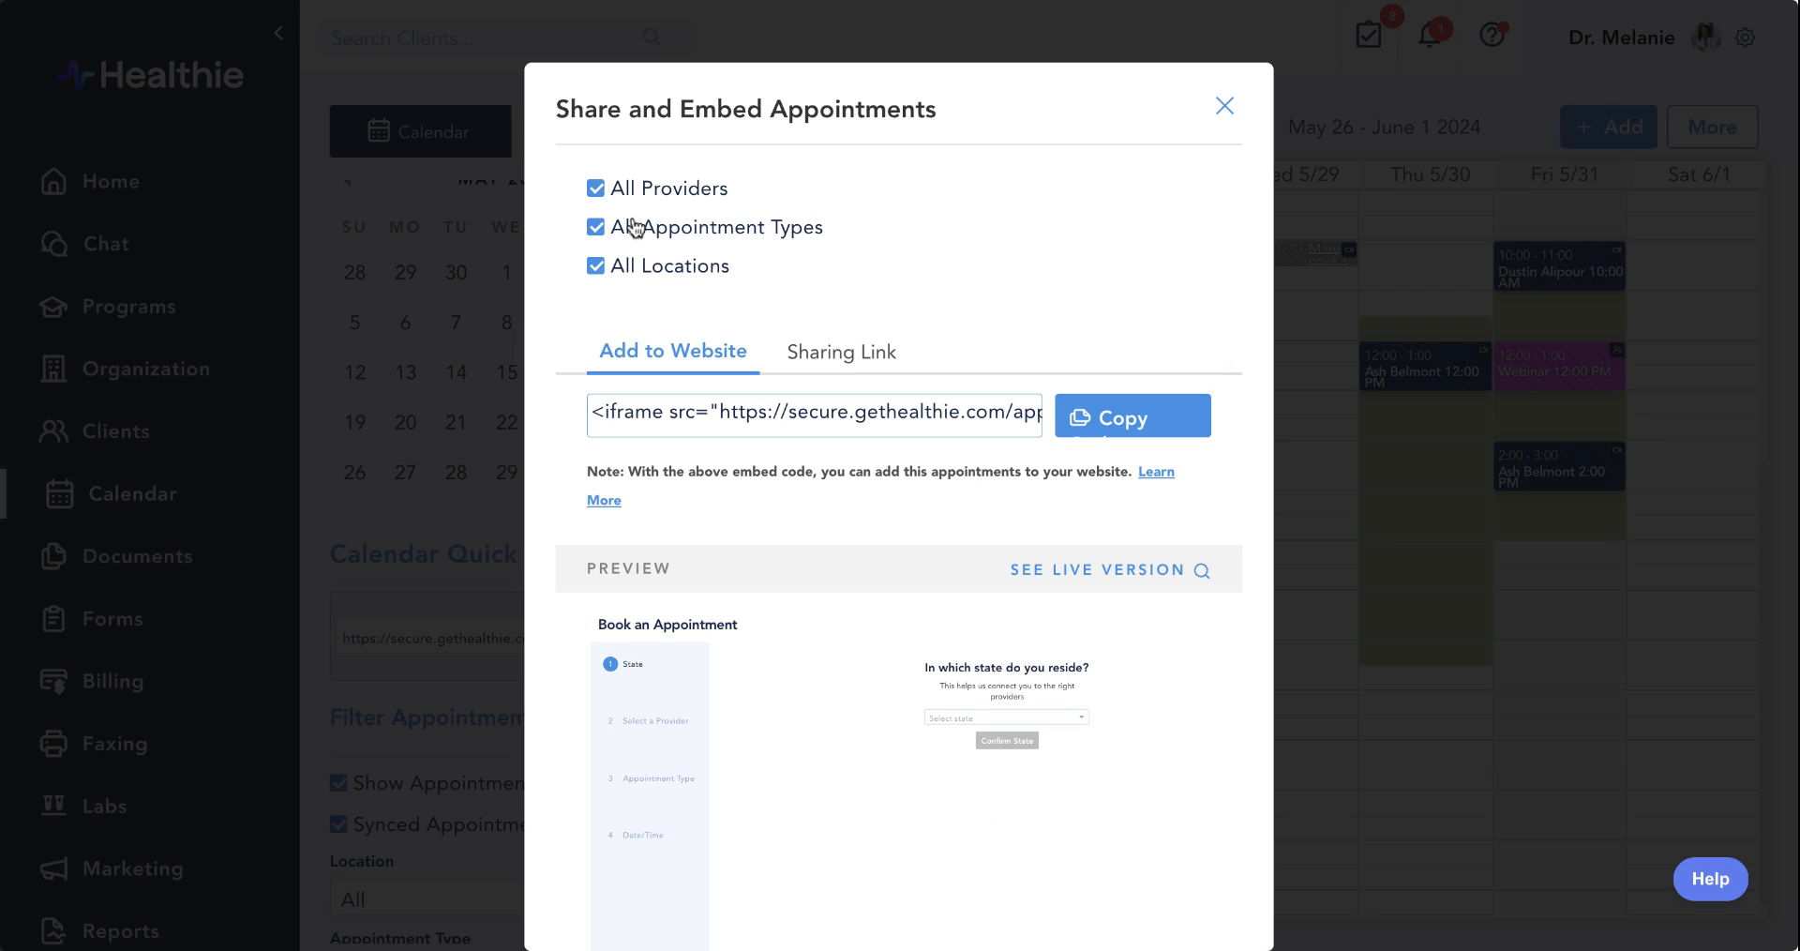
left_click(594, 188)
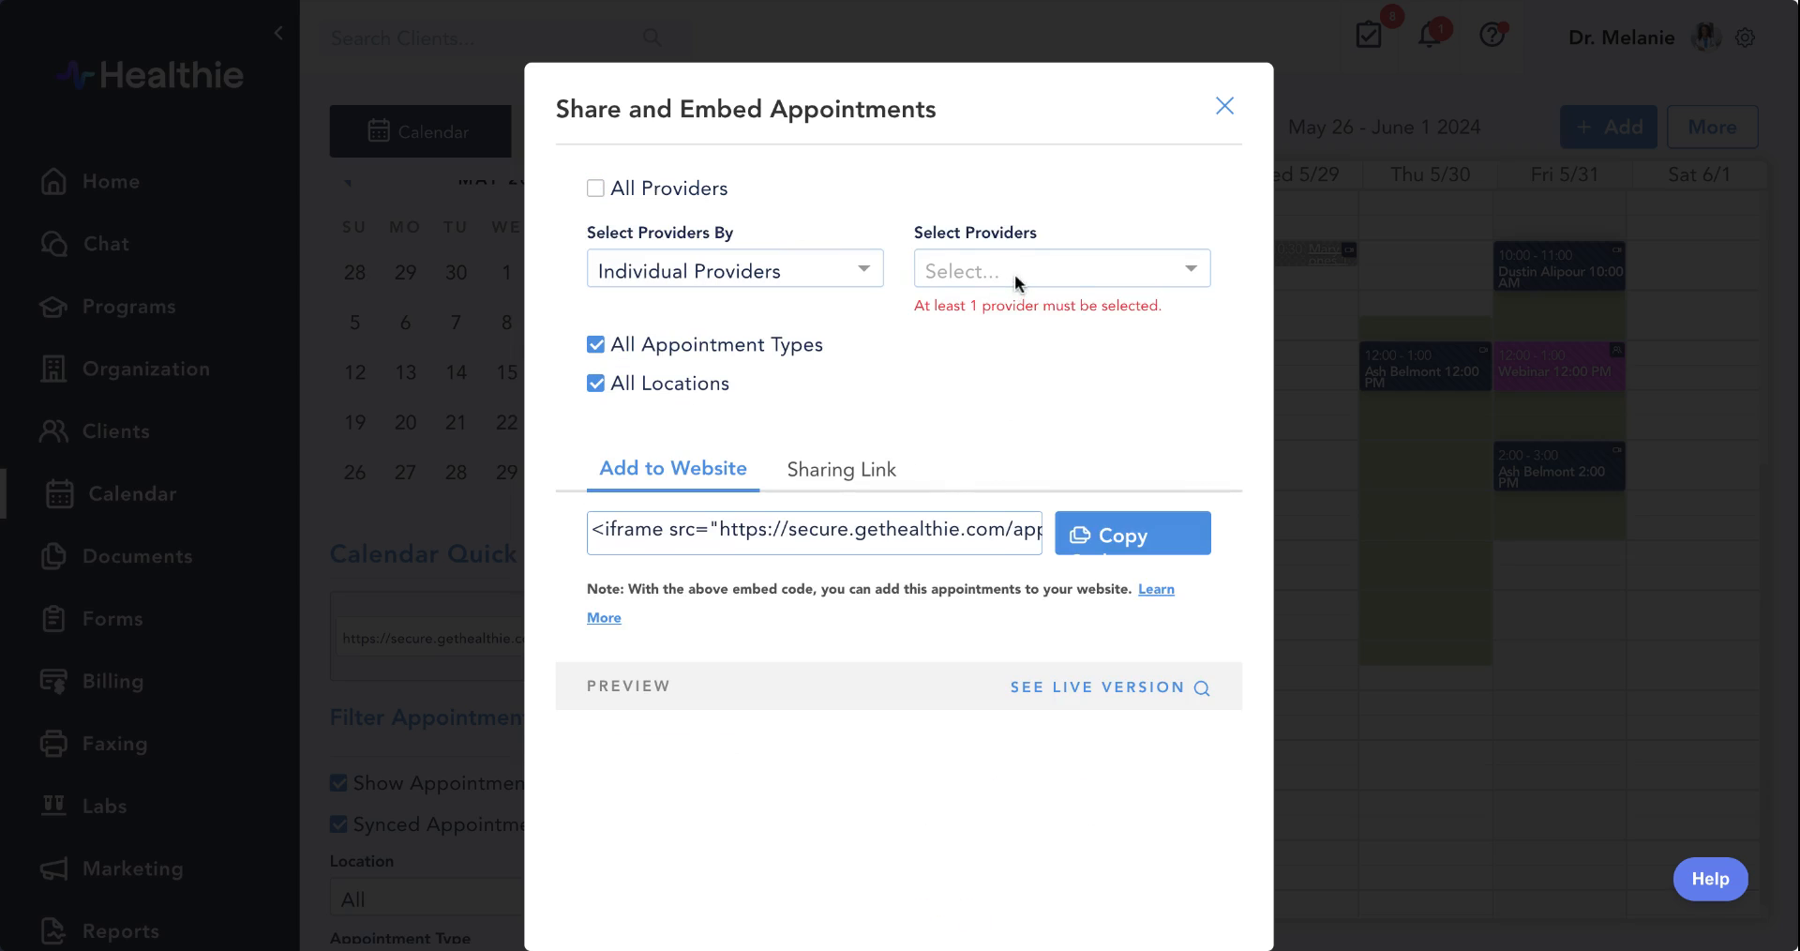
left_click(1059, 269)
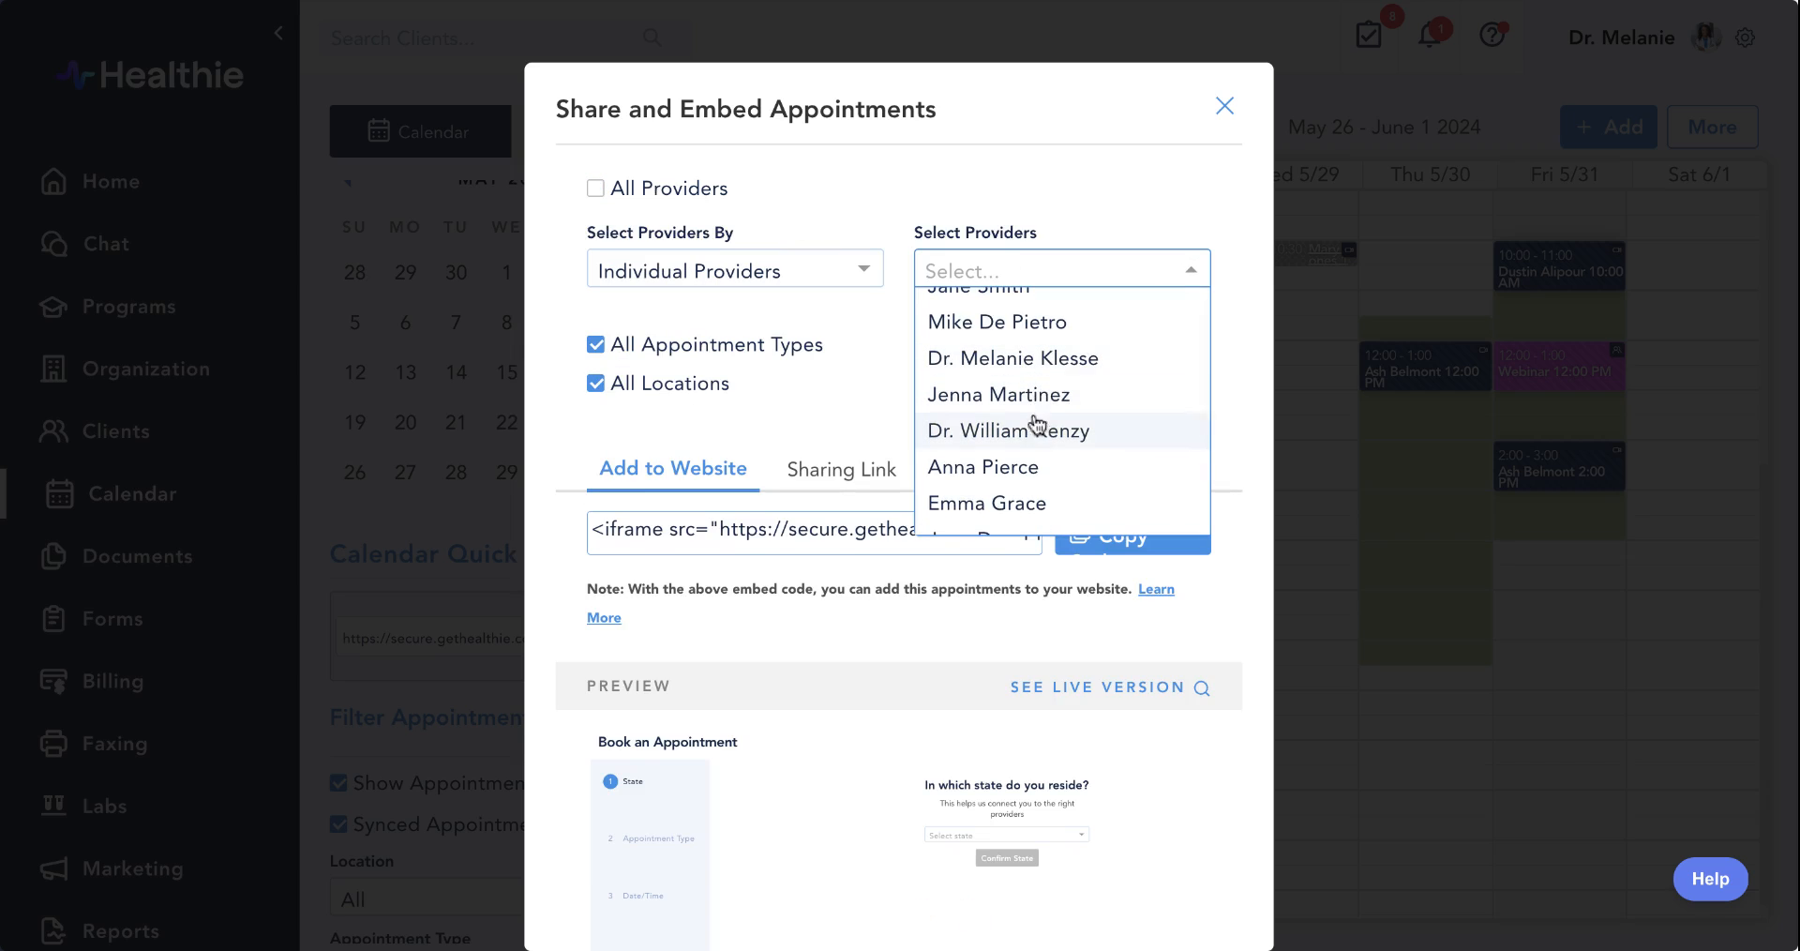
left_click(1013, 358)
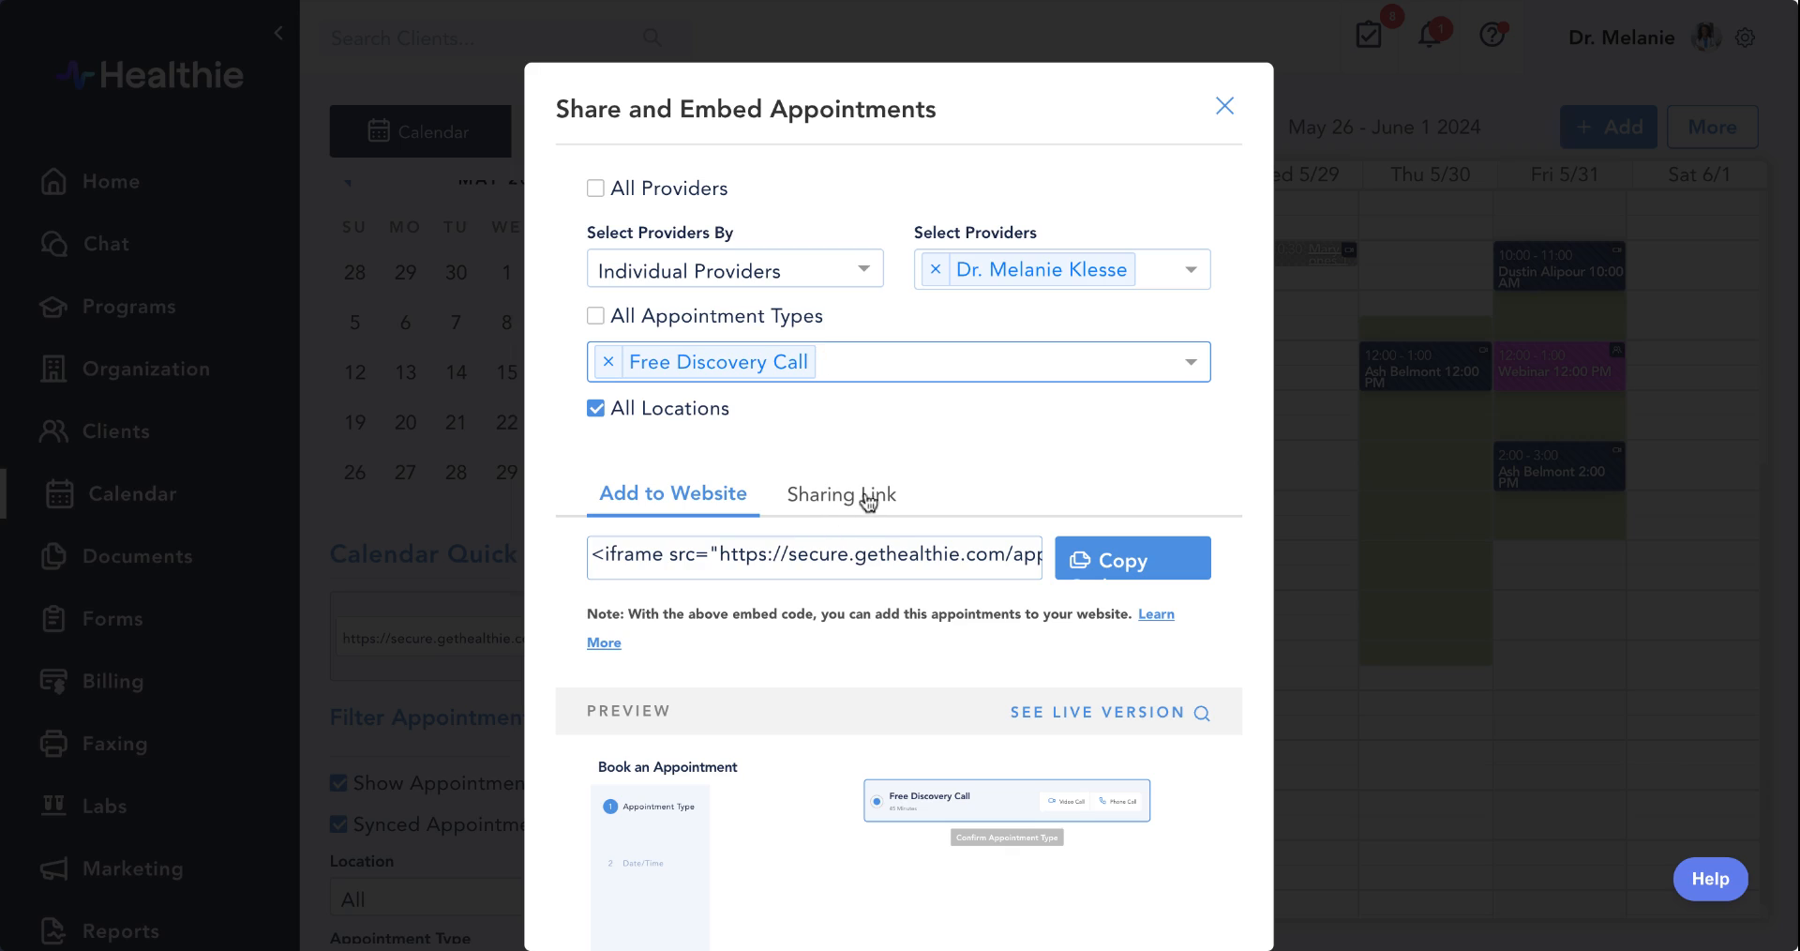
Copy the Free Discovery Call booking link and return to the Add to Website embed code.
left_click(841, 494)
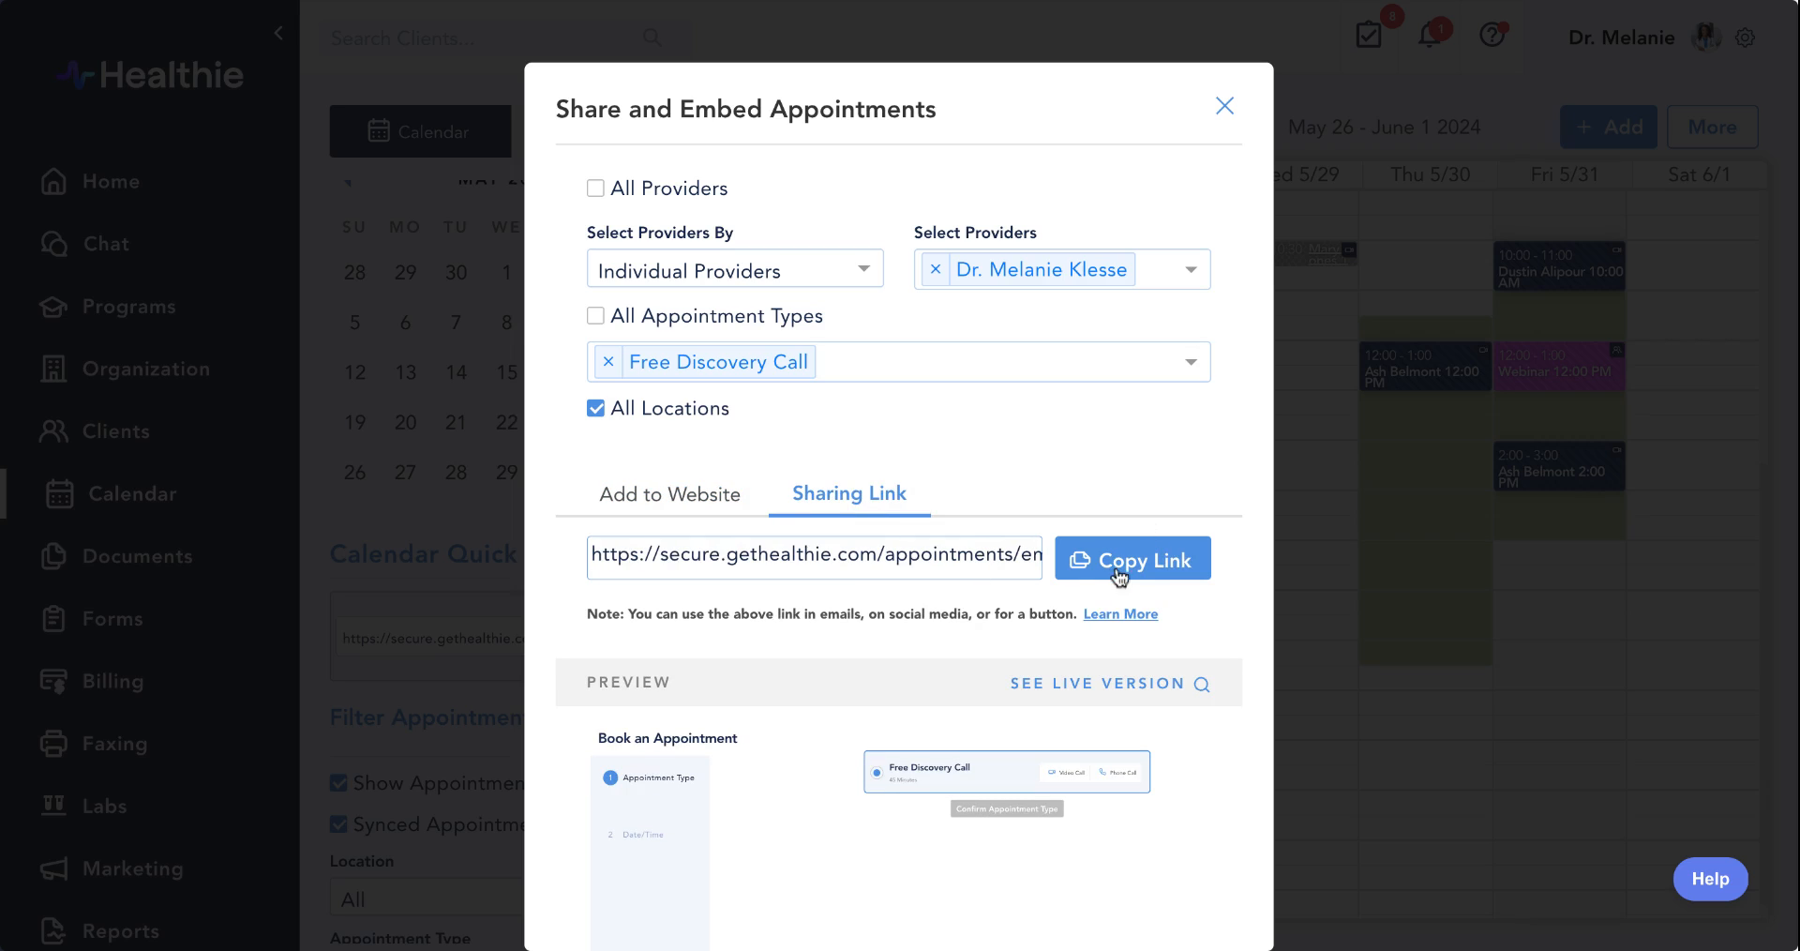
left_click(1133, 558)
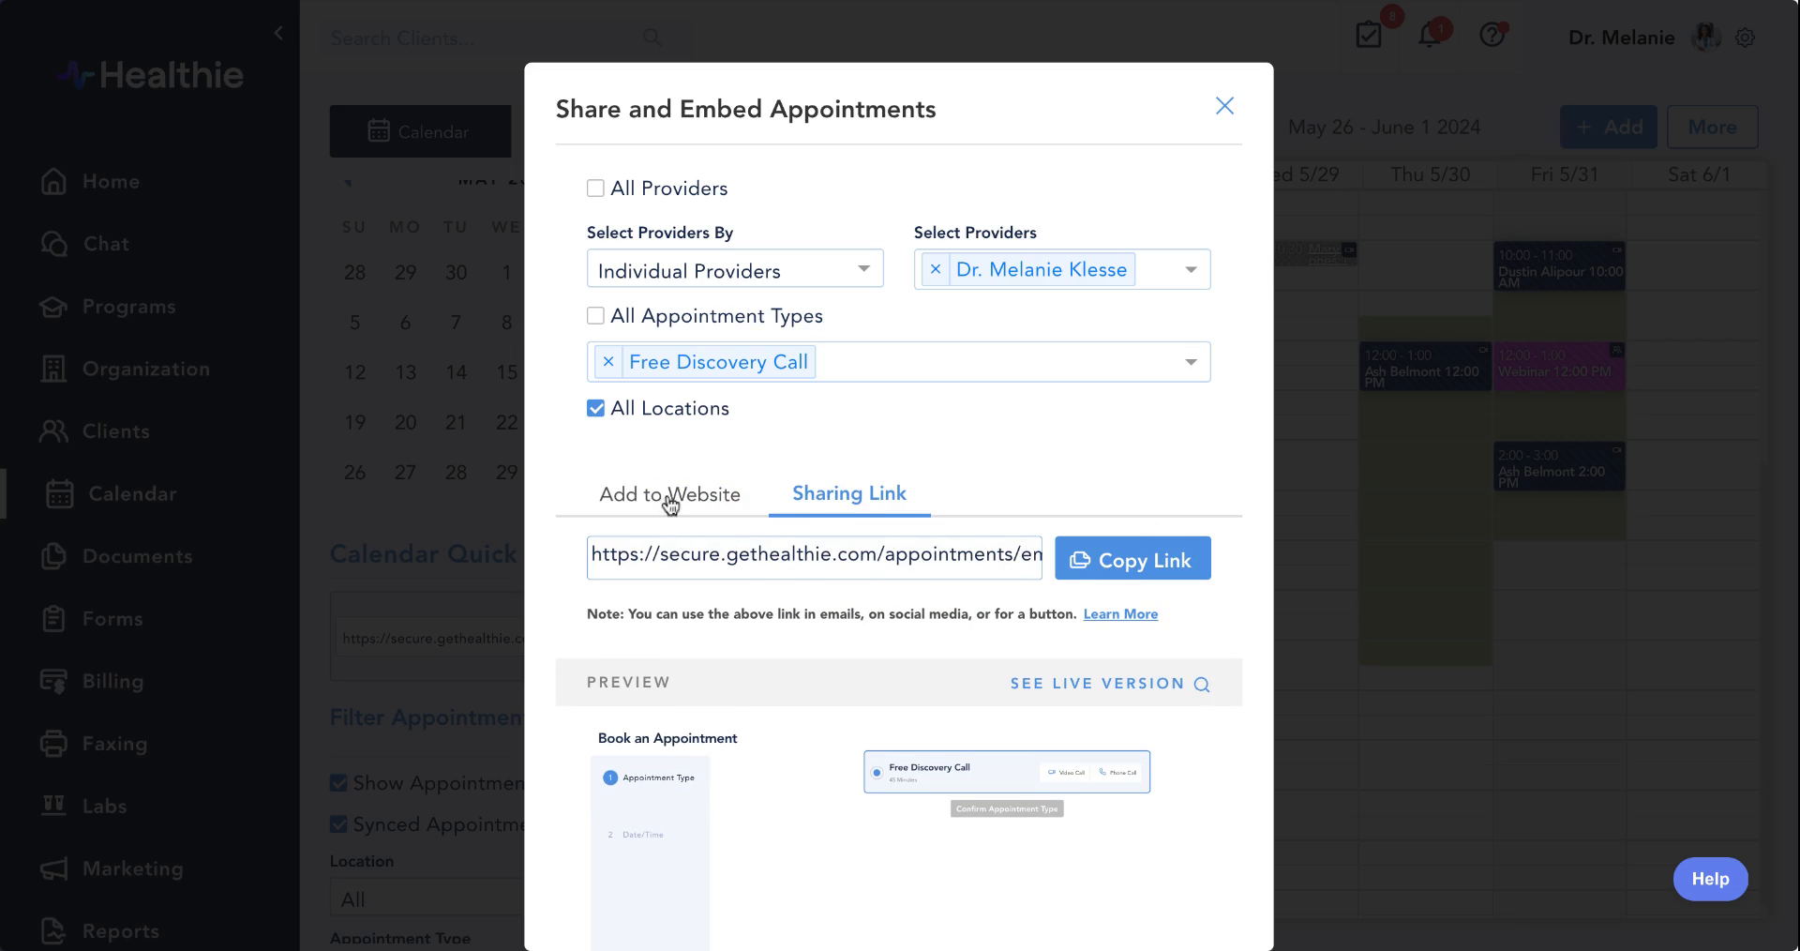
left_click(672, 495)
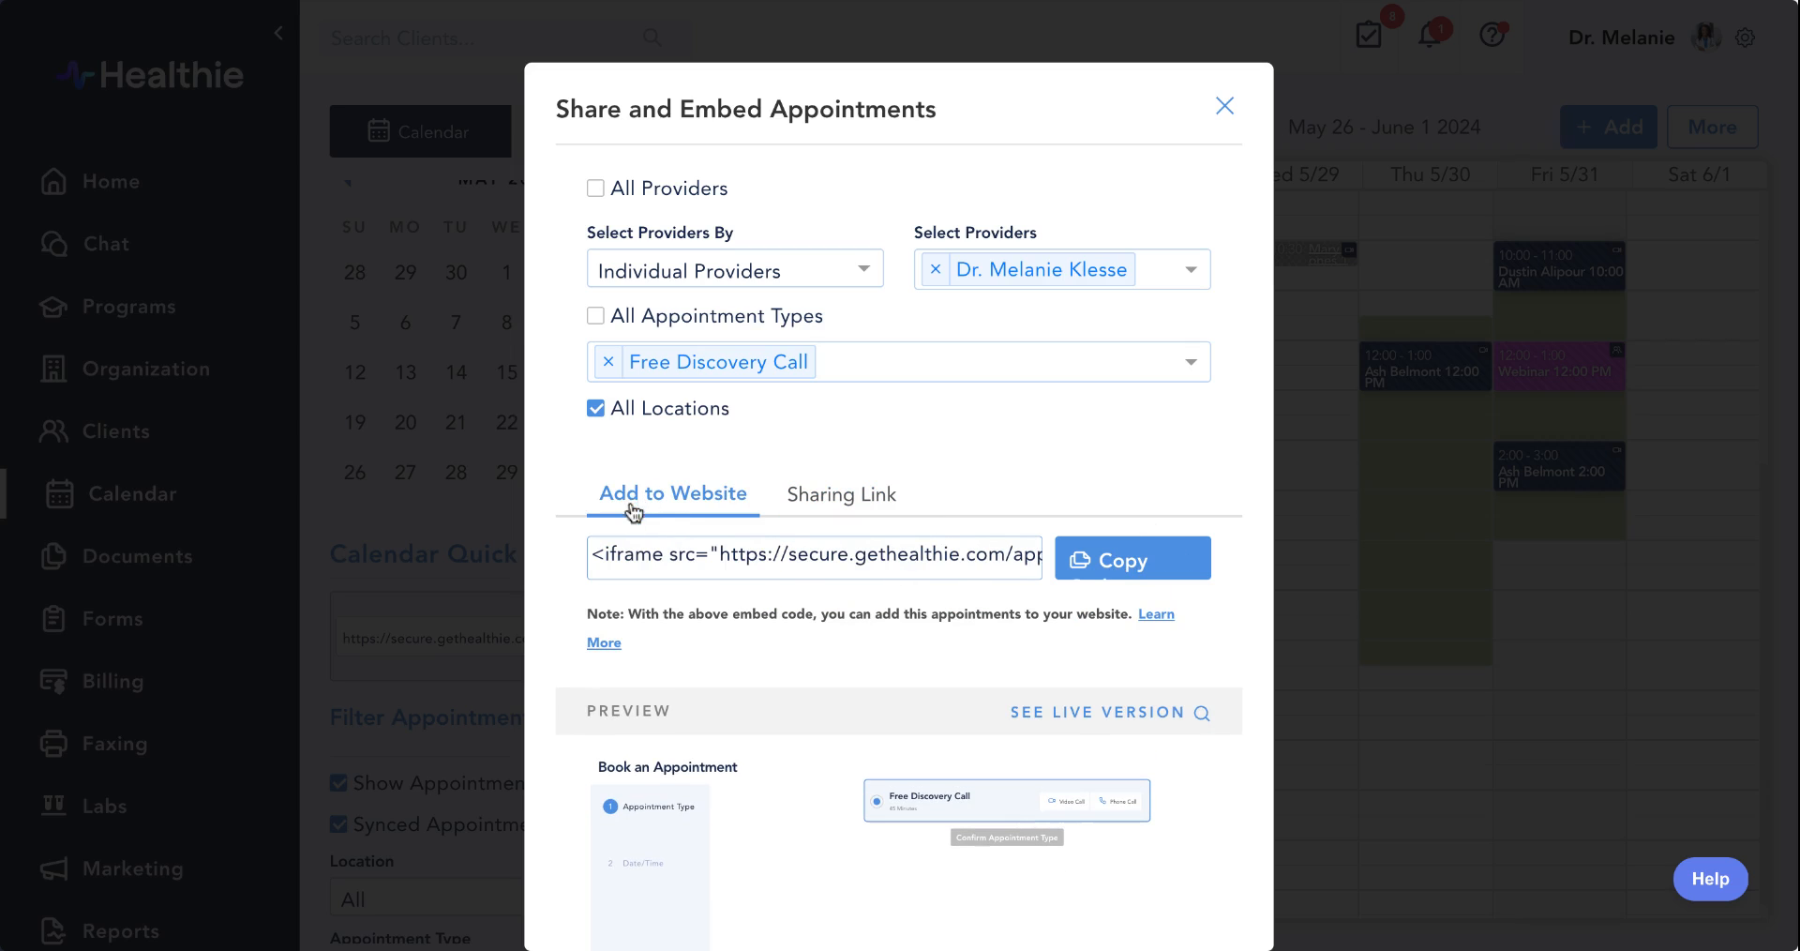
mouse_move(654, 599)
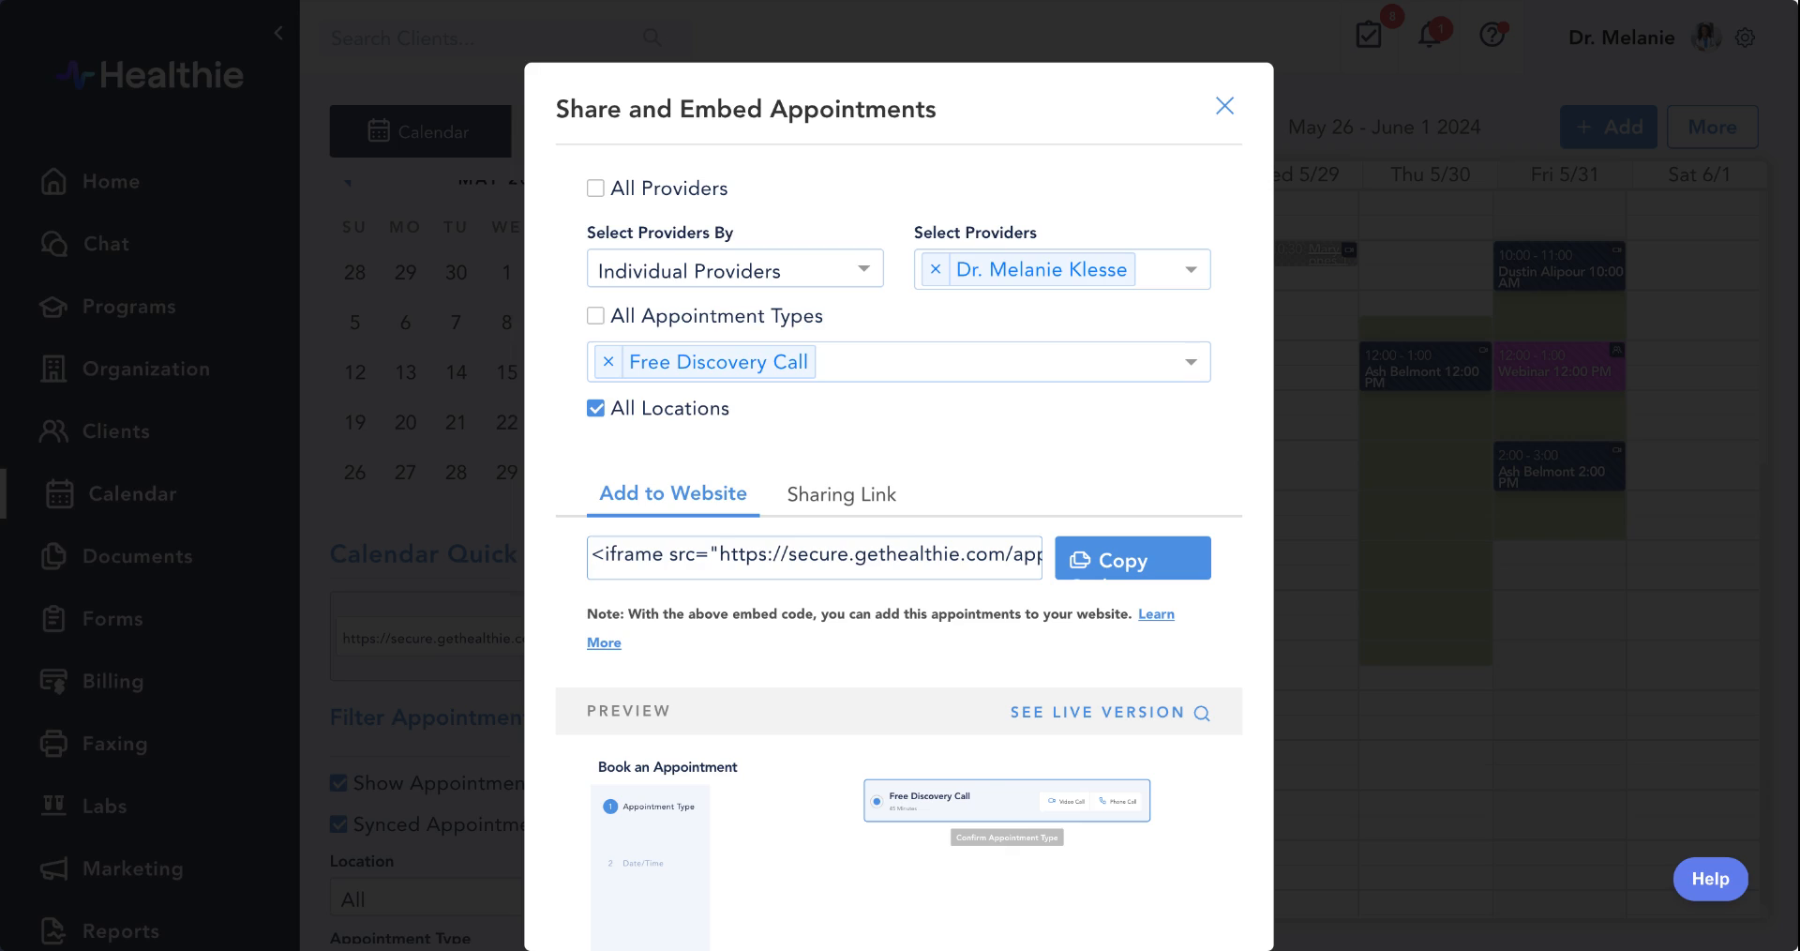
Close the sharing dialog and start a new Group Session entry.
left_click(1224, 104)
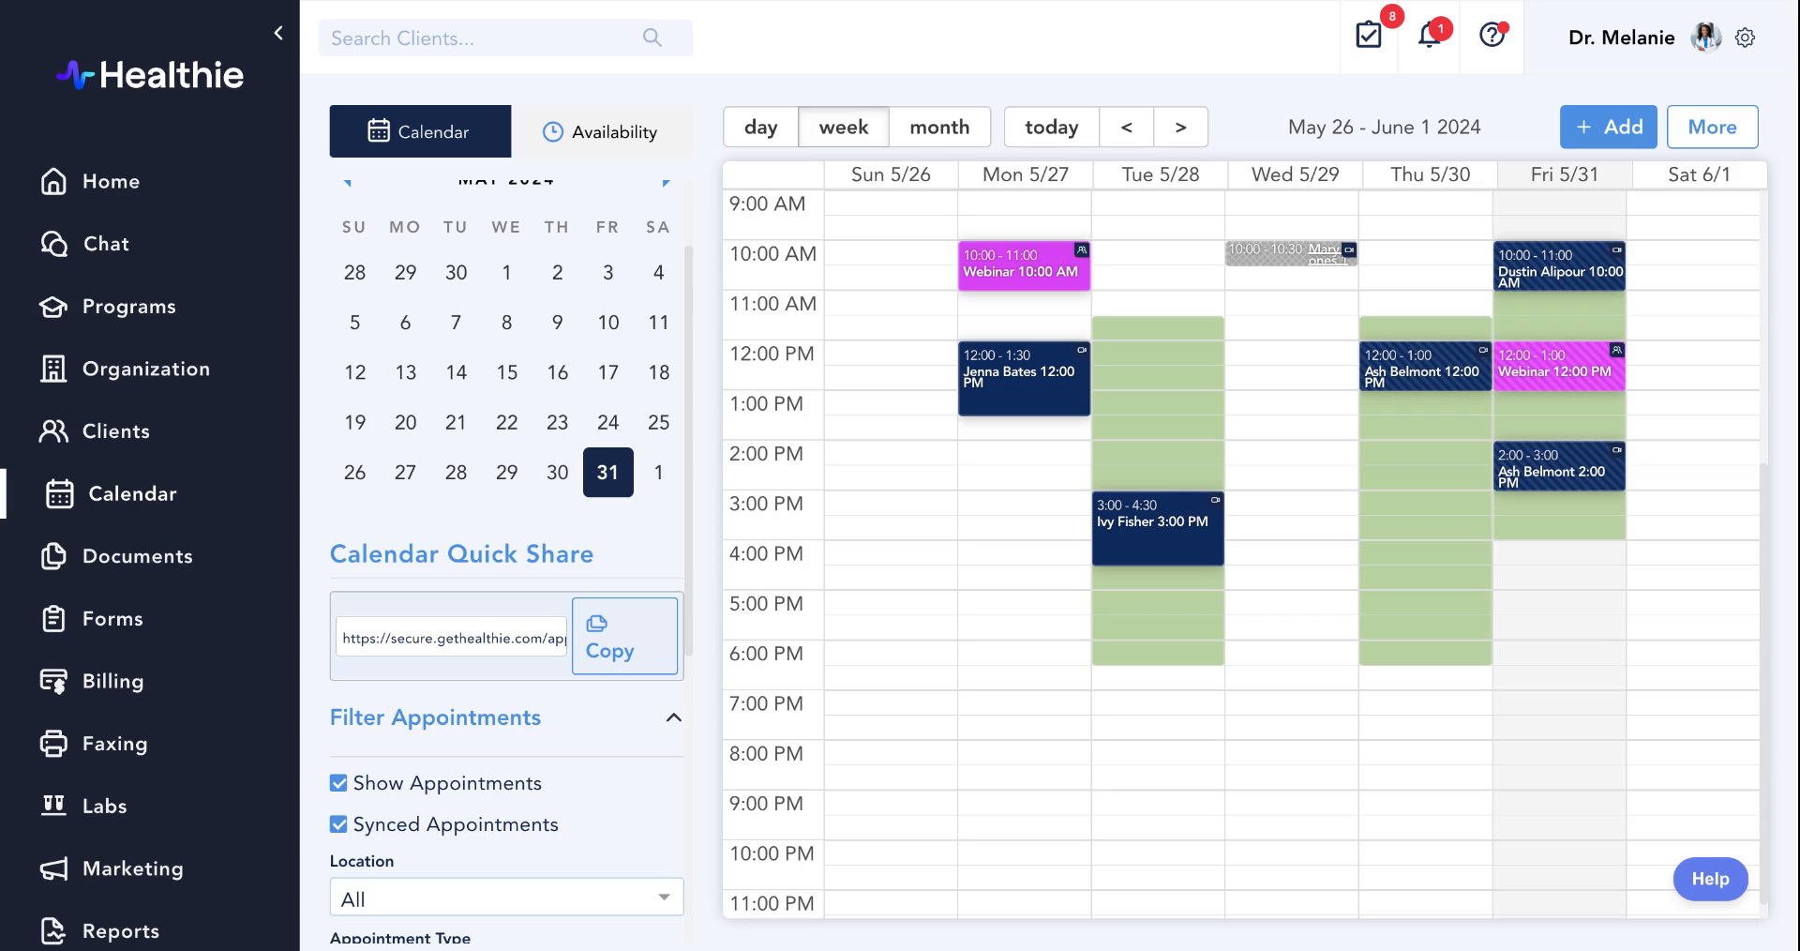
mouse_move(1287, 471)
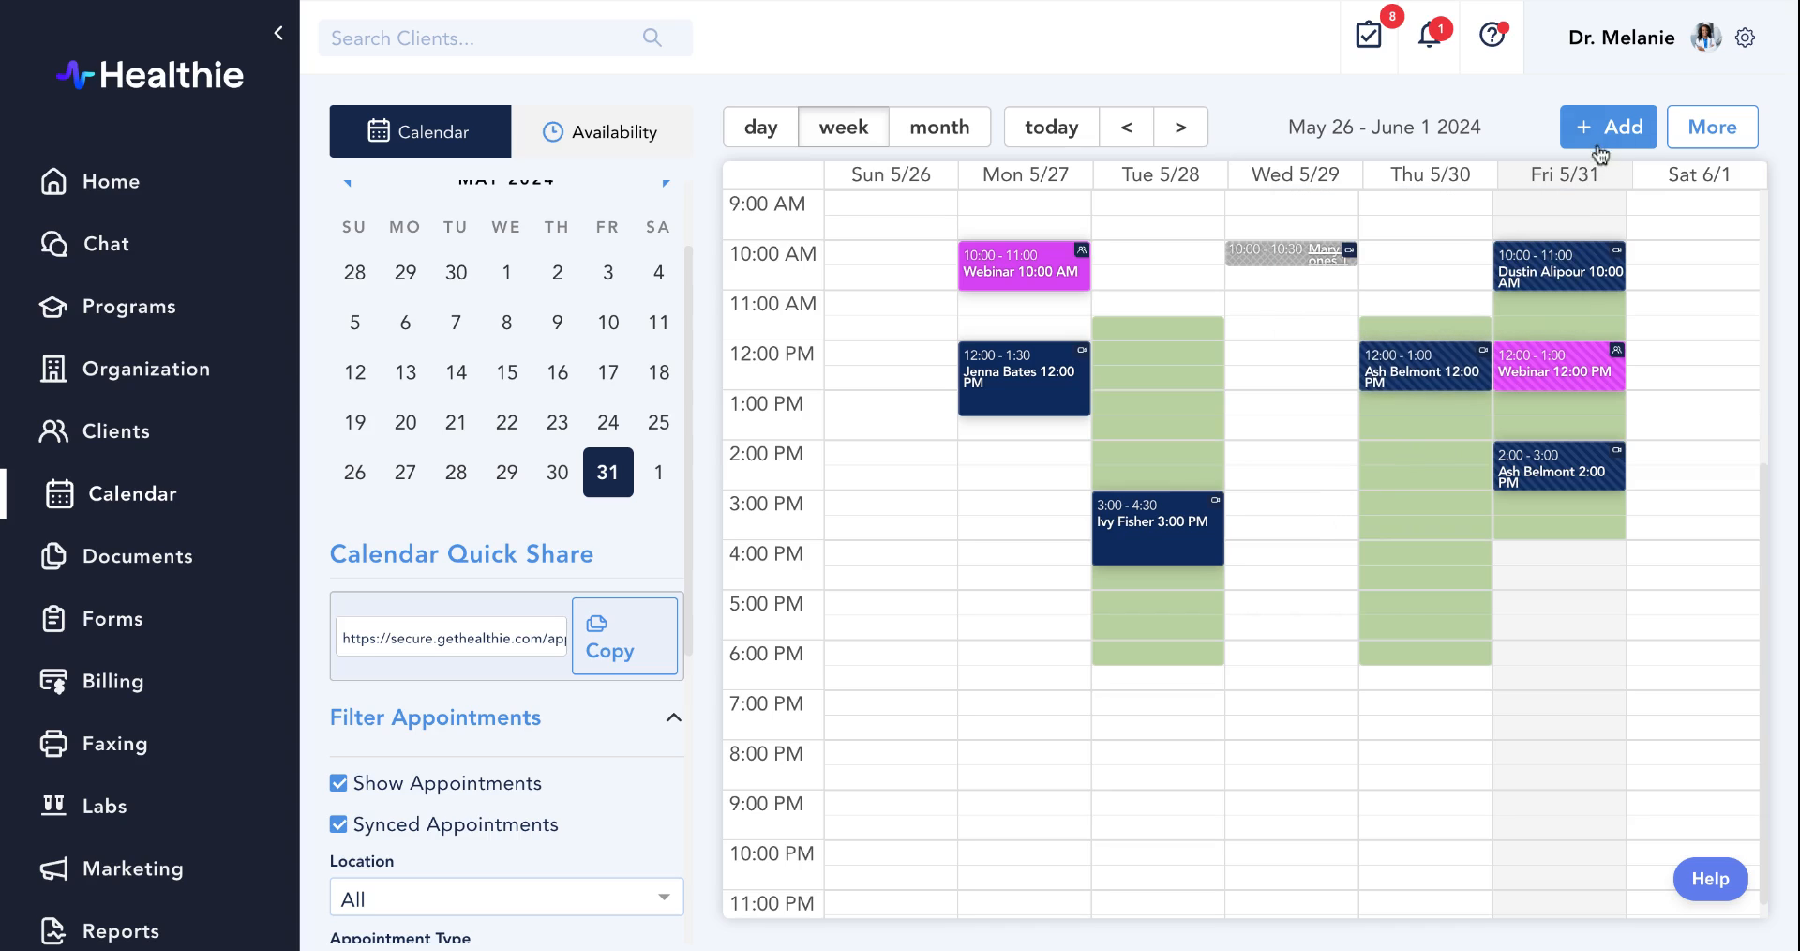
left_click(1607, 127)
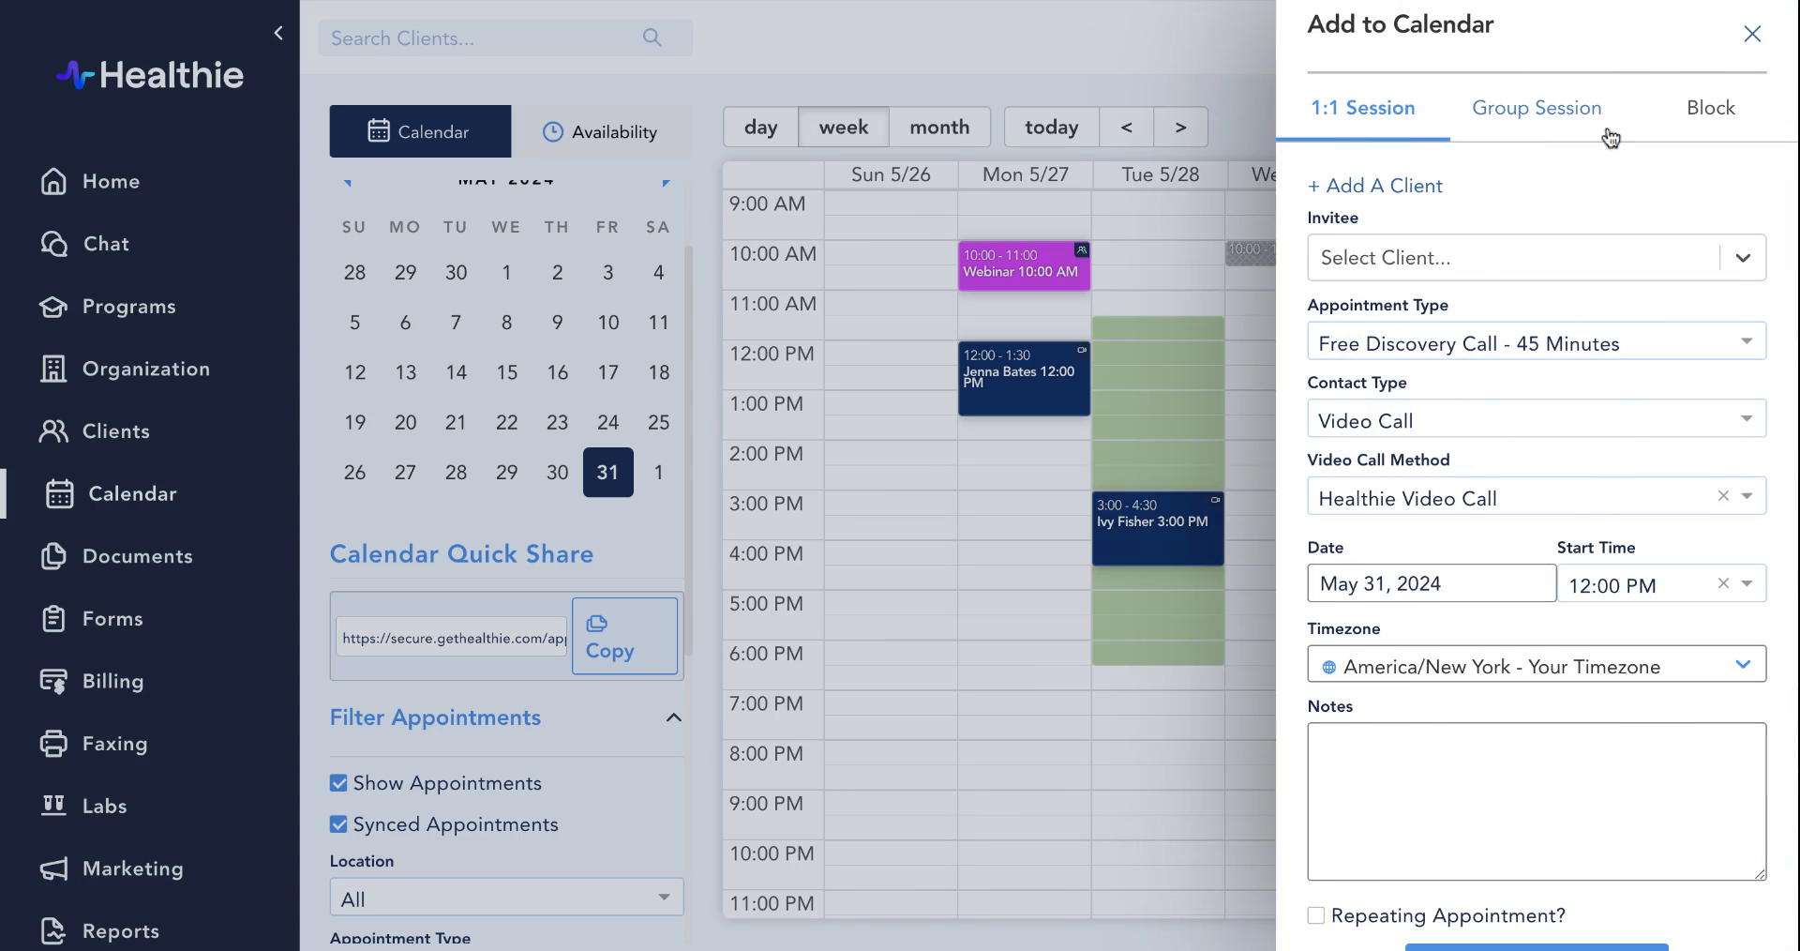
mouse_move(1544, 131)
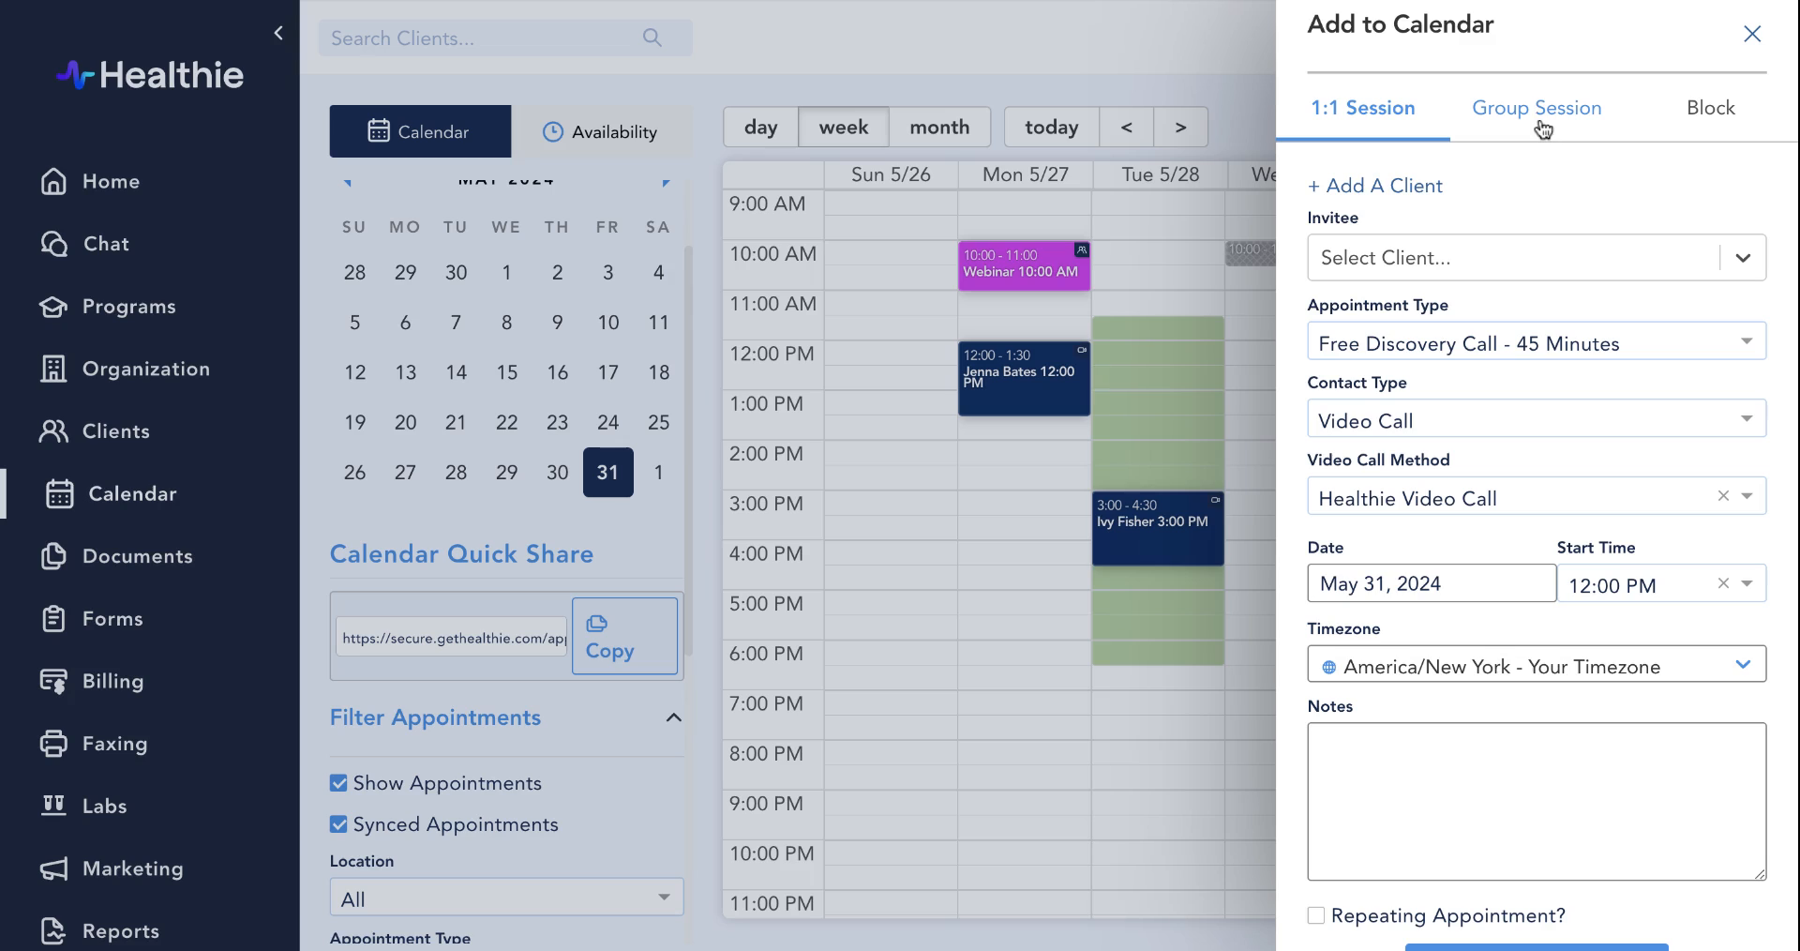
left_click(1536, 106)
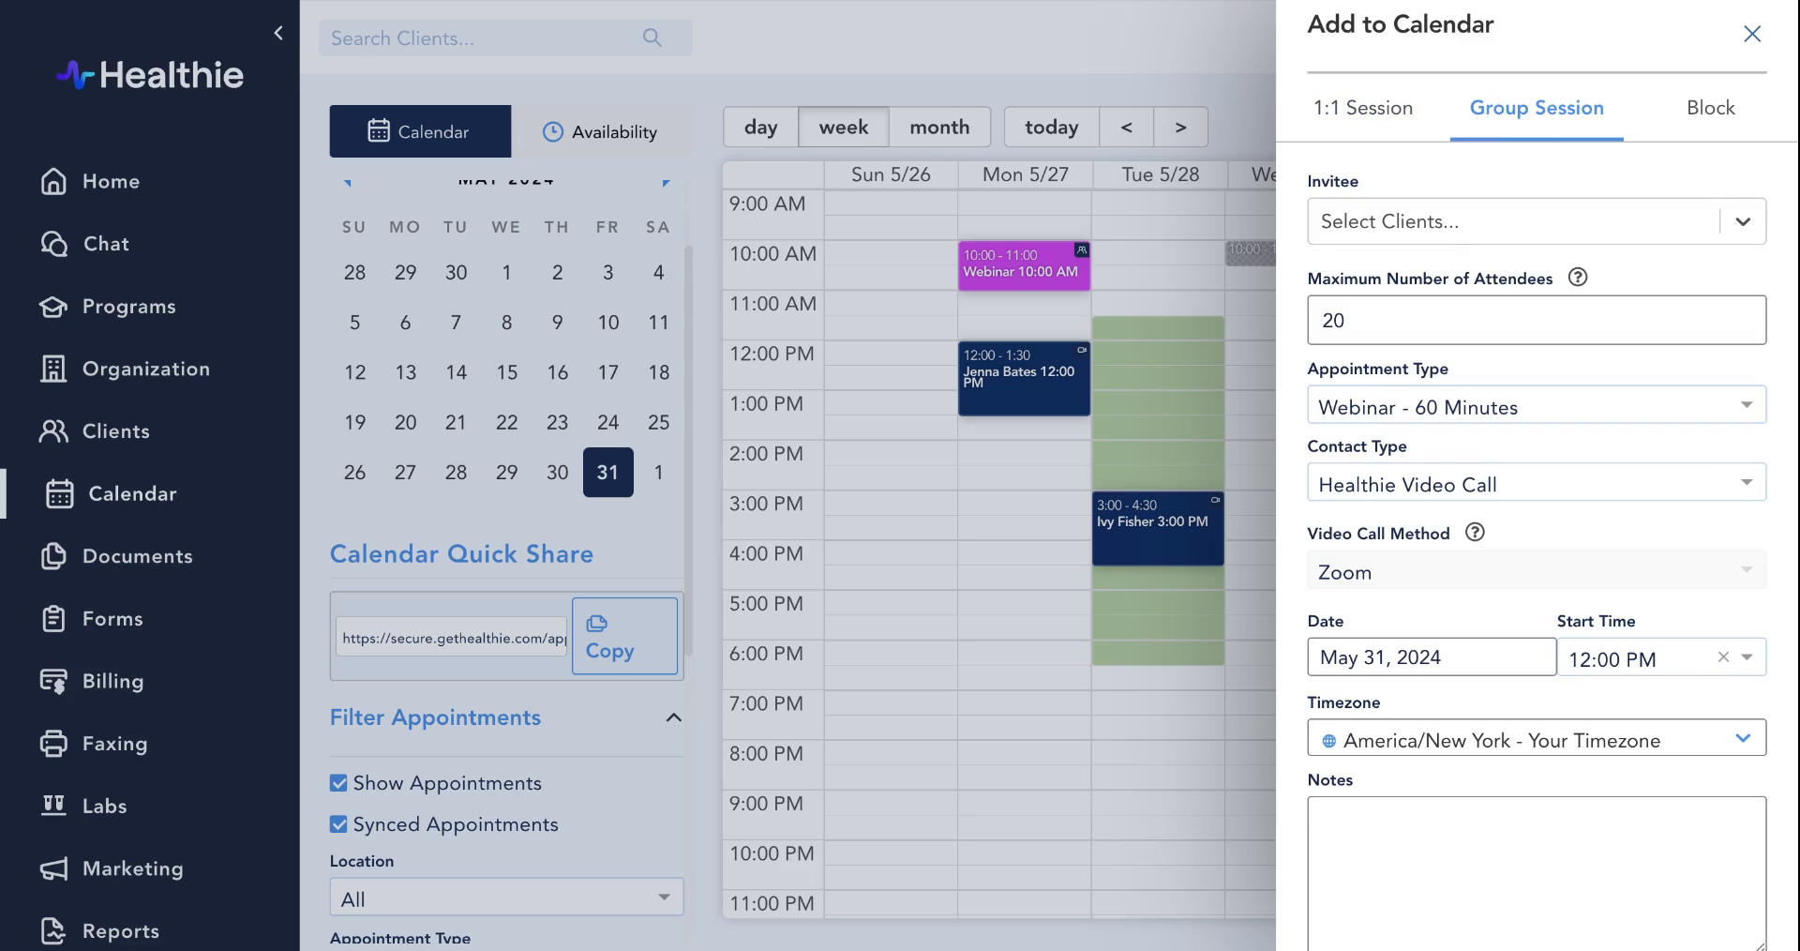
Cap attendees at 20 and add the 60-minute Webinar at 12:00 PM, May 31.
left_click(1536, 221)
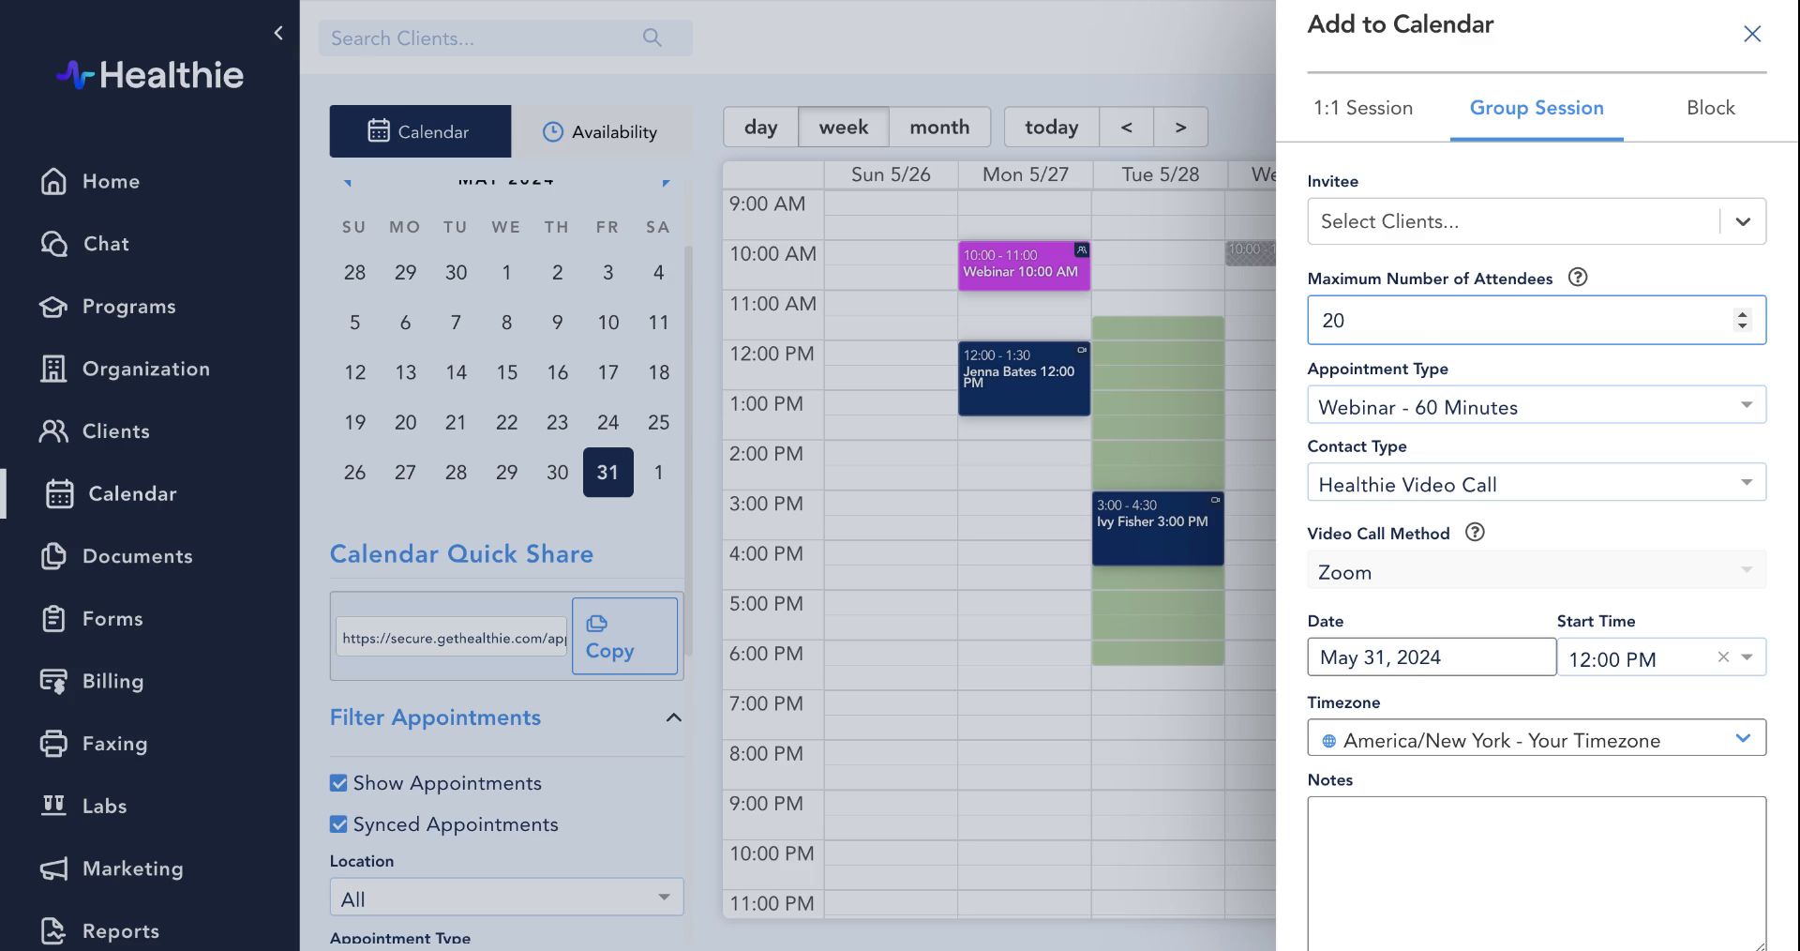
scroll("down", 3)
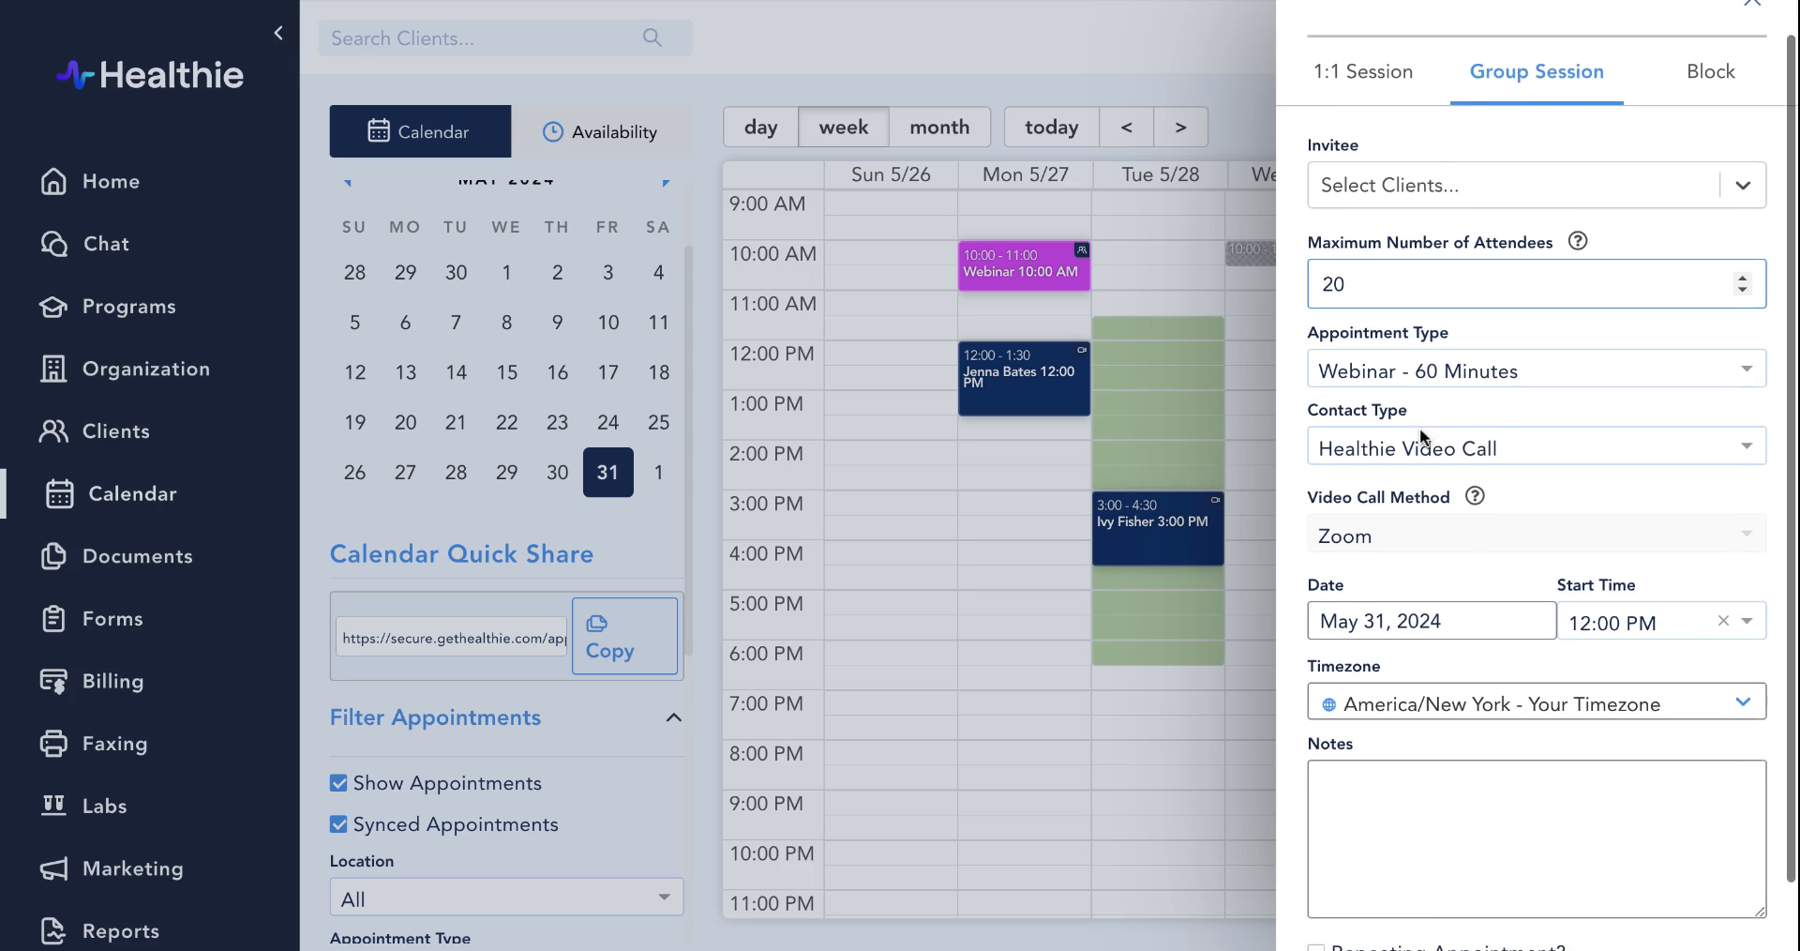
scroll("down", 3)
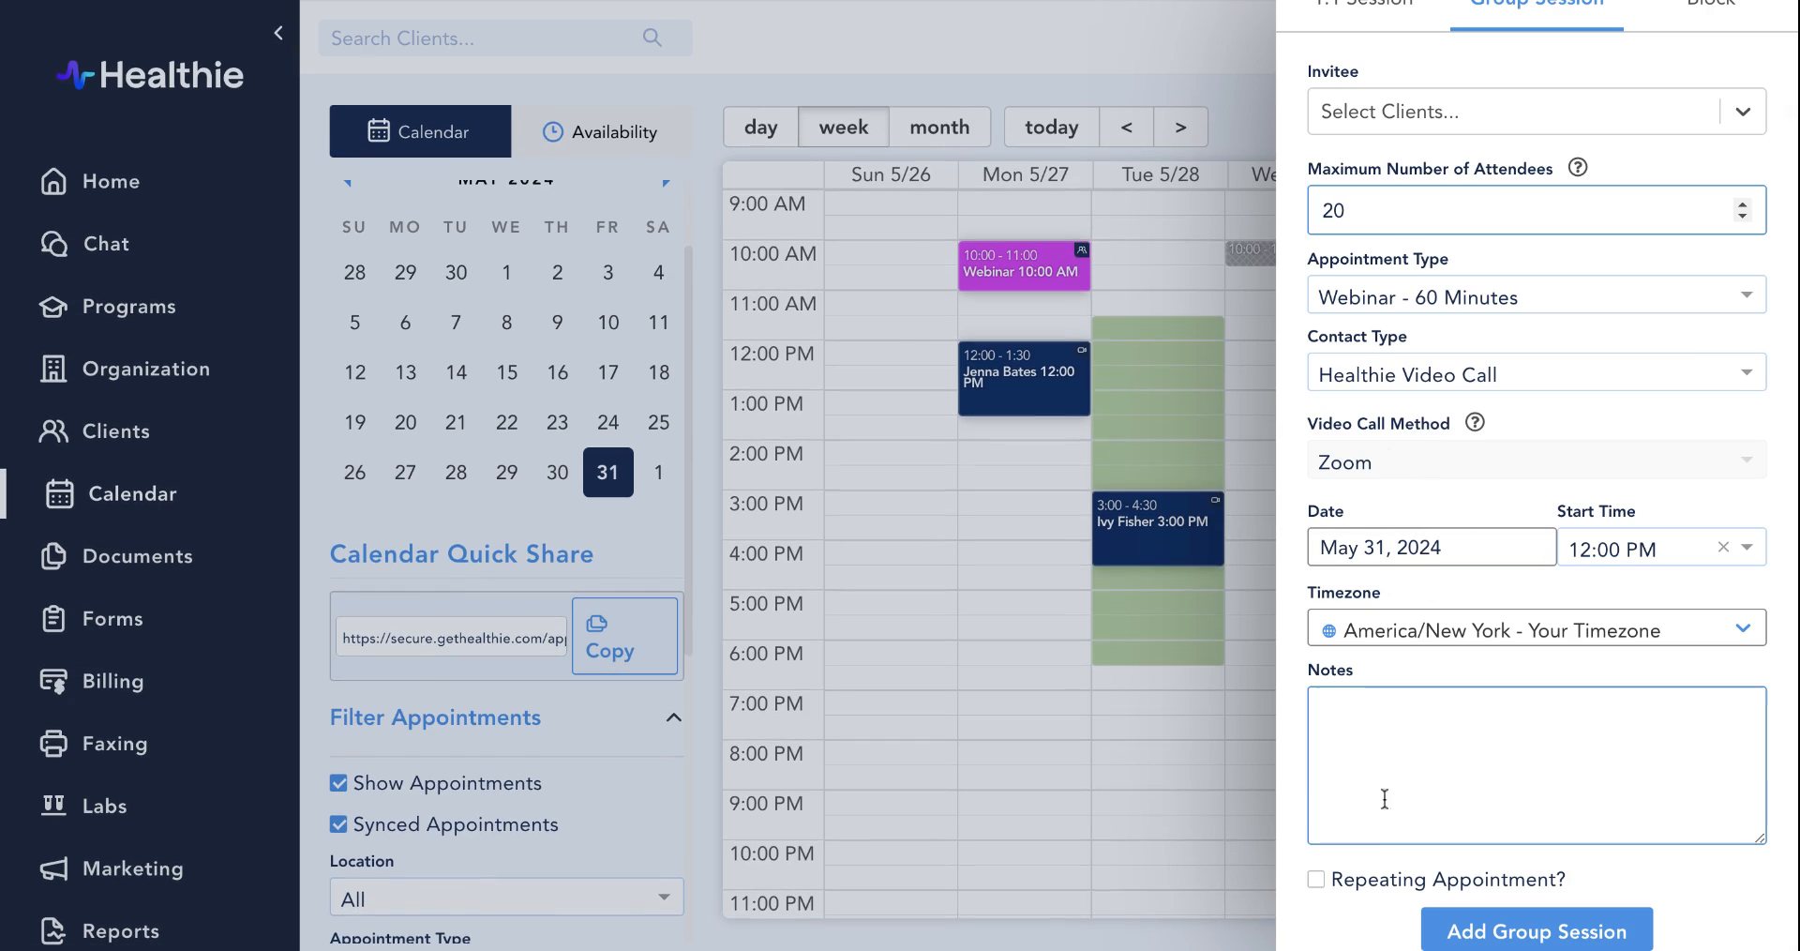
mouse_move(1371, 900)
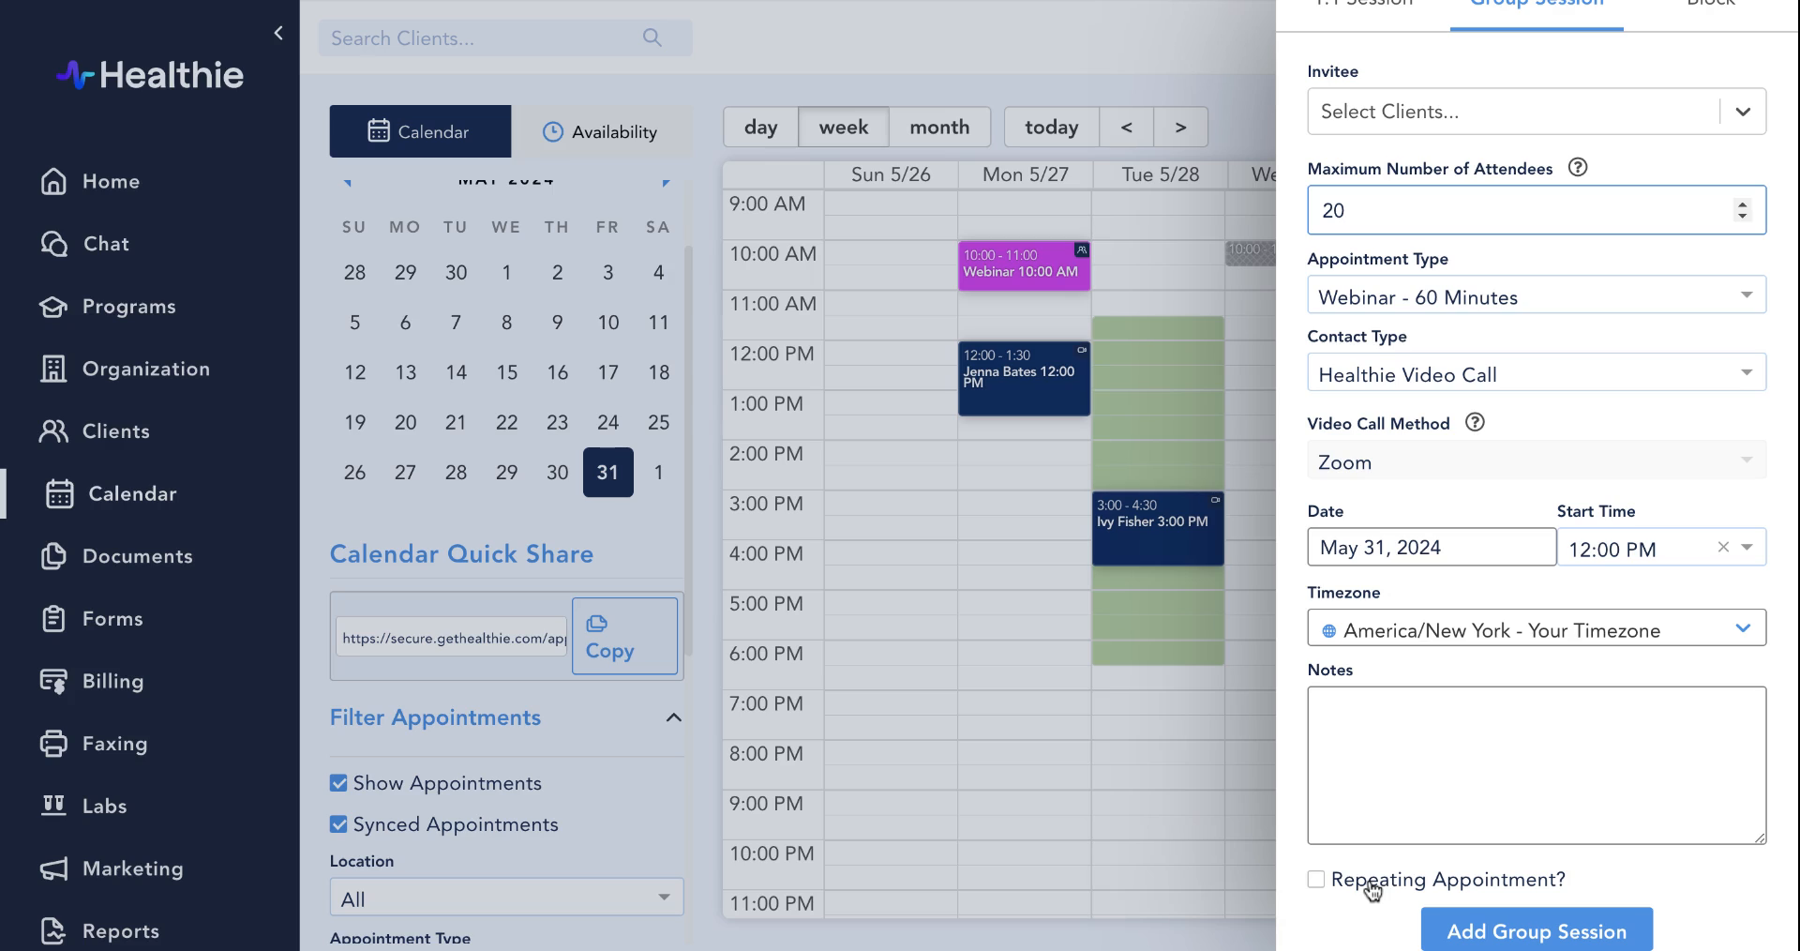
mouse_move(1443, 875)
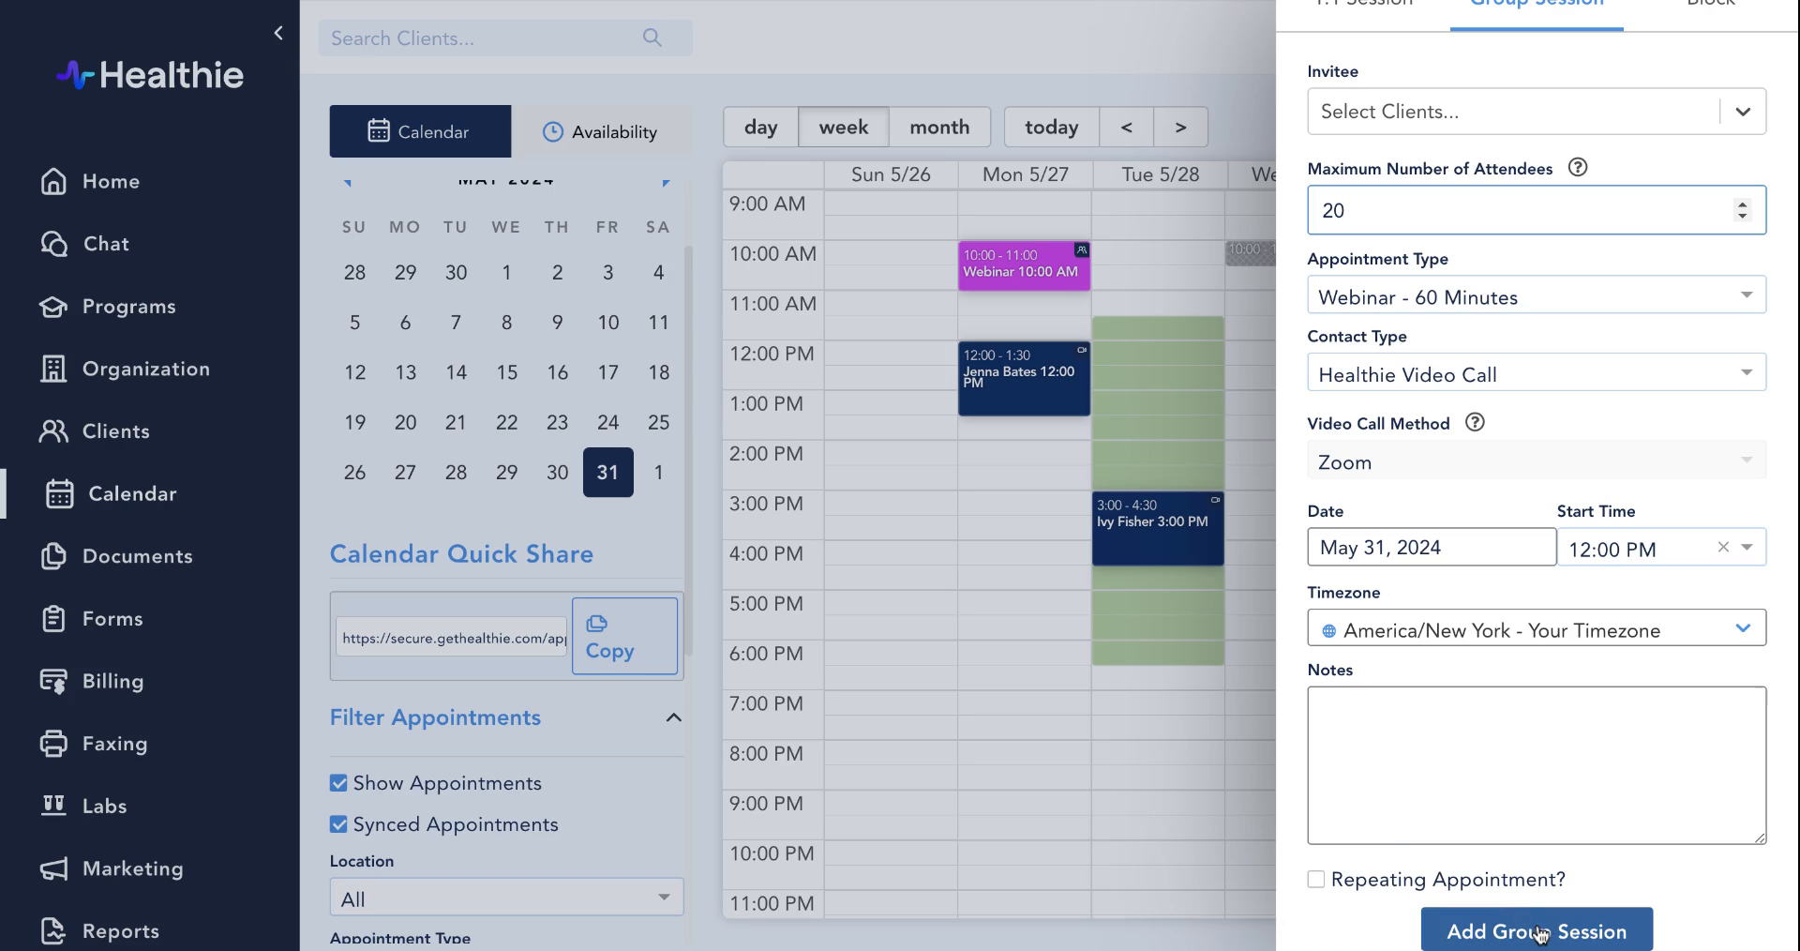
left_click(1536, 929)
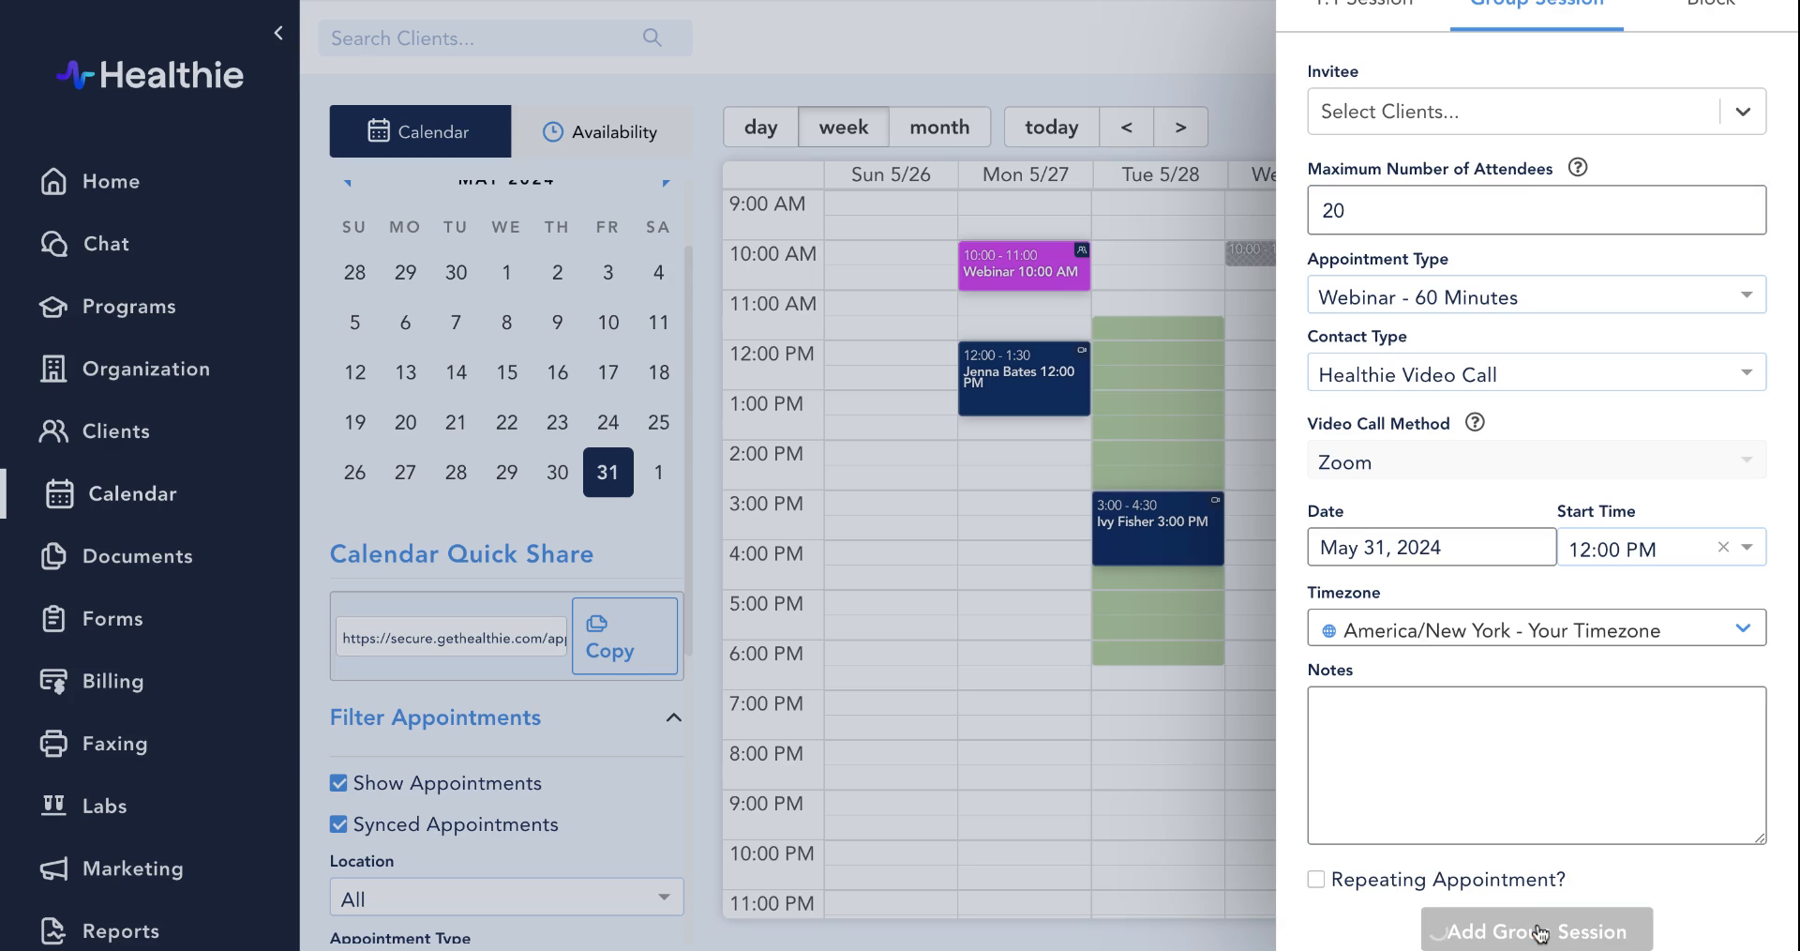
left_click(1536, 929)
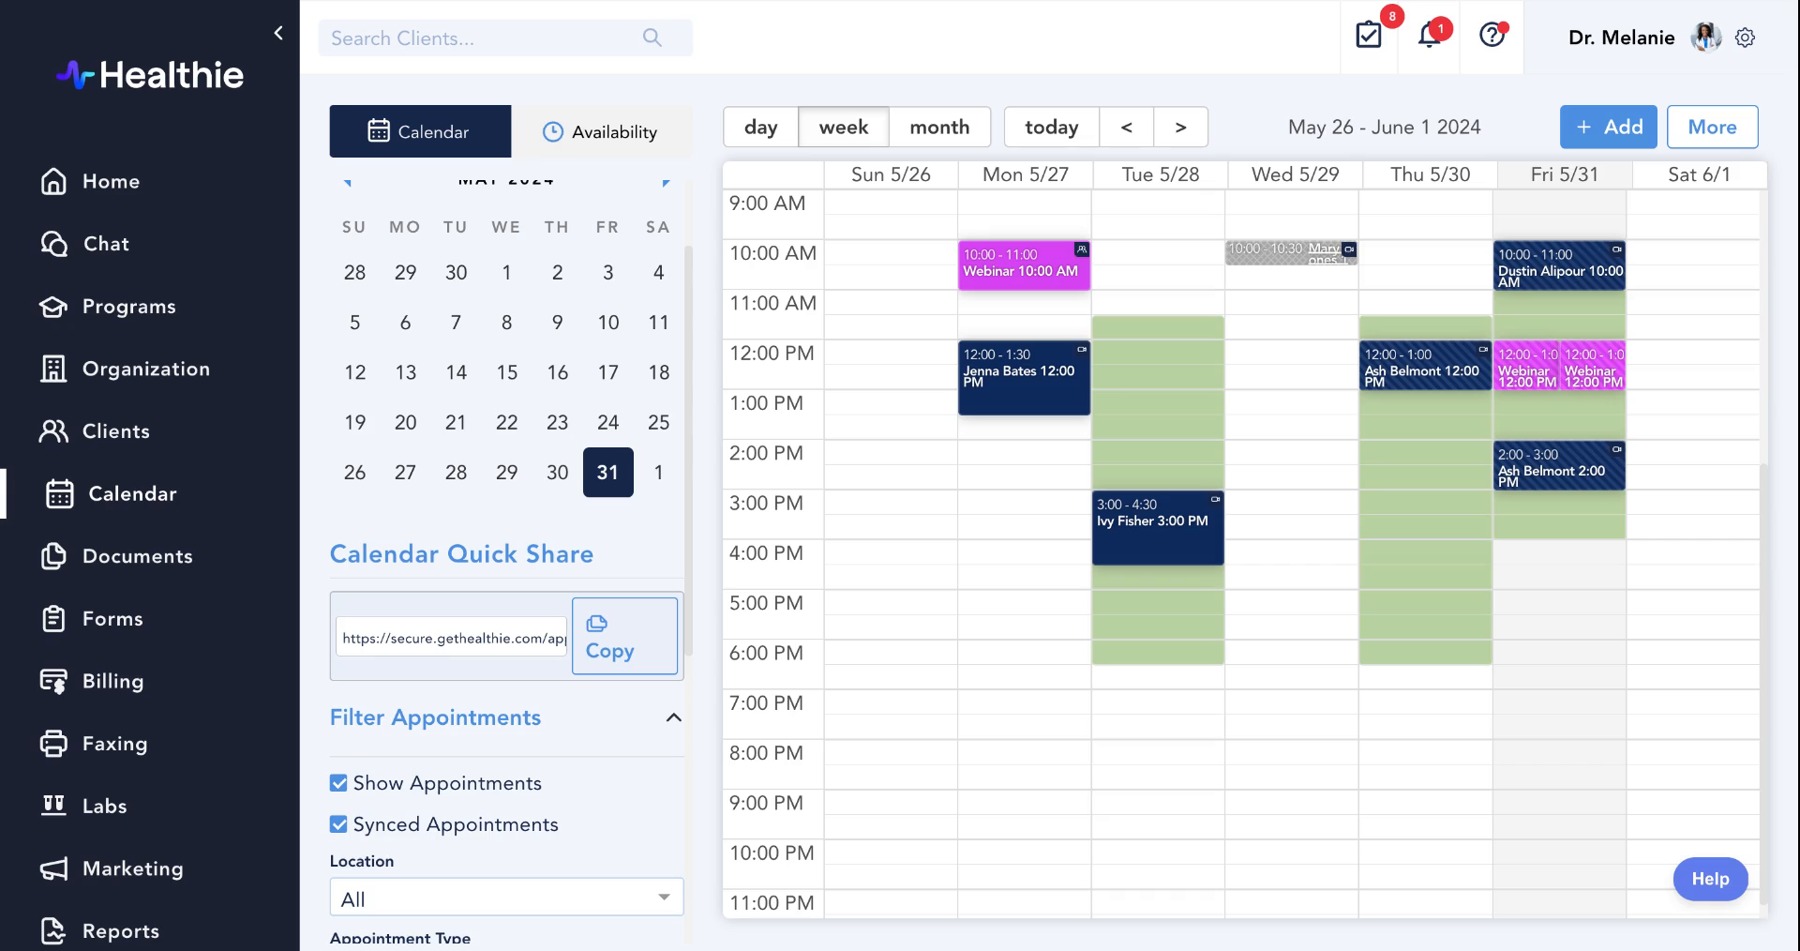
mouse_move(1659, 321)
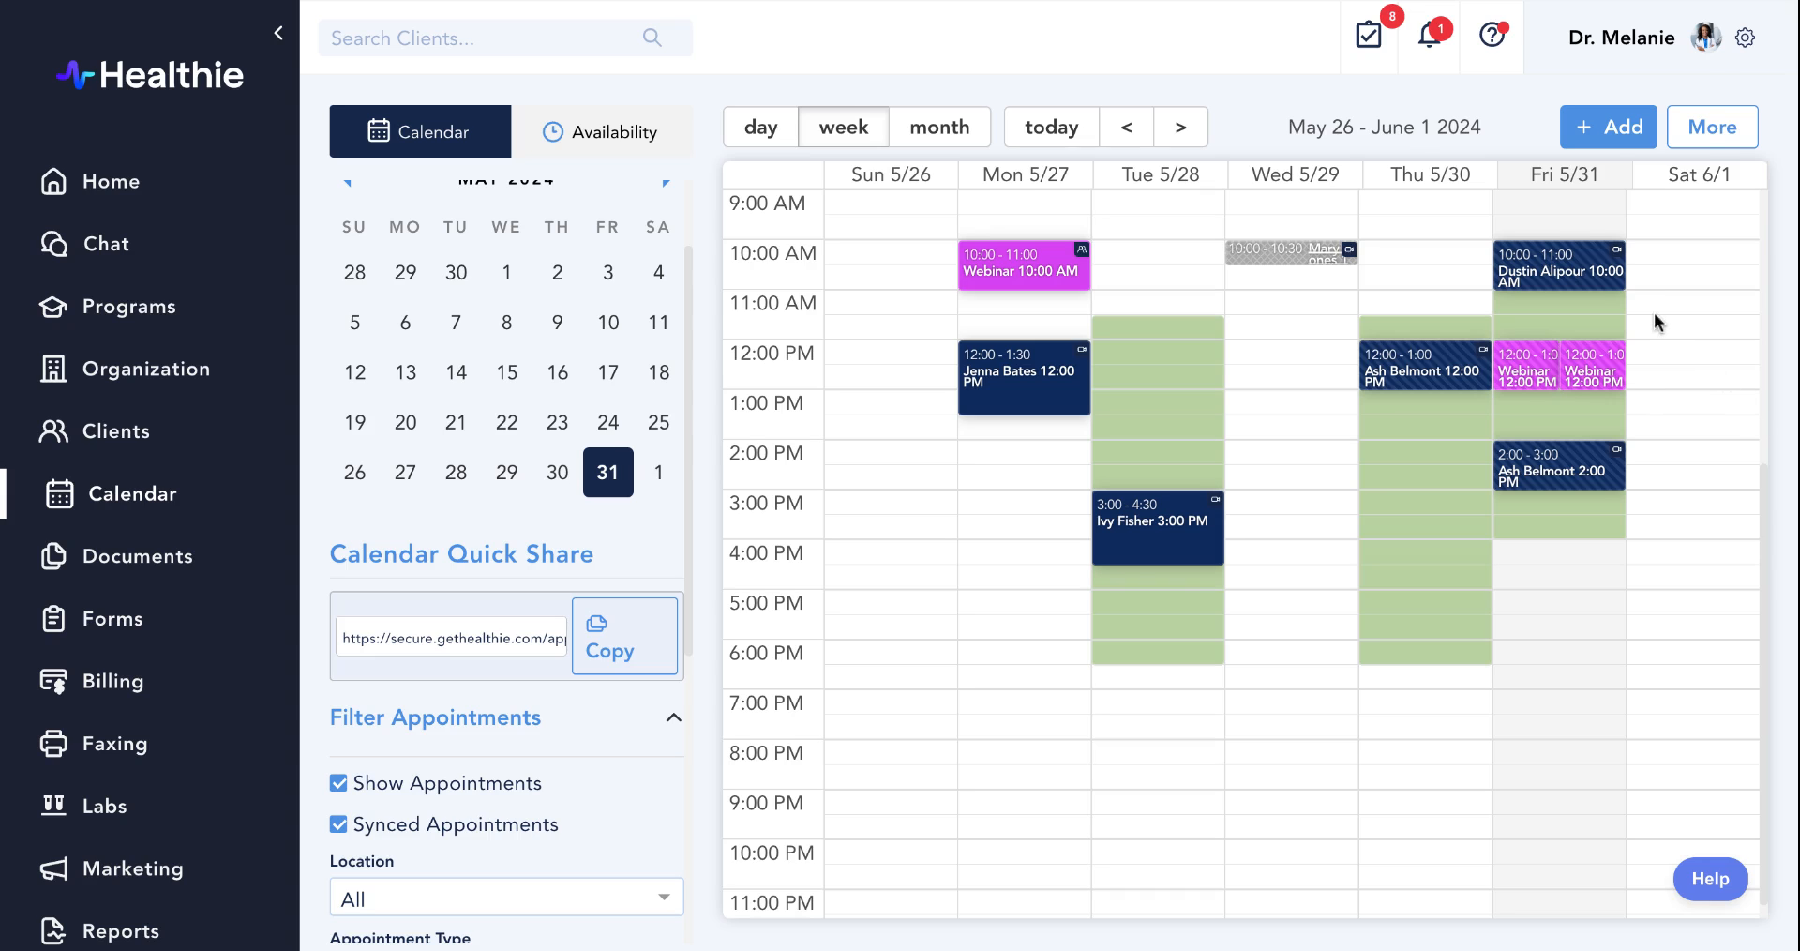
left_click(1558, 270)
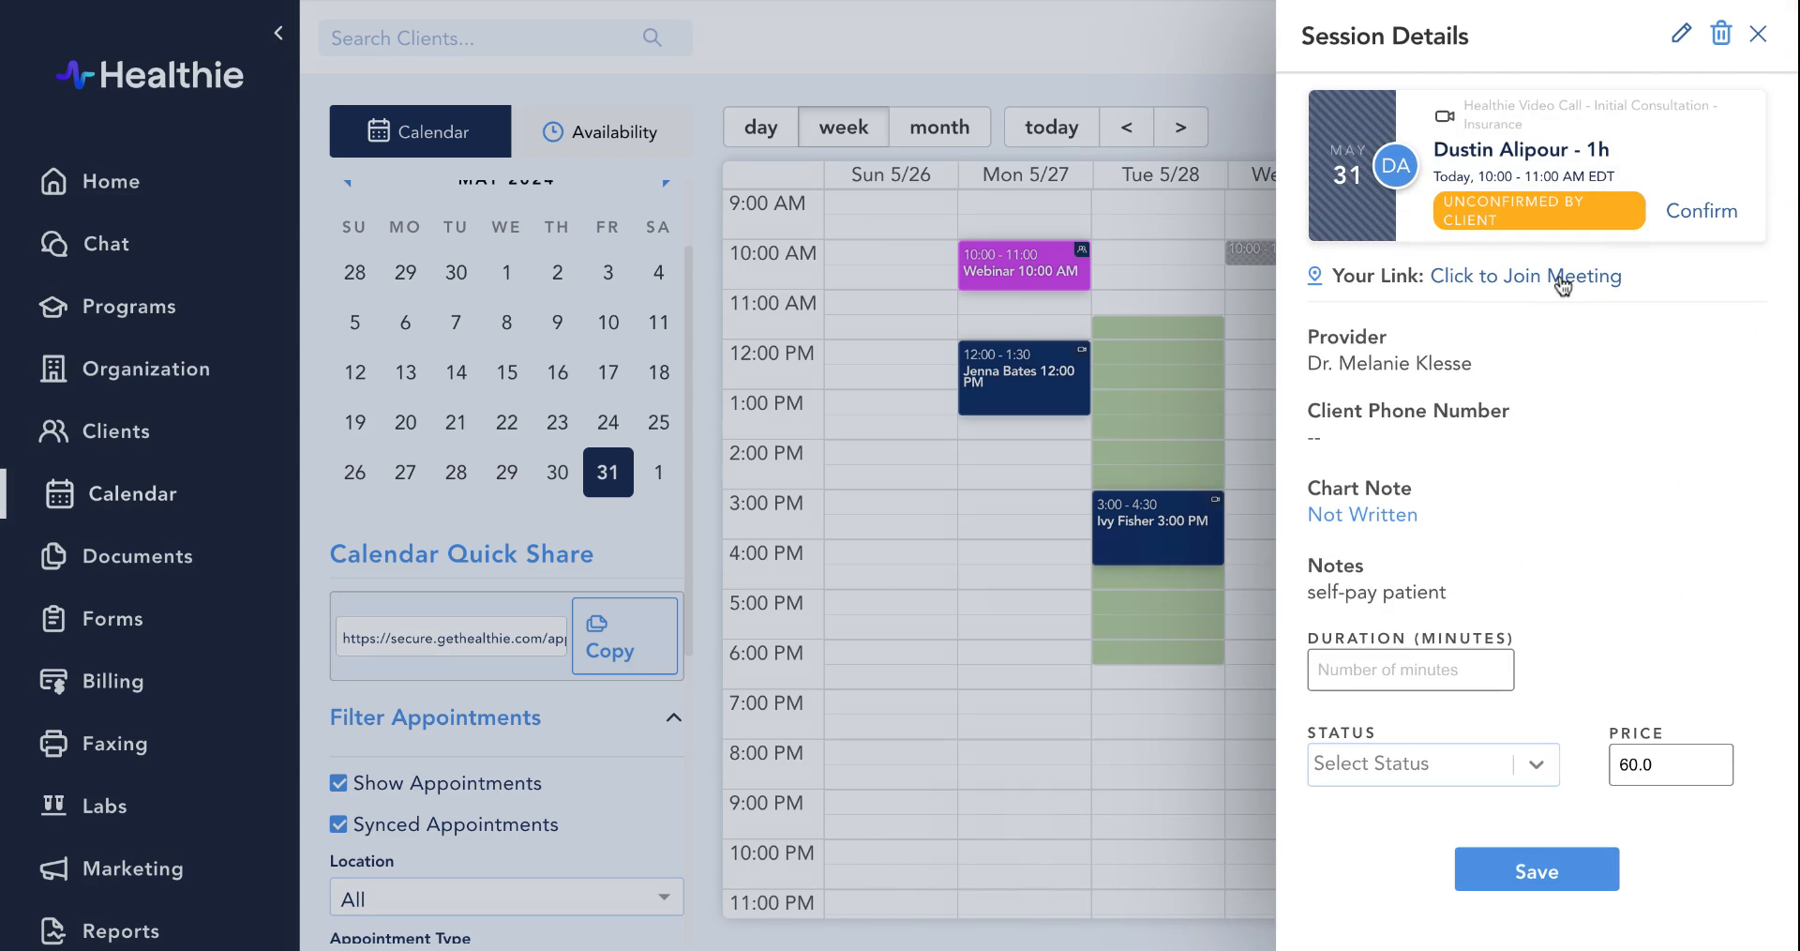
mouse_move(1582, 337)
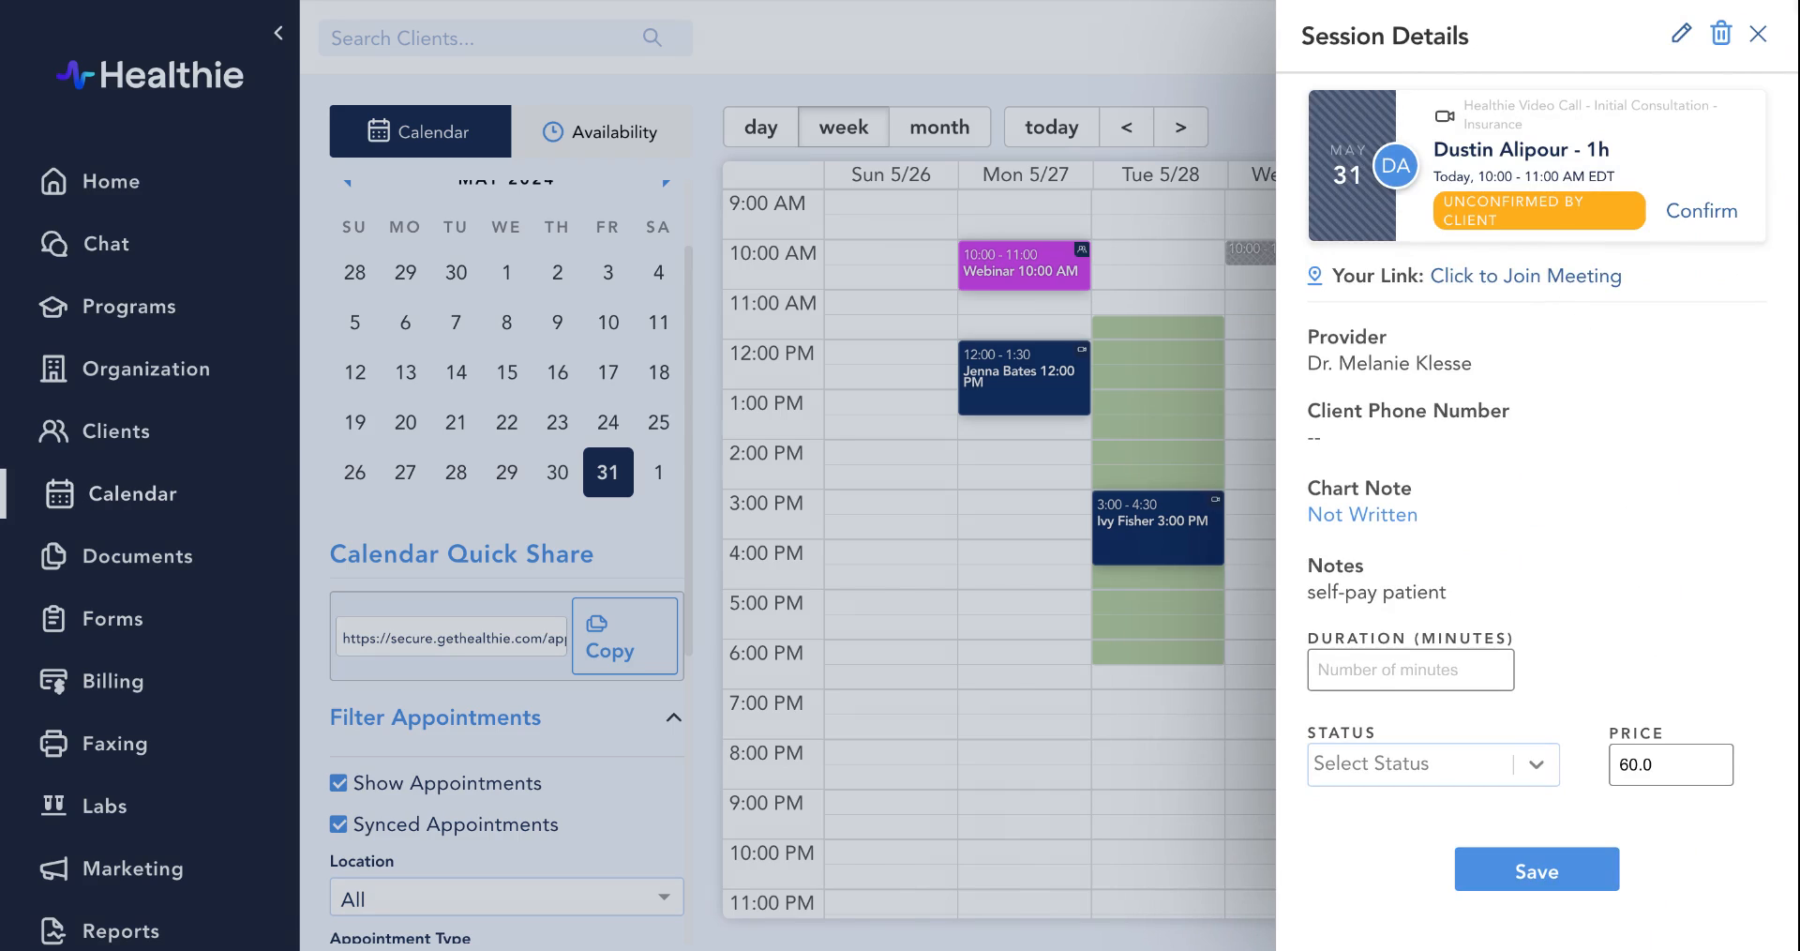
mouse_move(1463, 615)
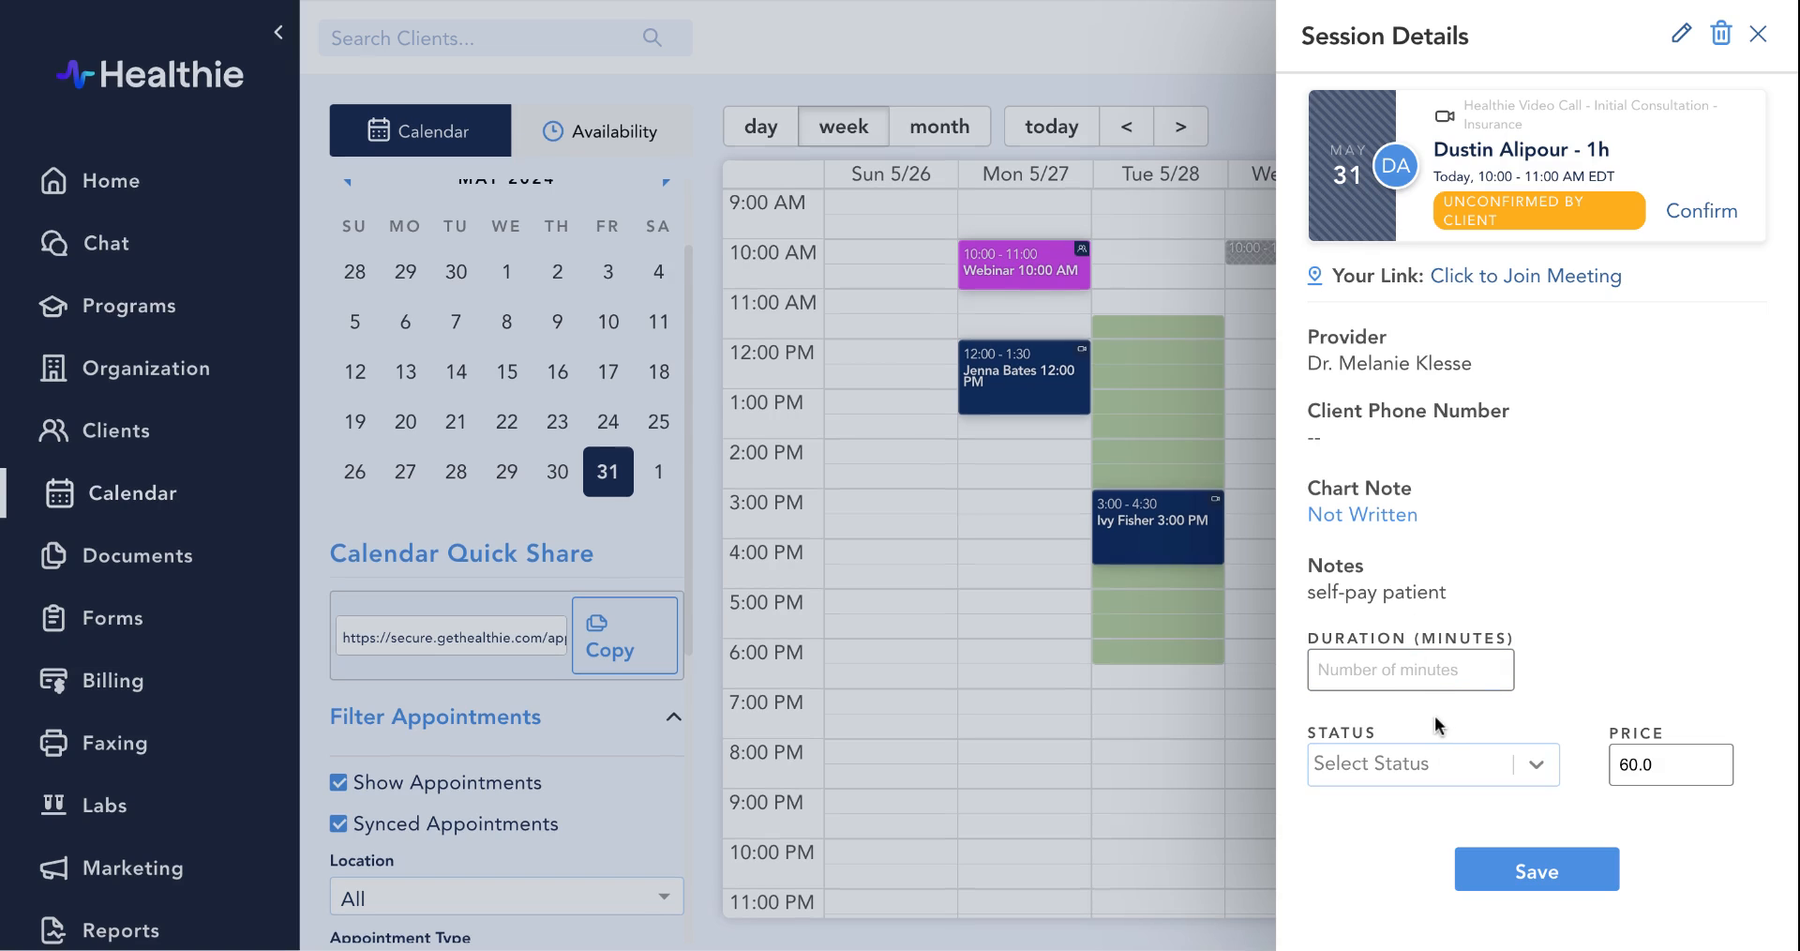
mouse_move(1474, 631)
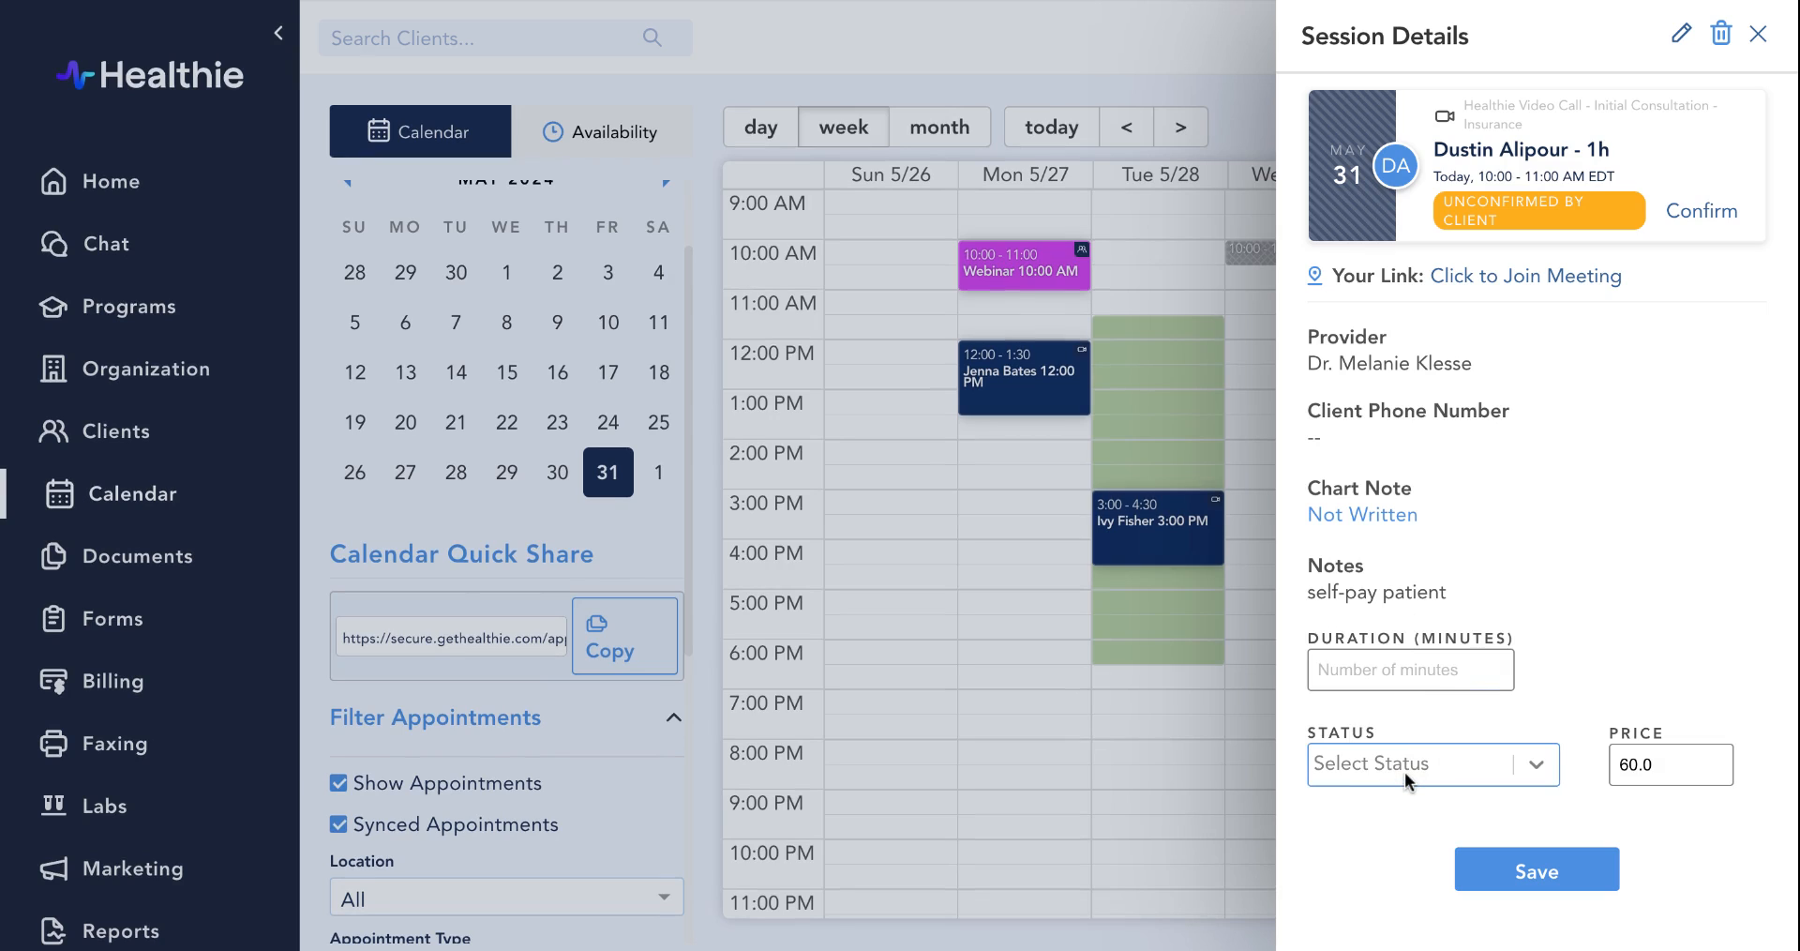
left_click(1410, 670)
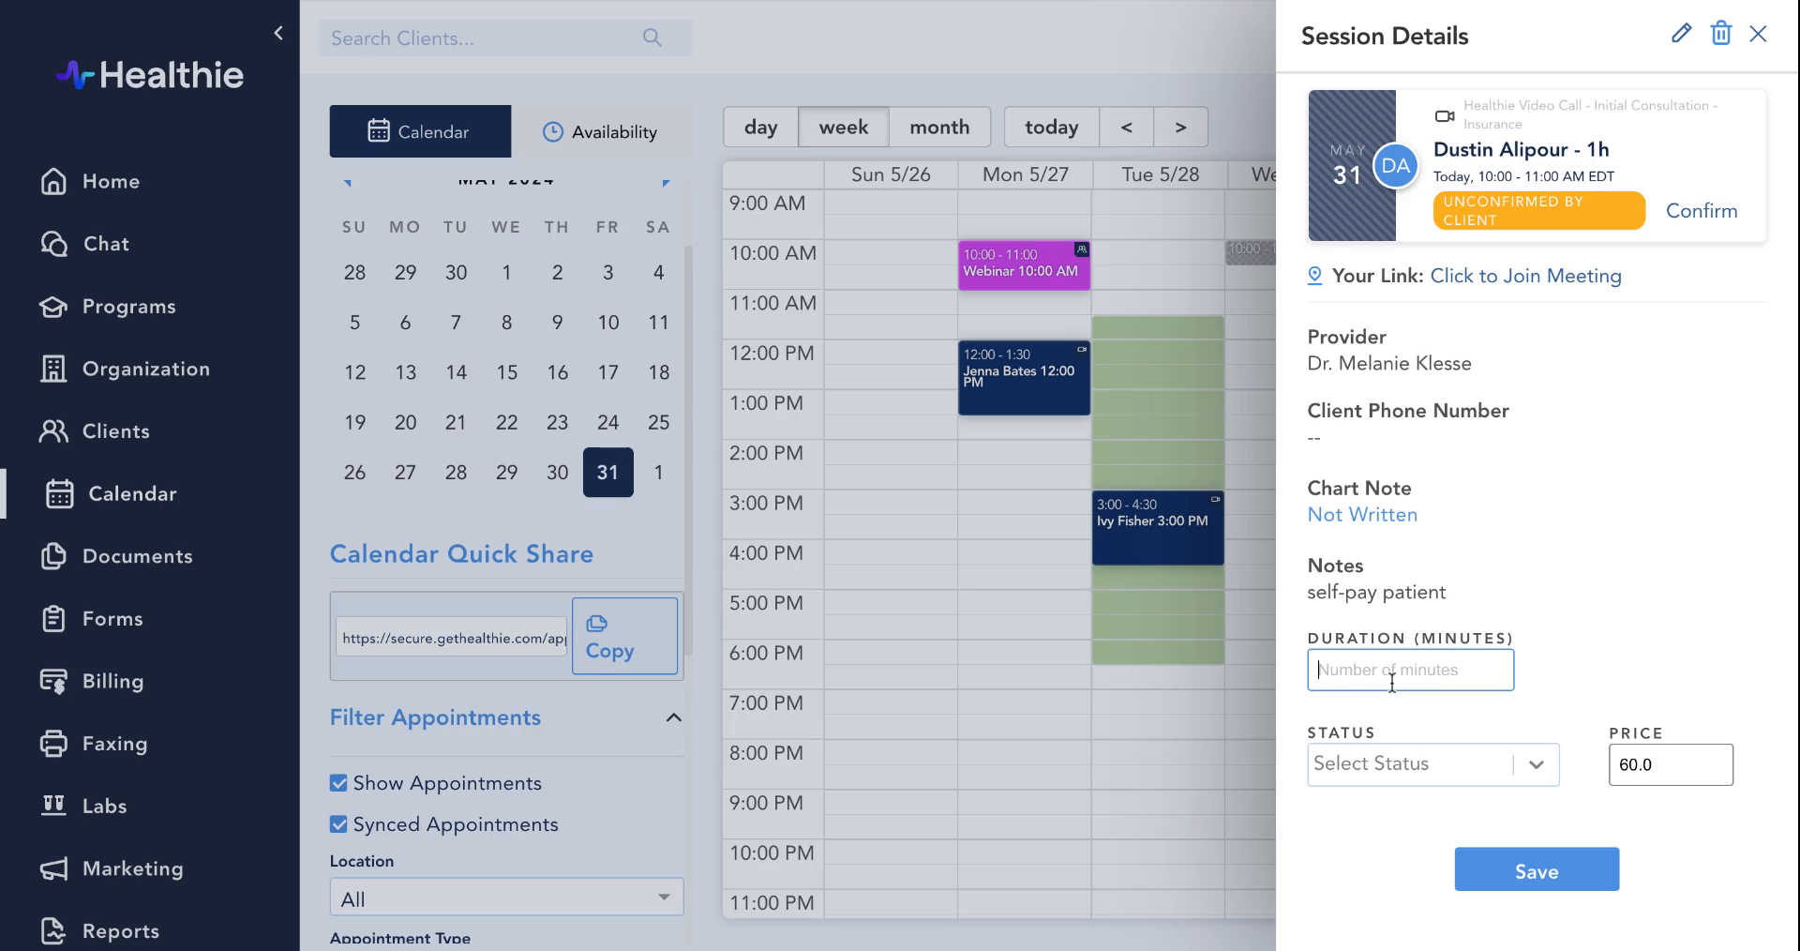
left_click(1433, 764)
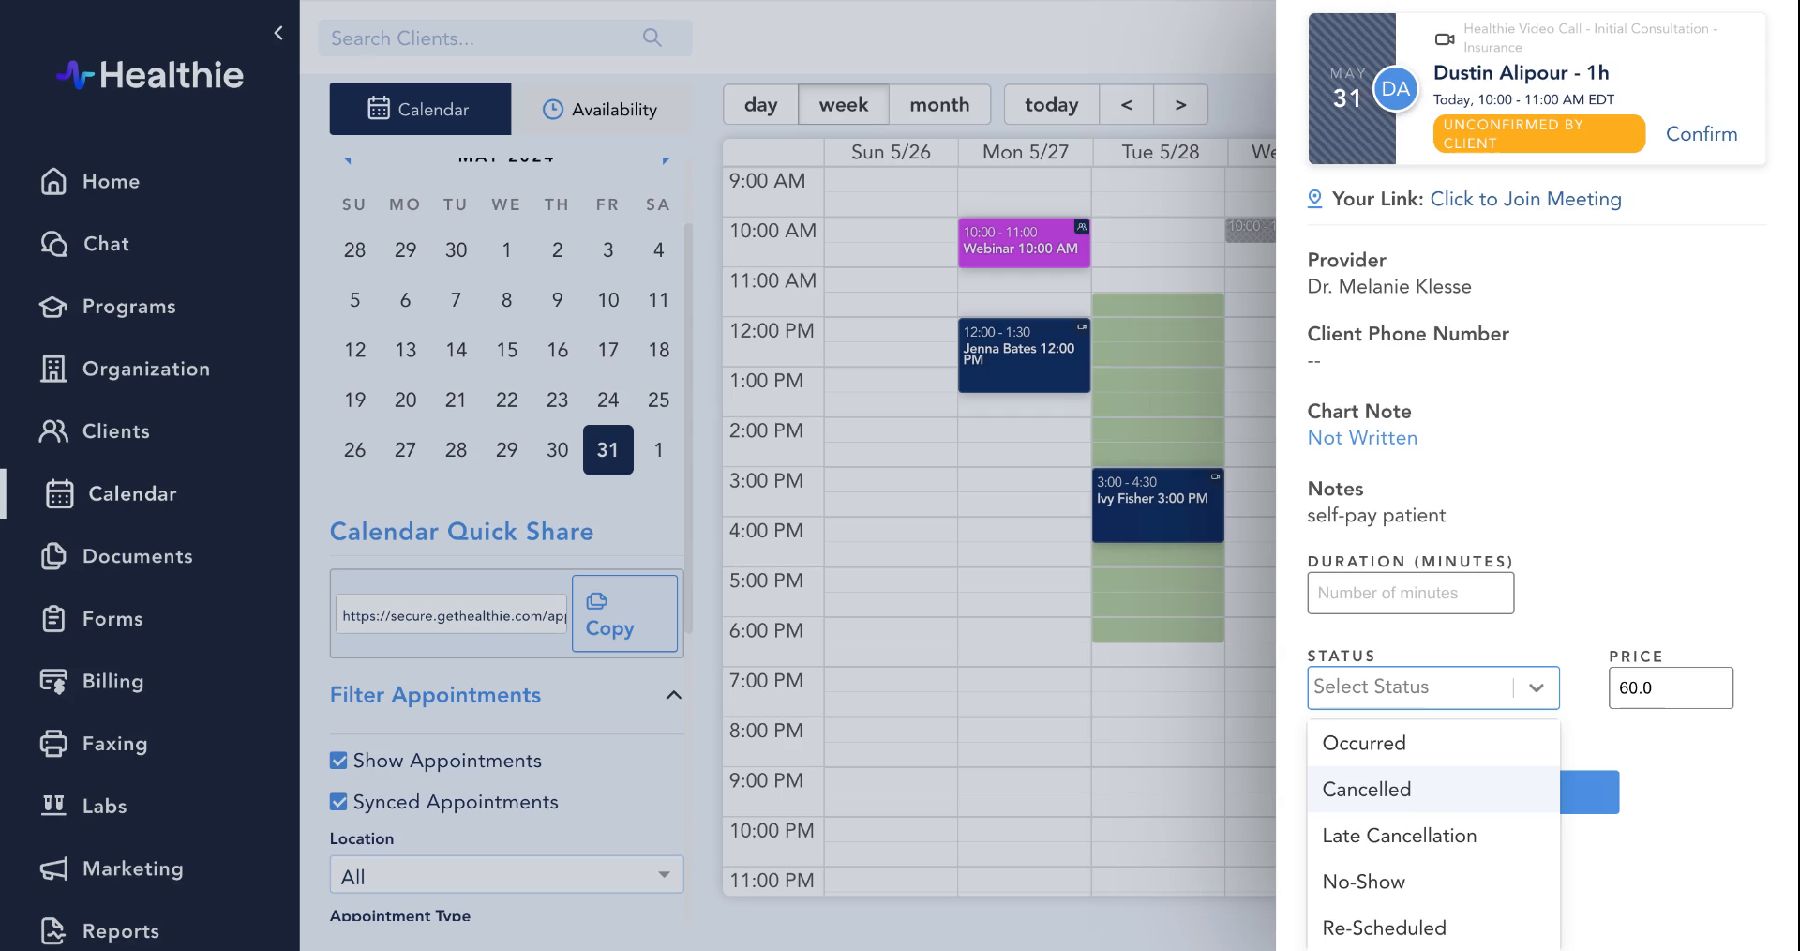
mouse_move(1402, 840)
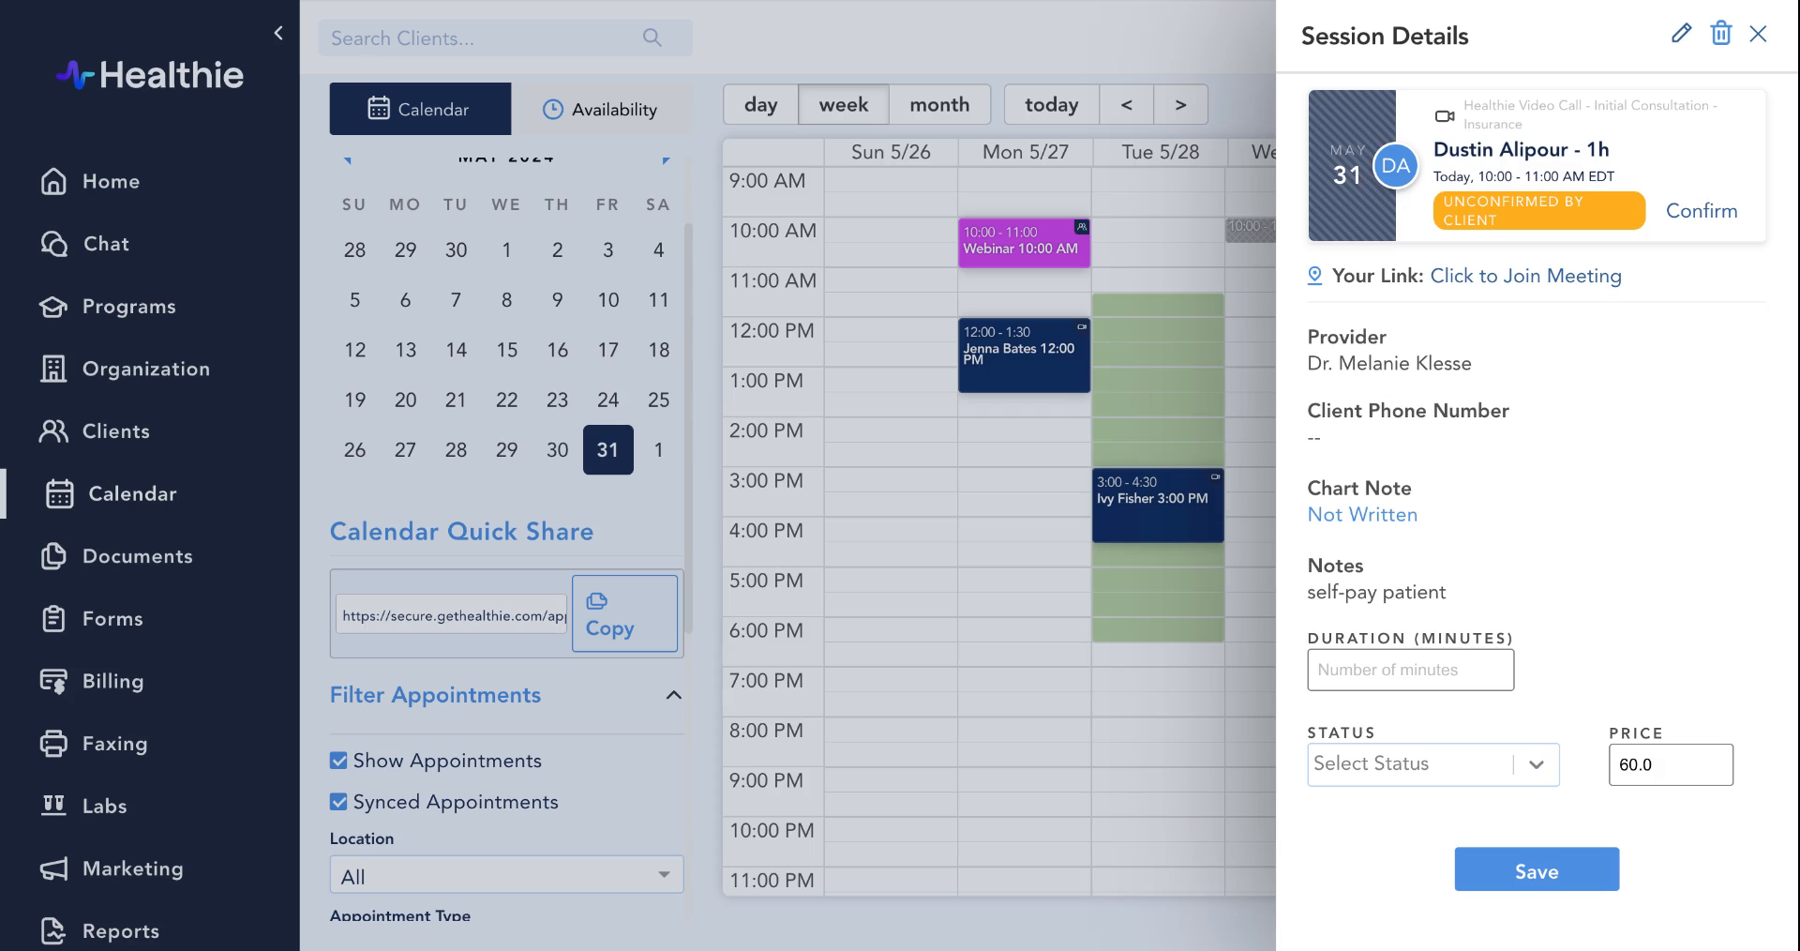
mouse_move(1551, 479)
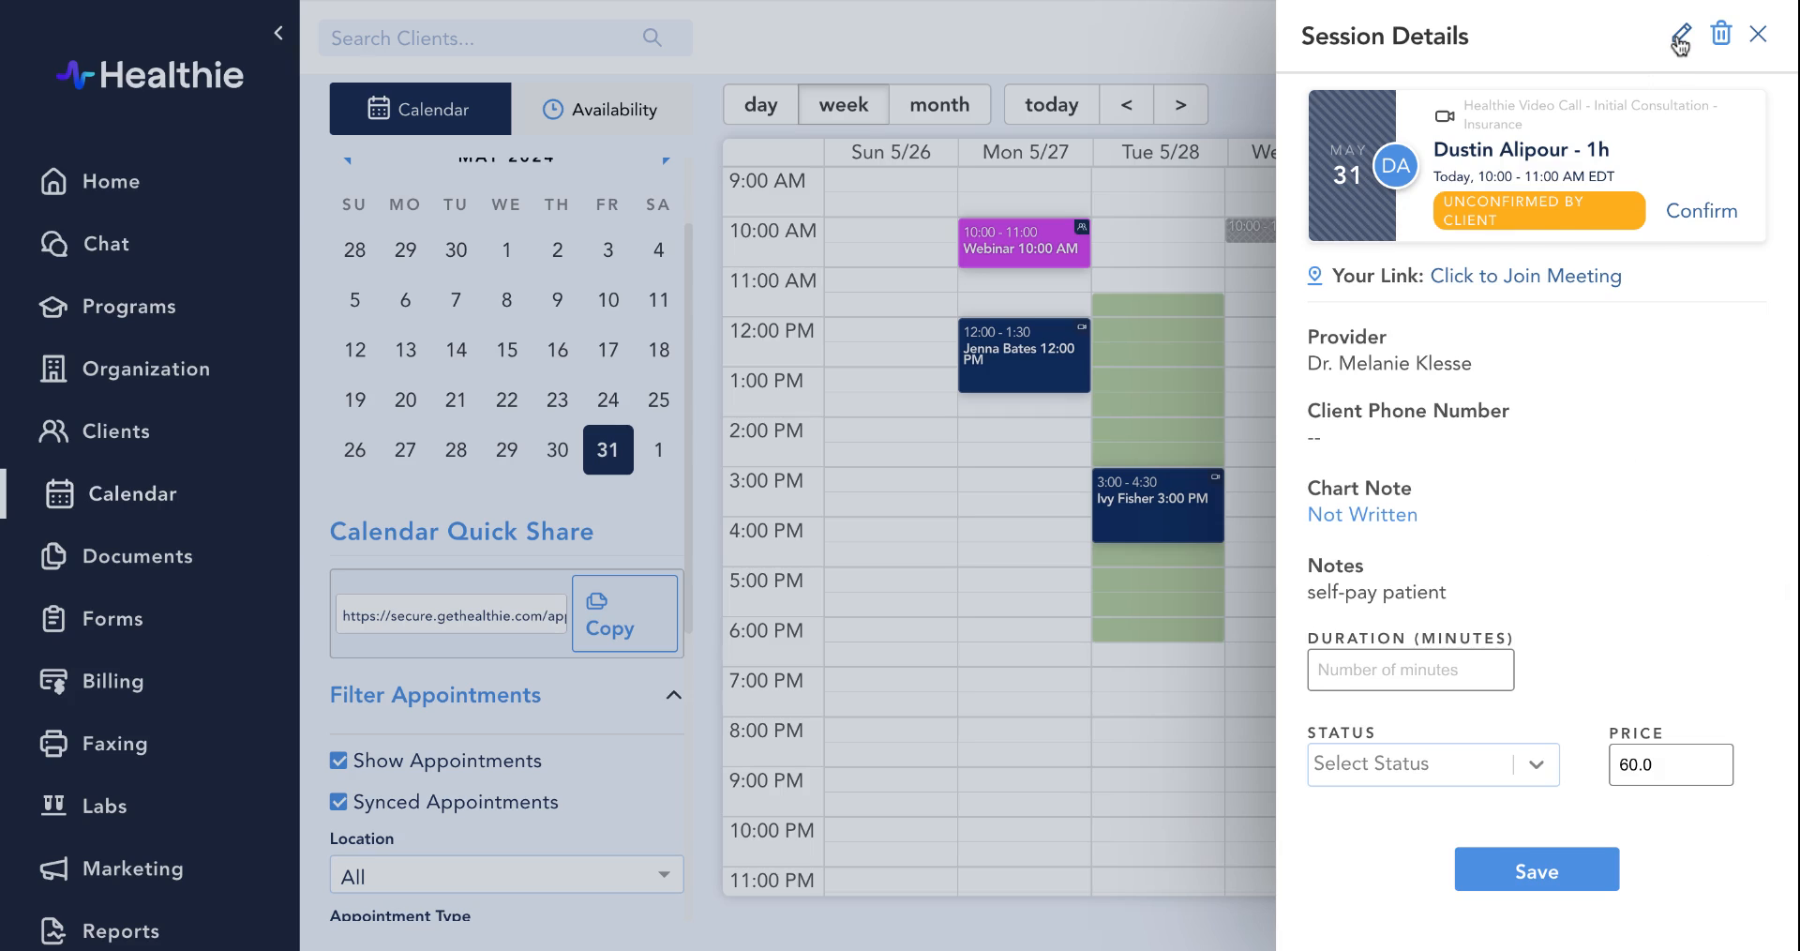
left_click(1677, 31)
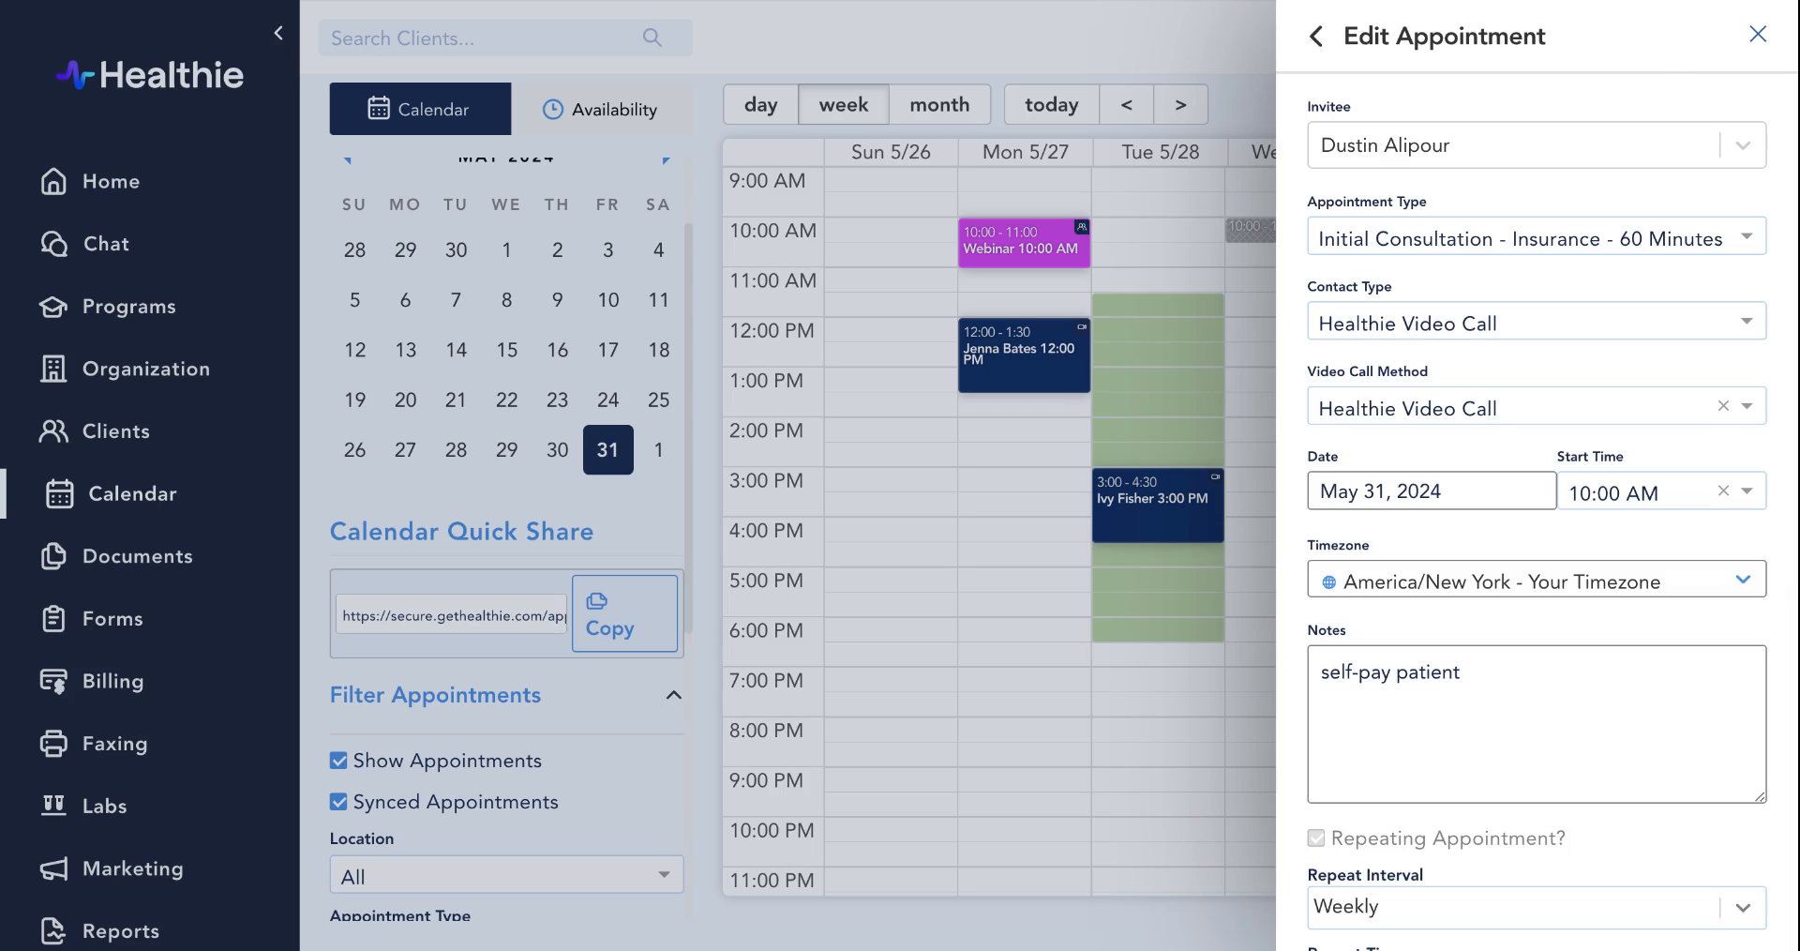
scroll("down", 3)
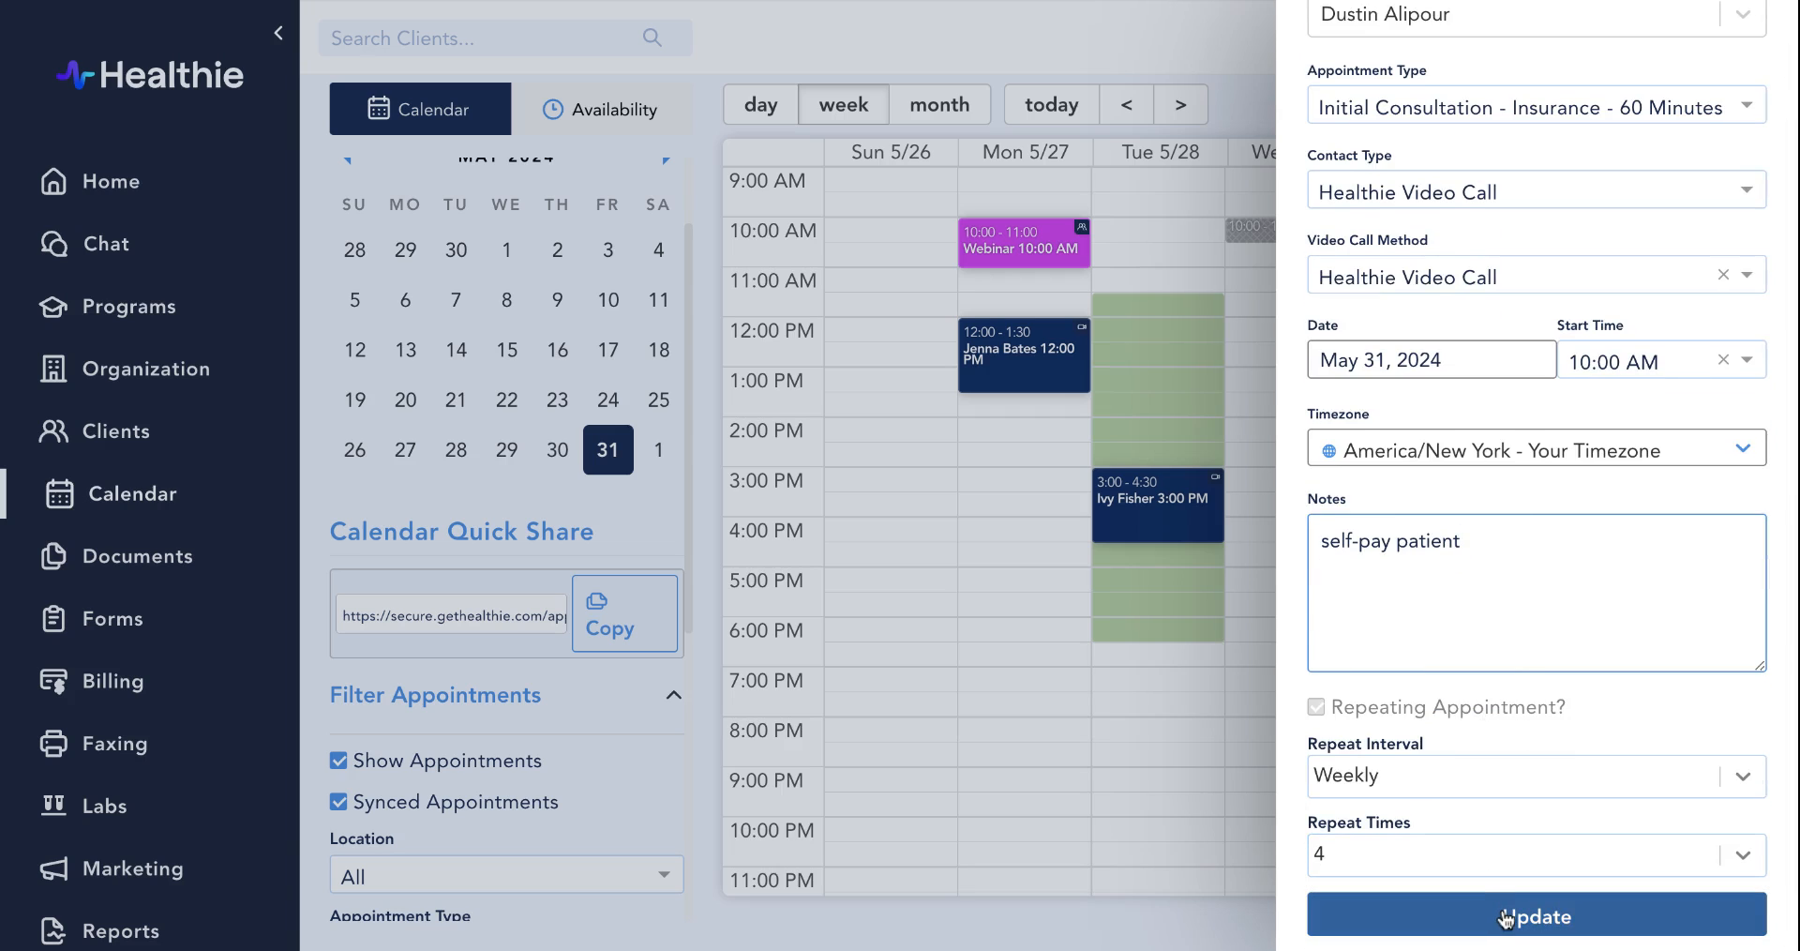
left_click(1530, 917)
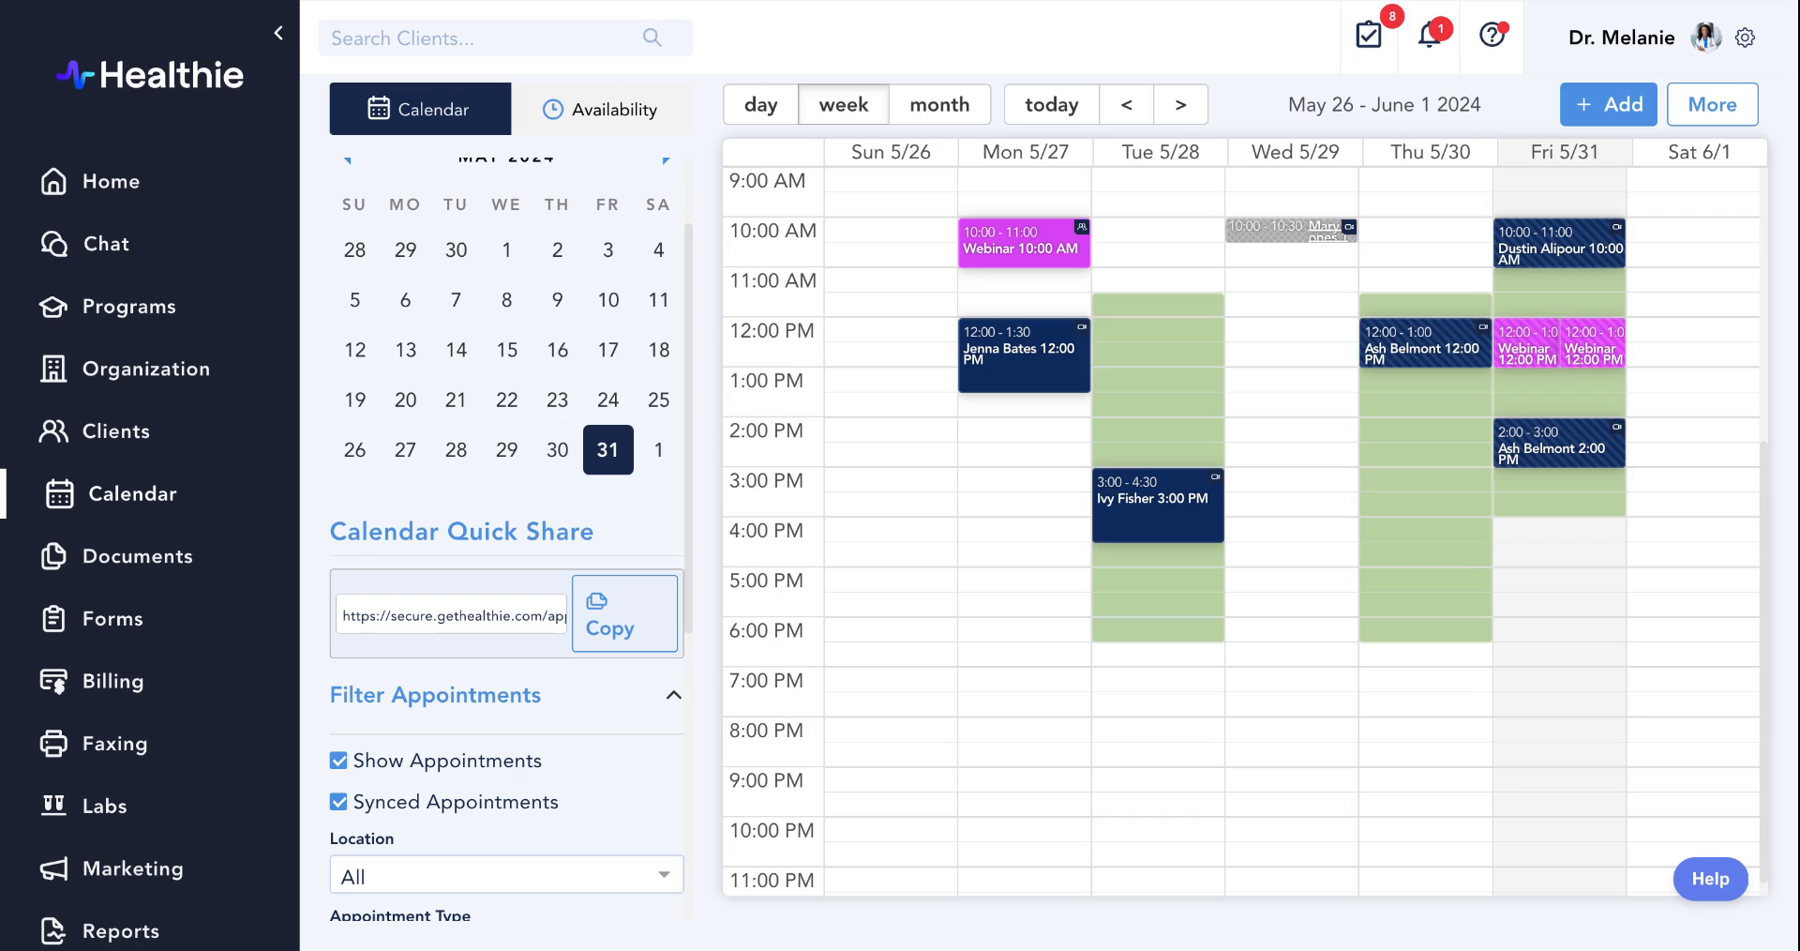
mouse_move(794, 616)
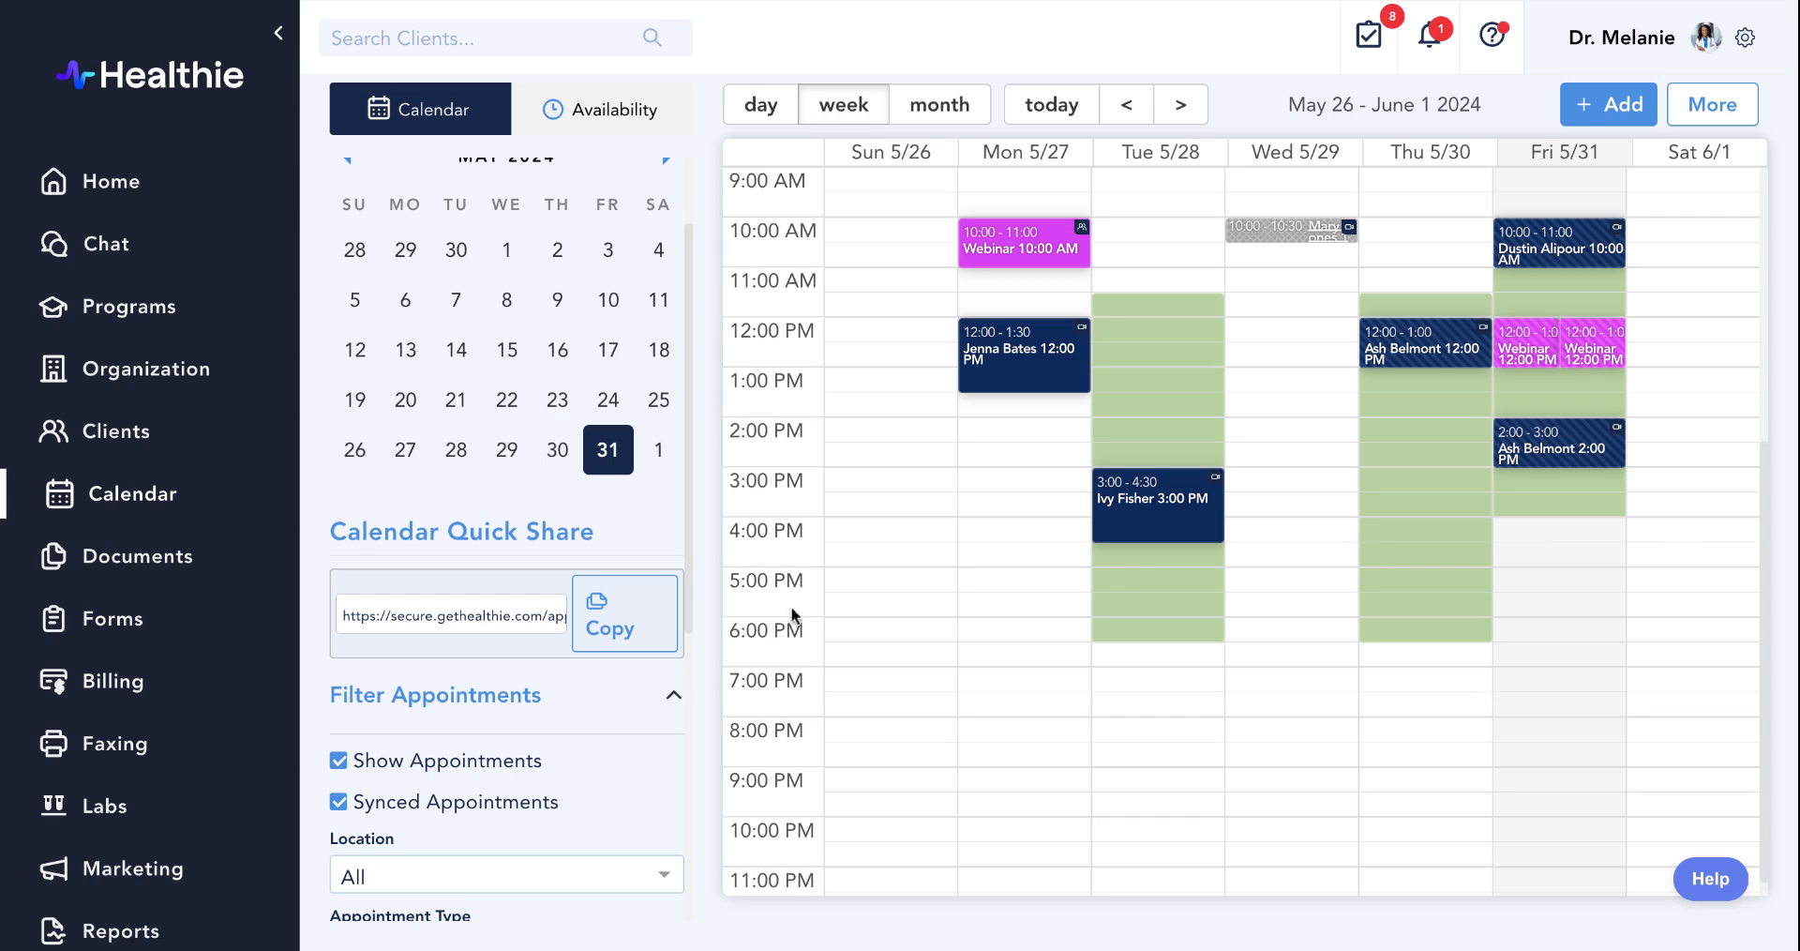
scroll("down", 3)
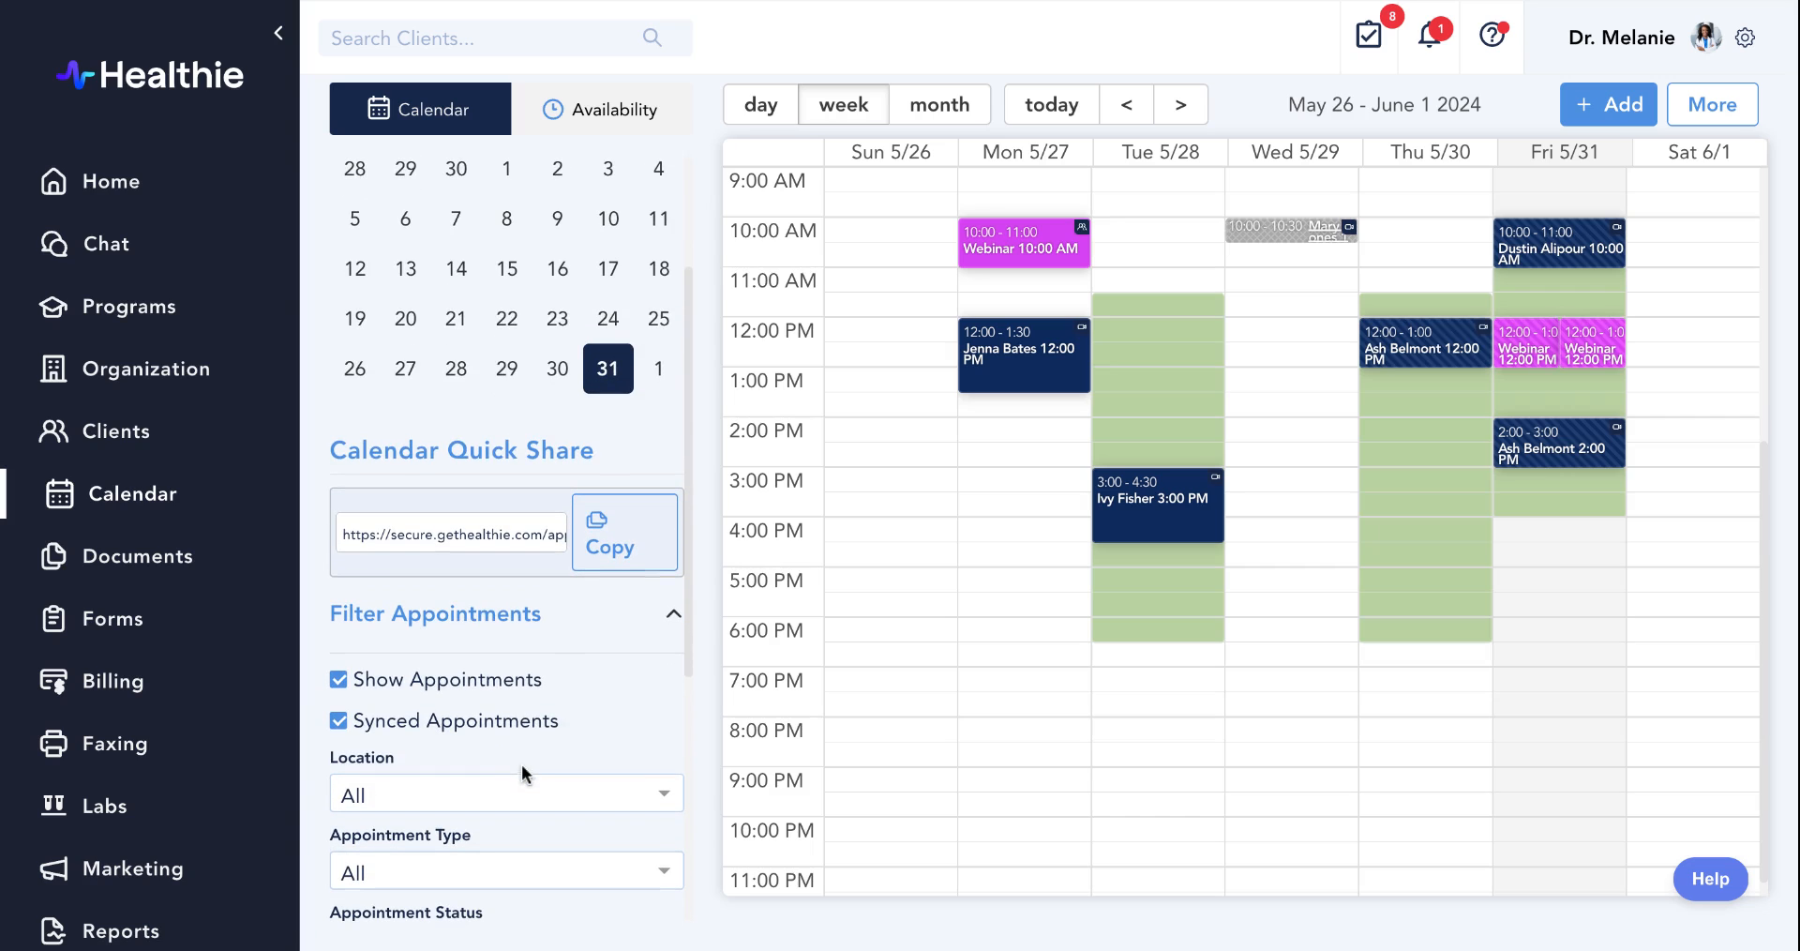
mouse_move(442, 719)
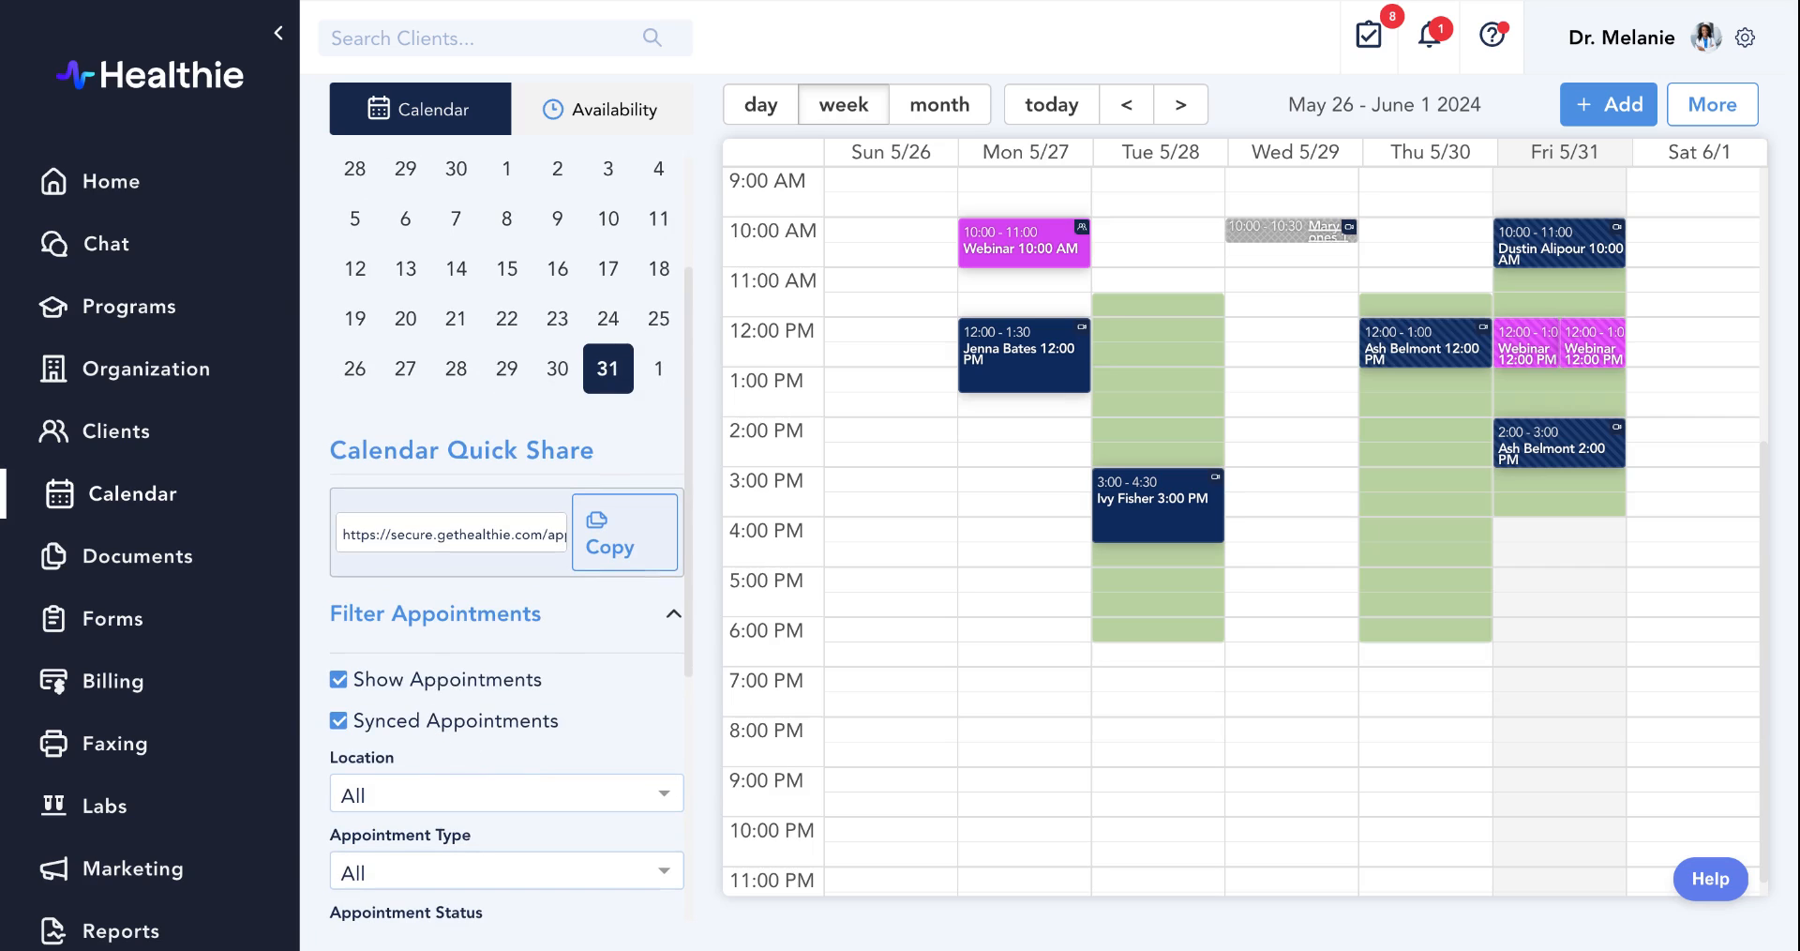
scroll("down", 3)
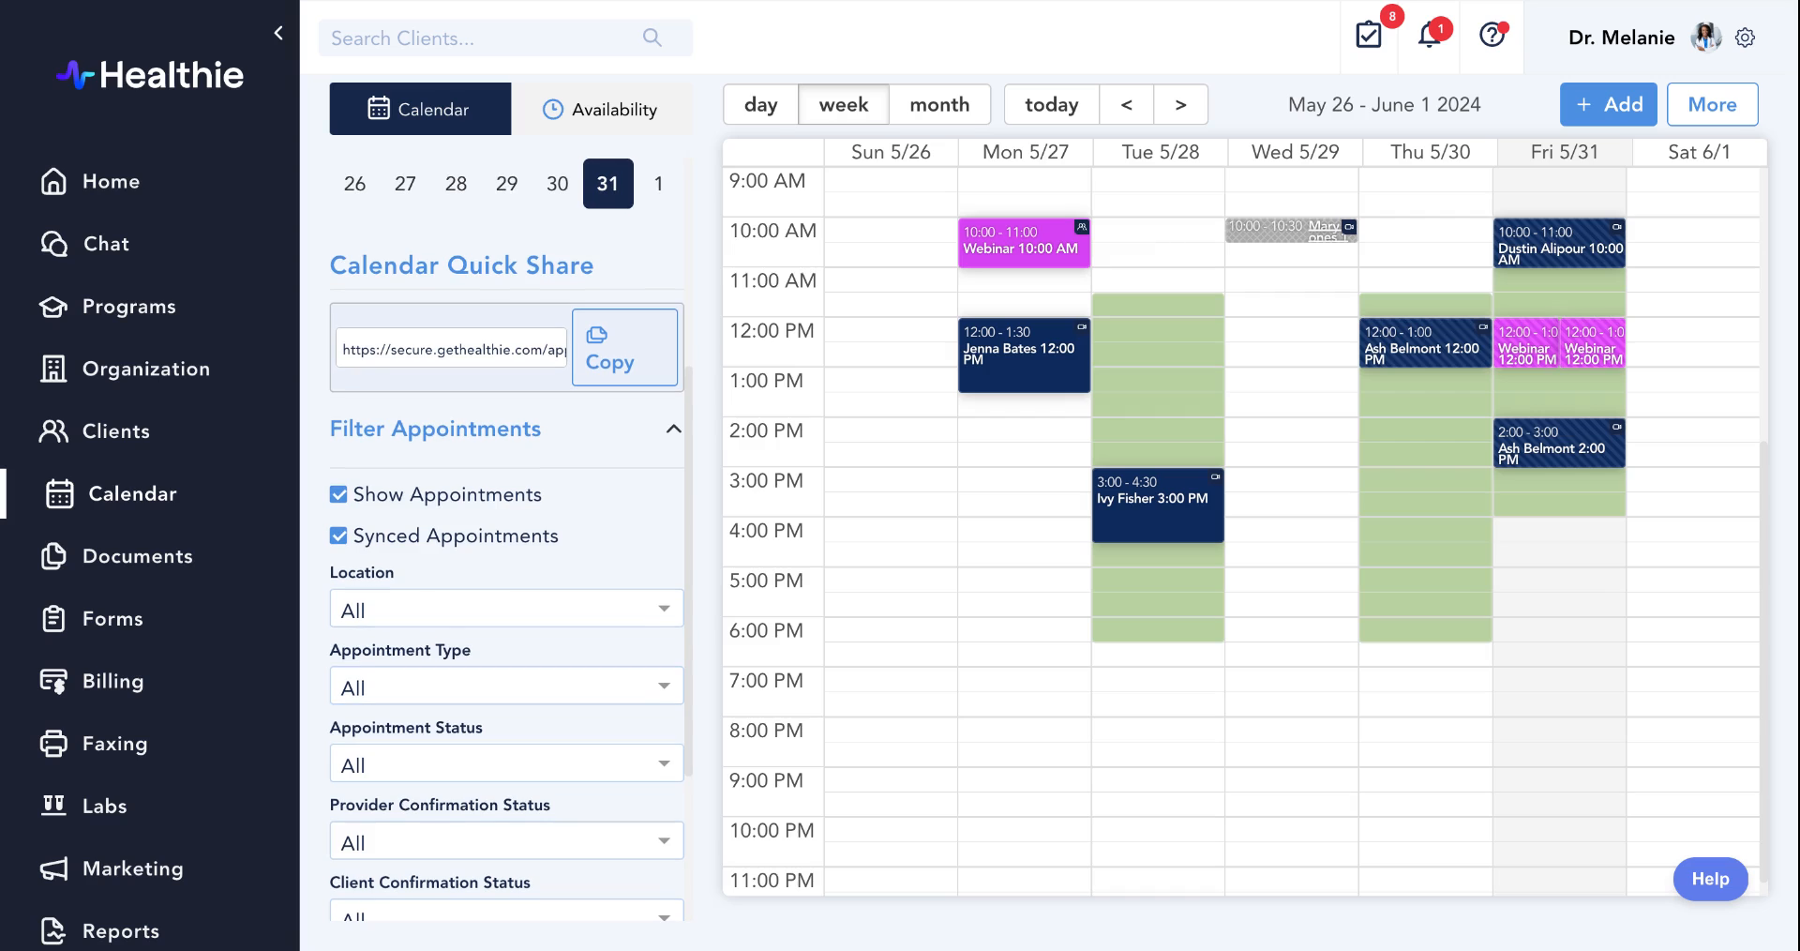
scroll("down", 3)
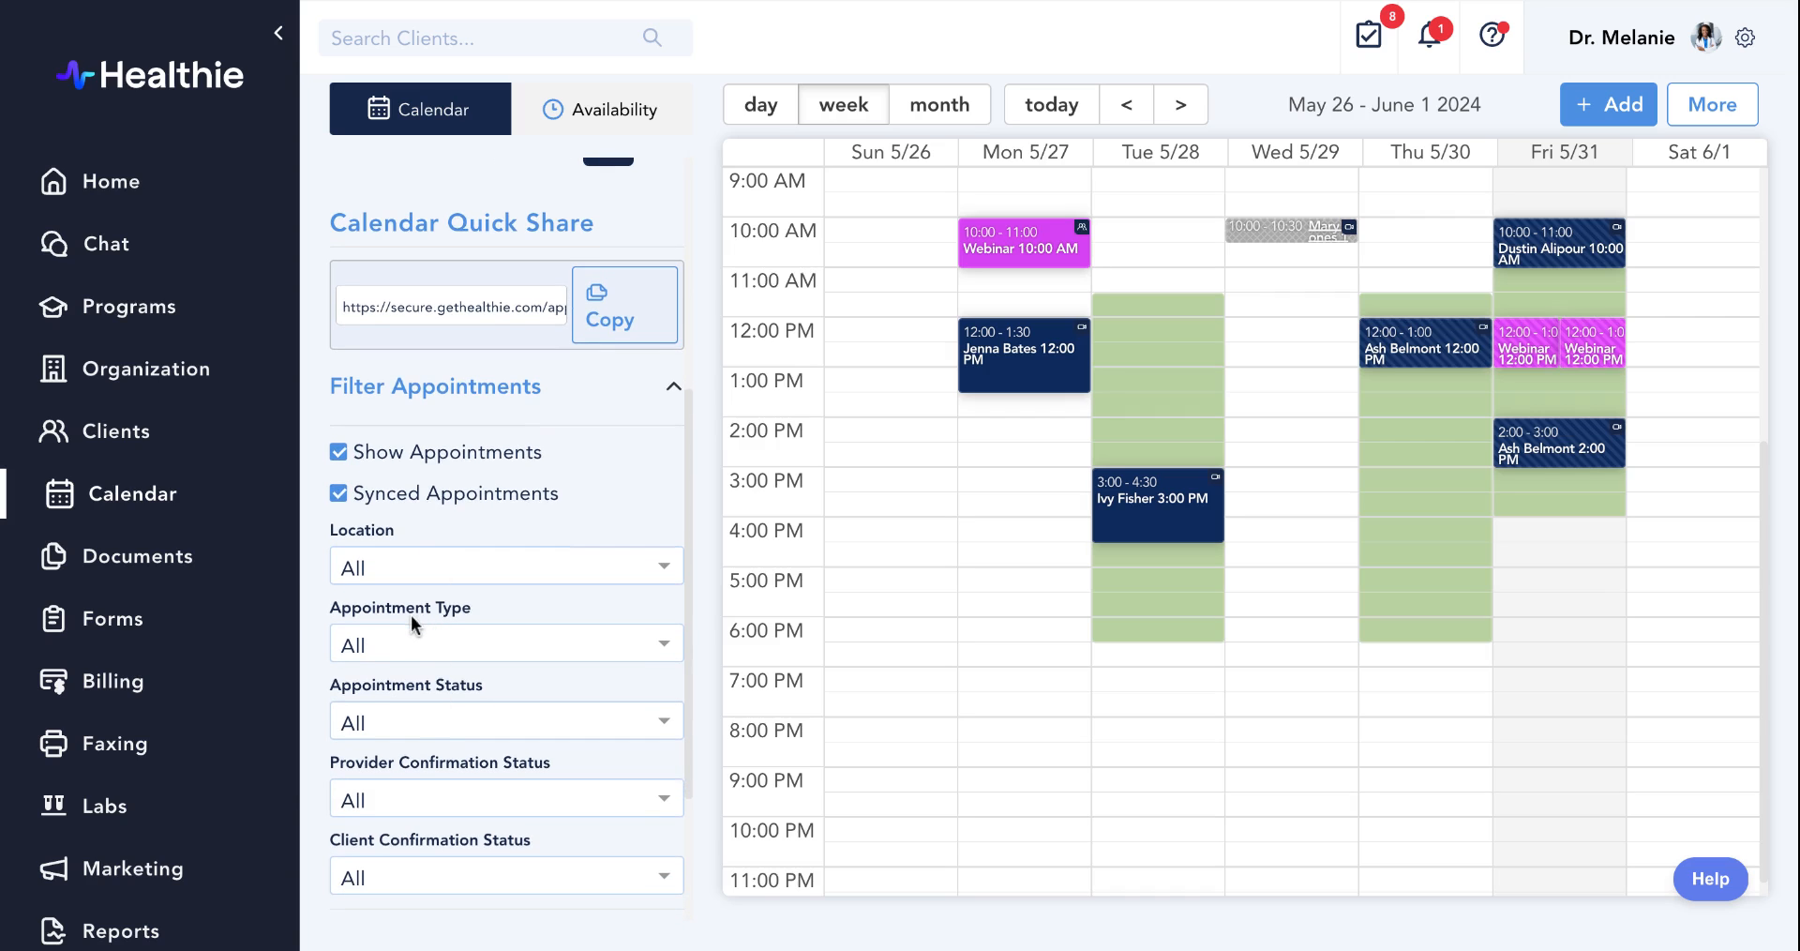
scroll("down", 3)
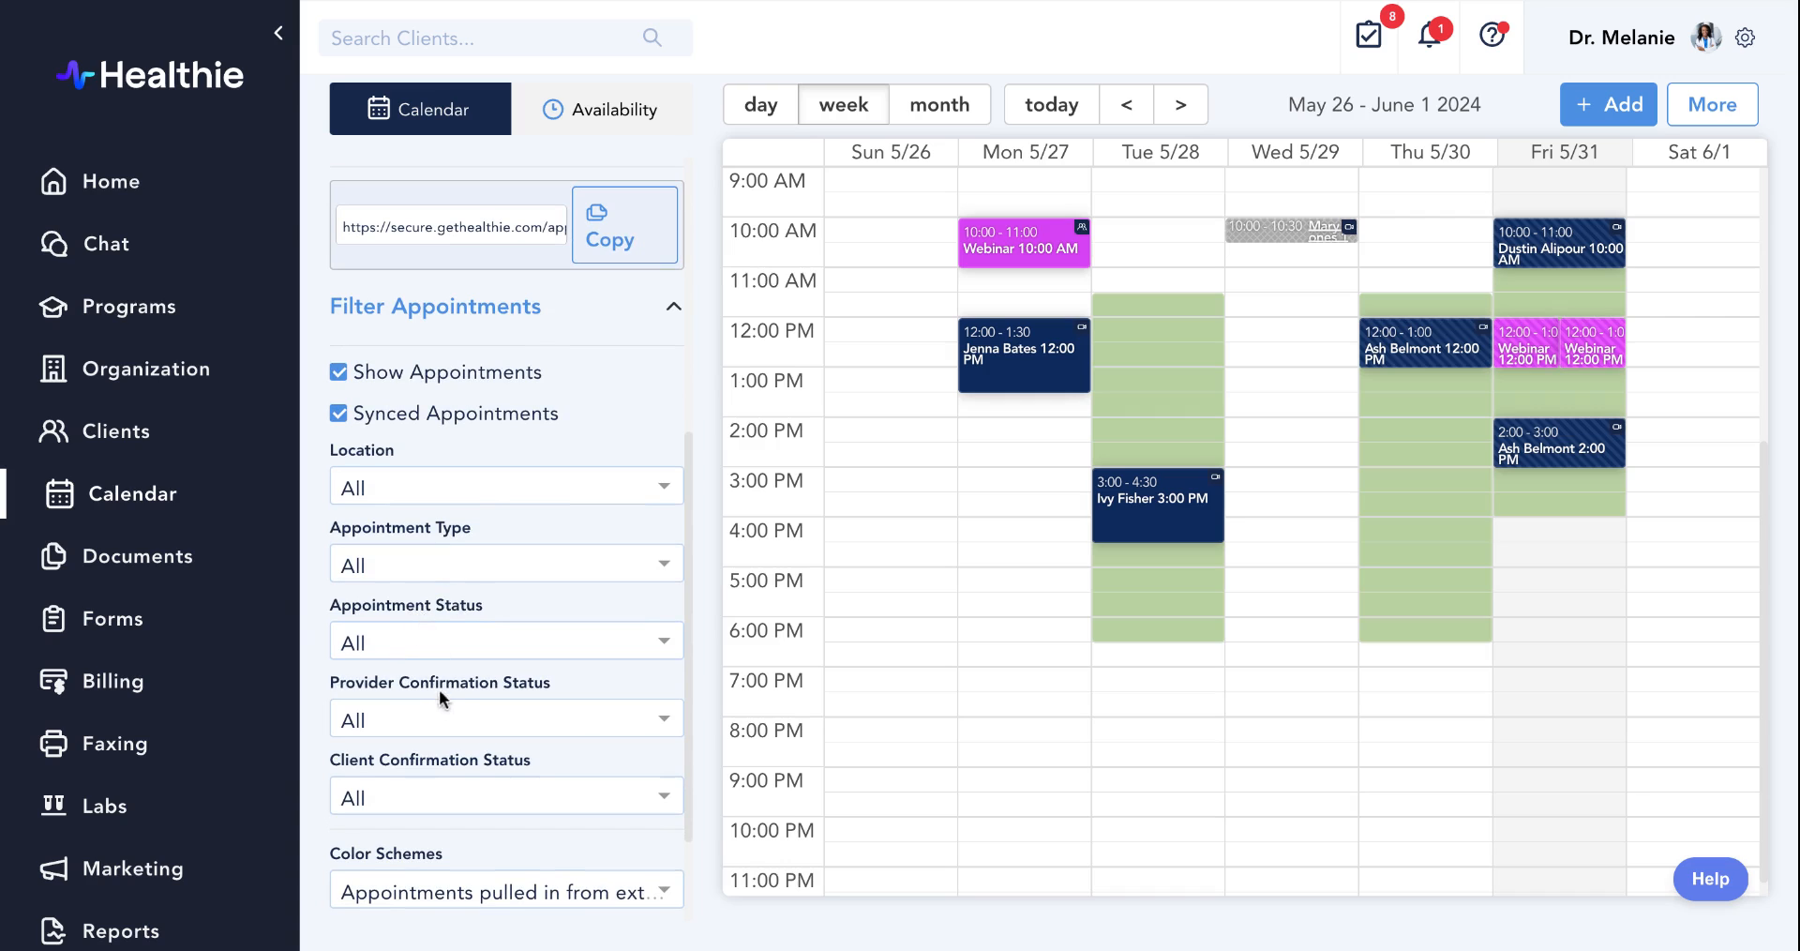
mouse_move(455, 695)
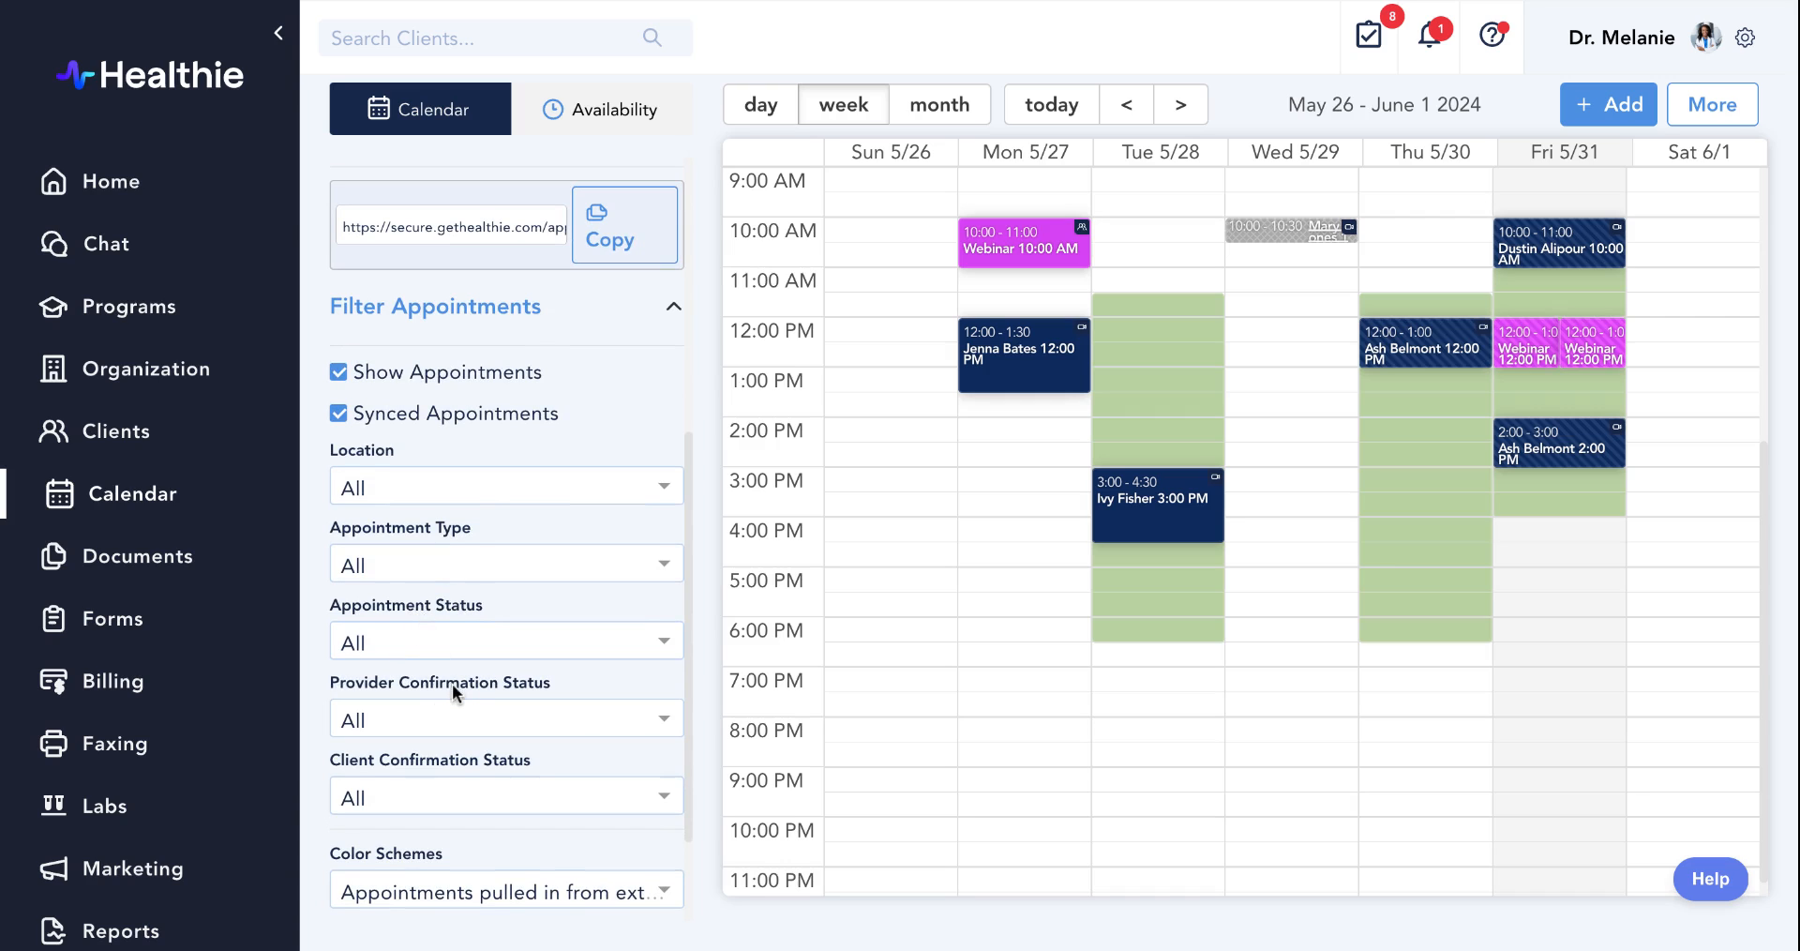
scroll("down", 3)
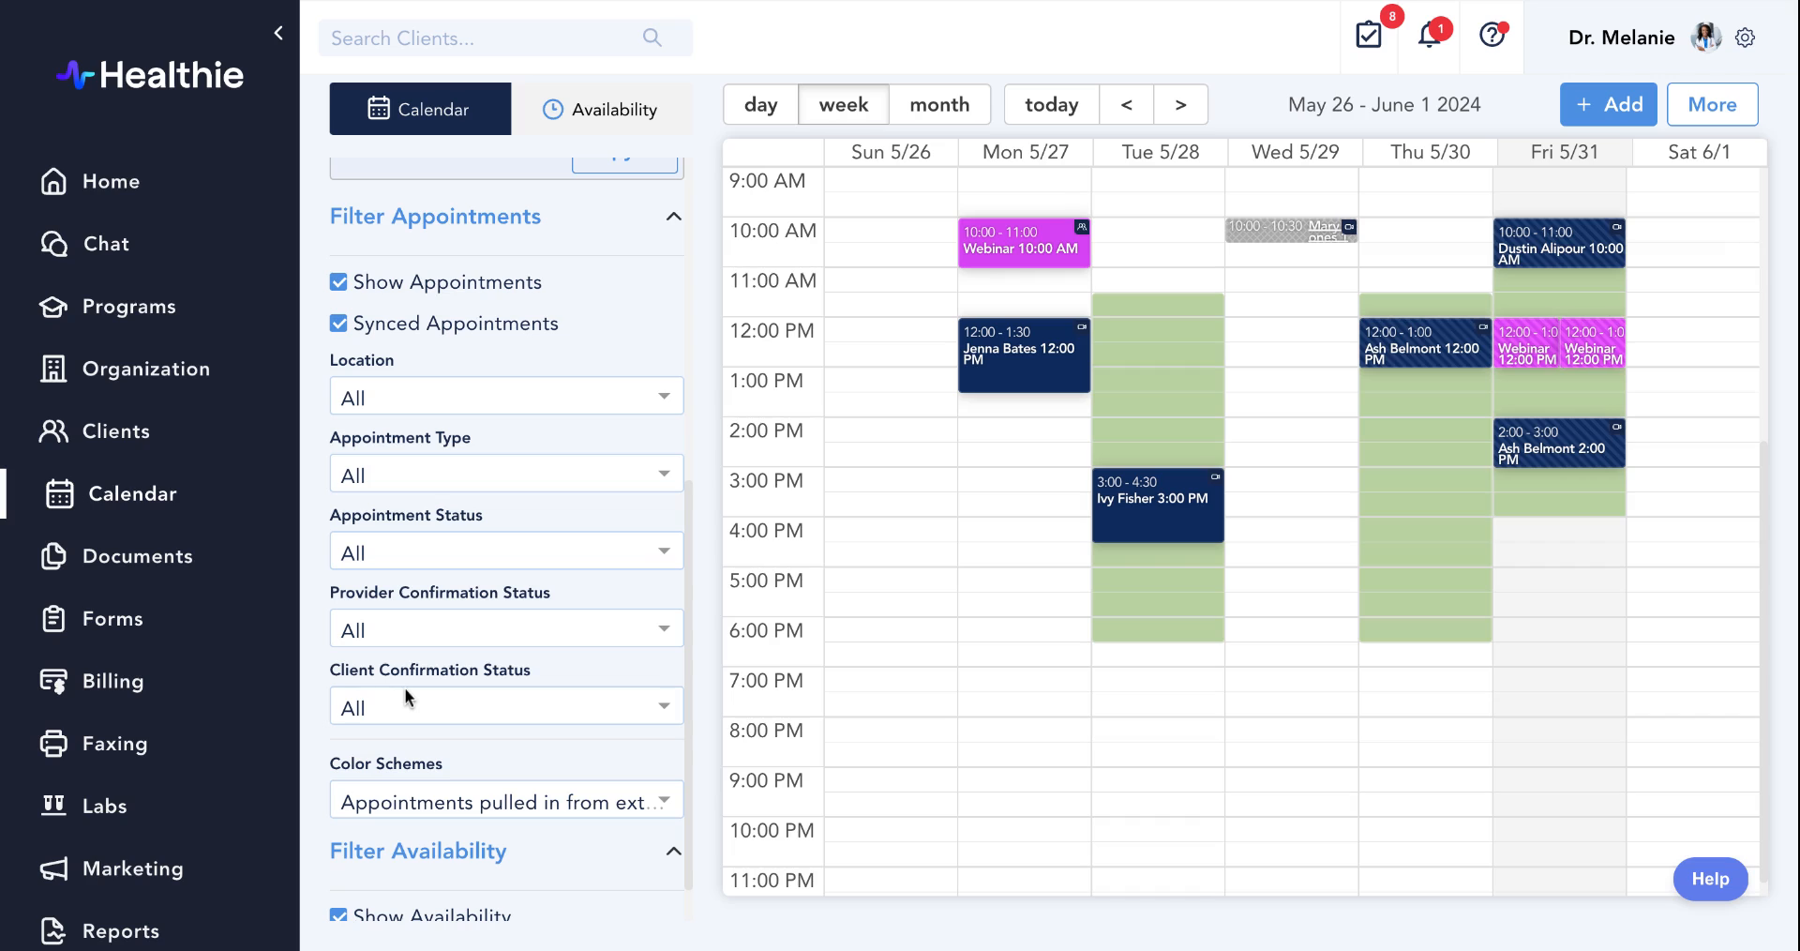
scroll("down", 3)
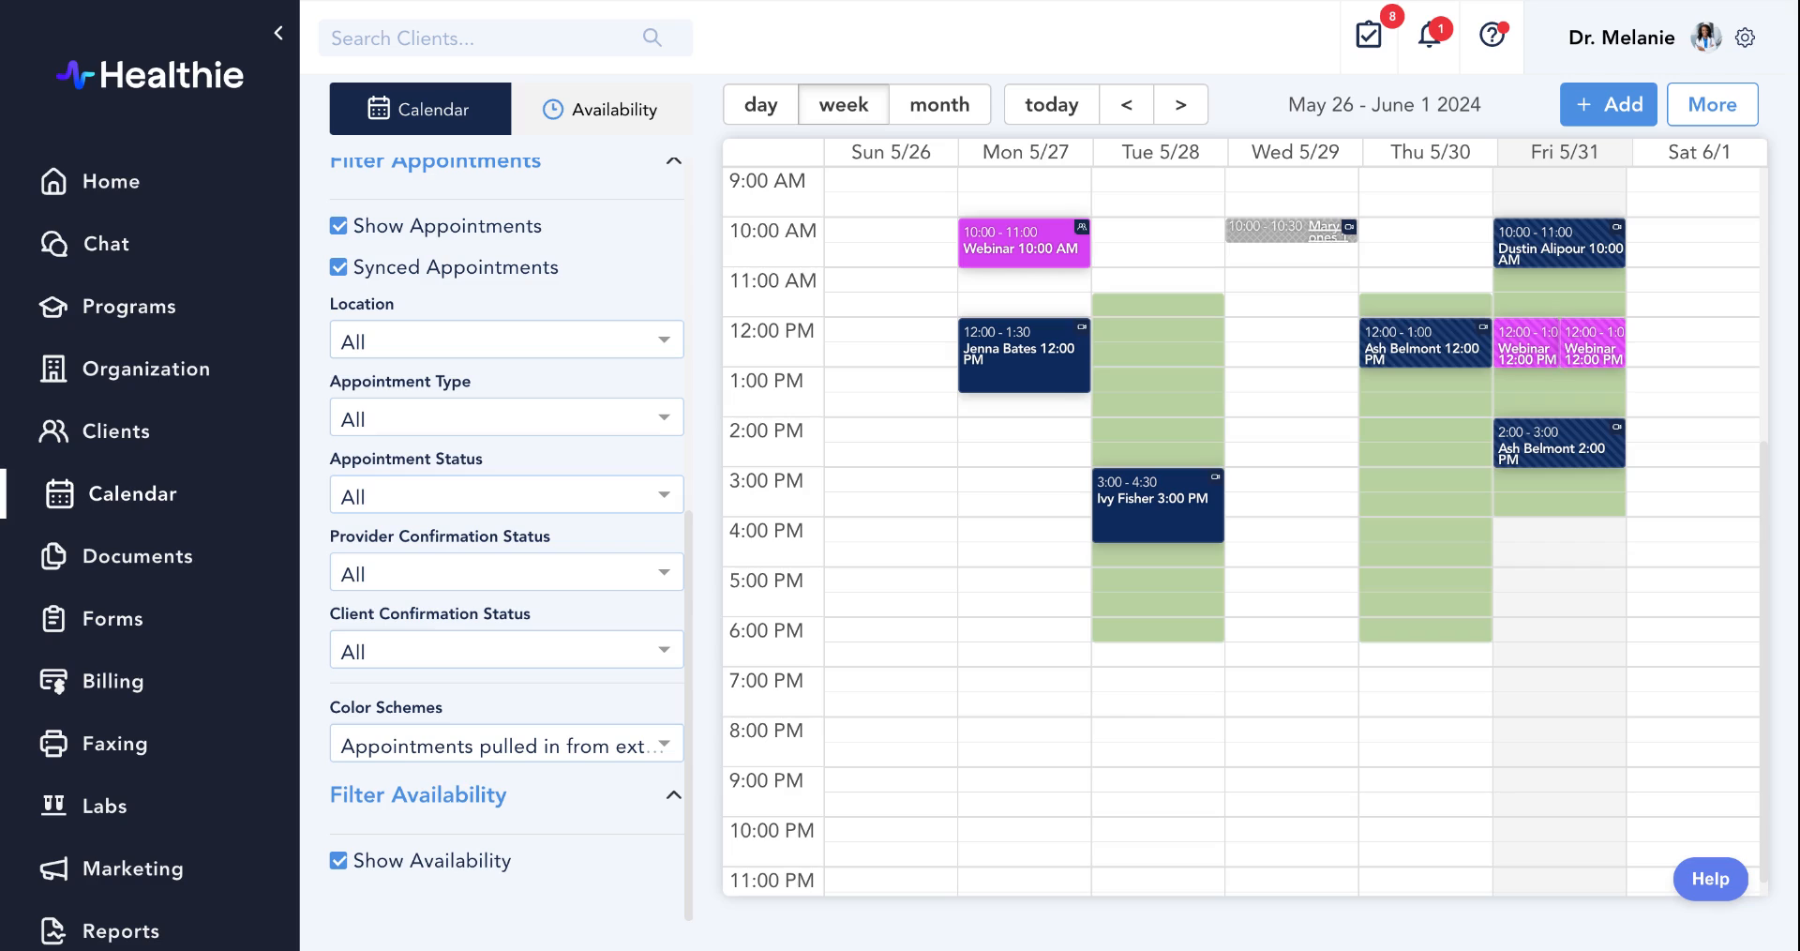
mouse_move(1212, 448)
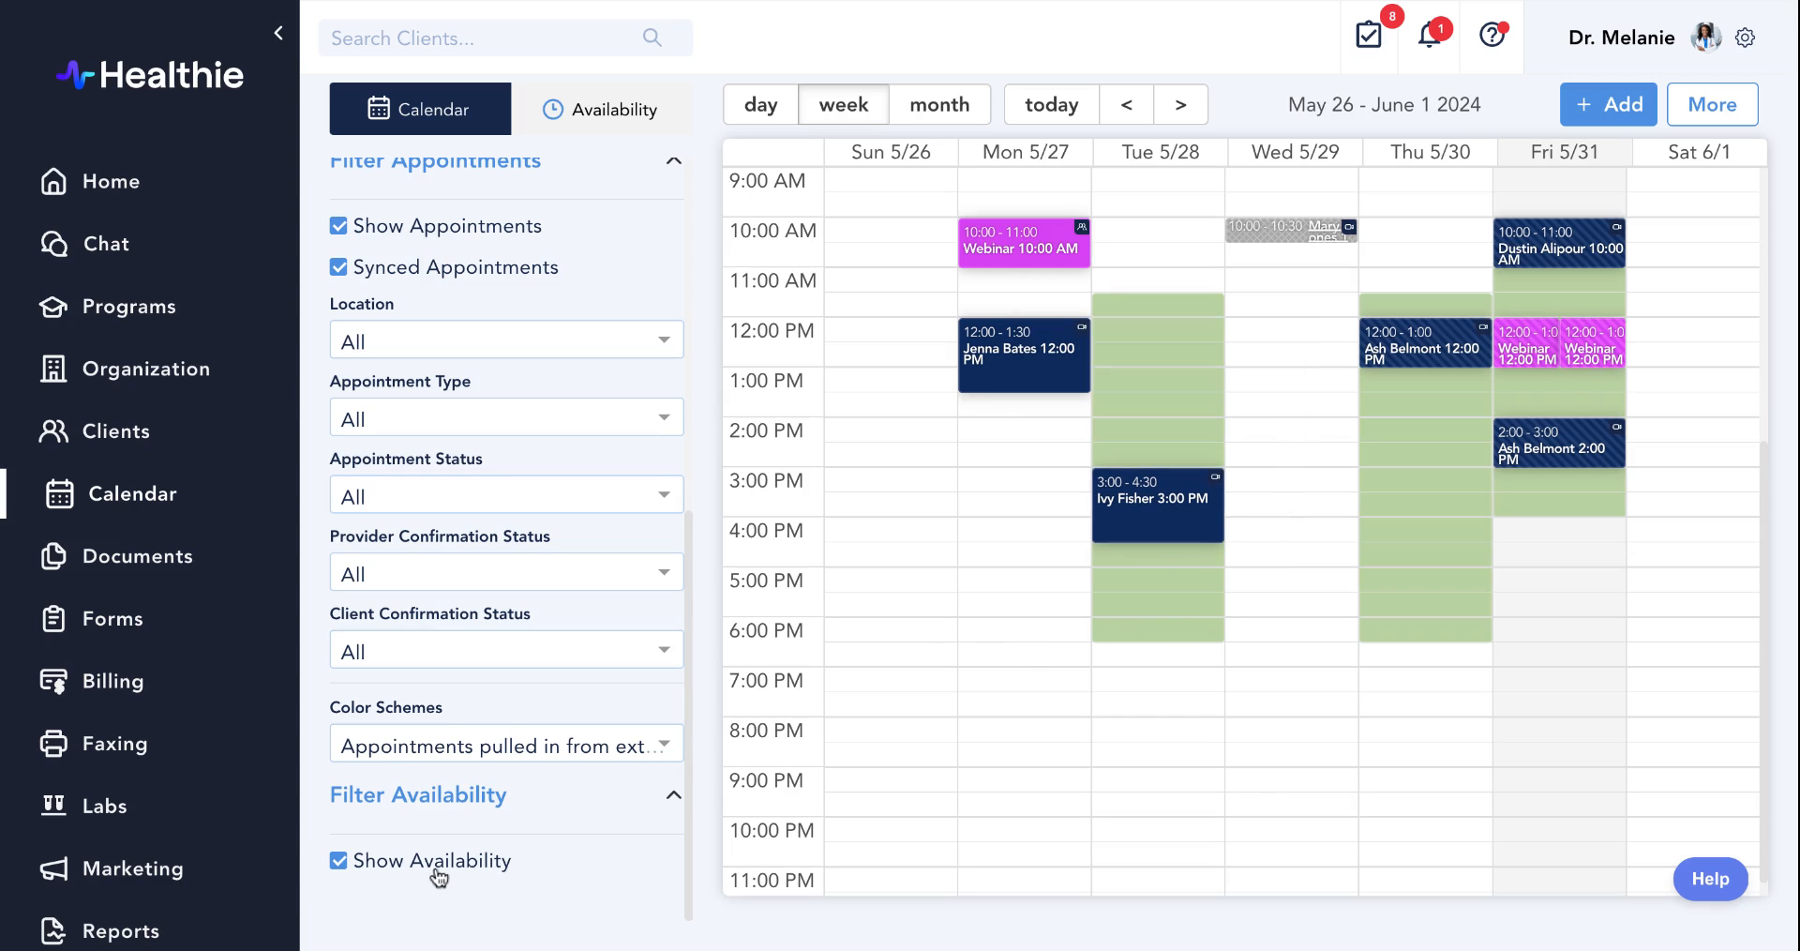
Toggle availability off and on, try day, week and month views, then return Home.
left_click(338, 861)
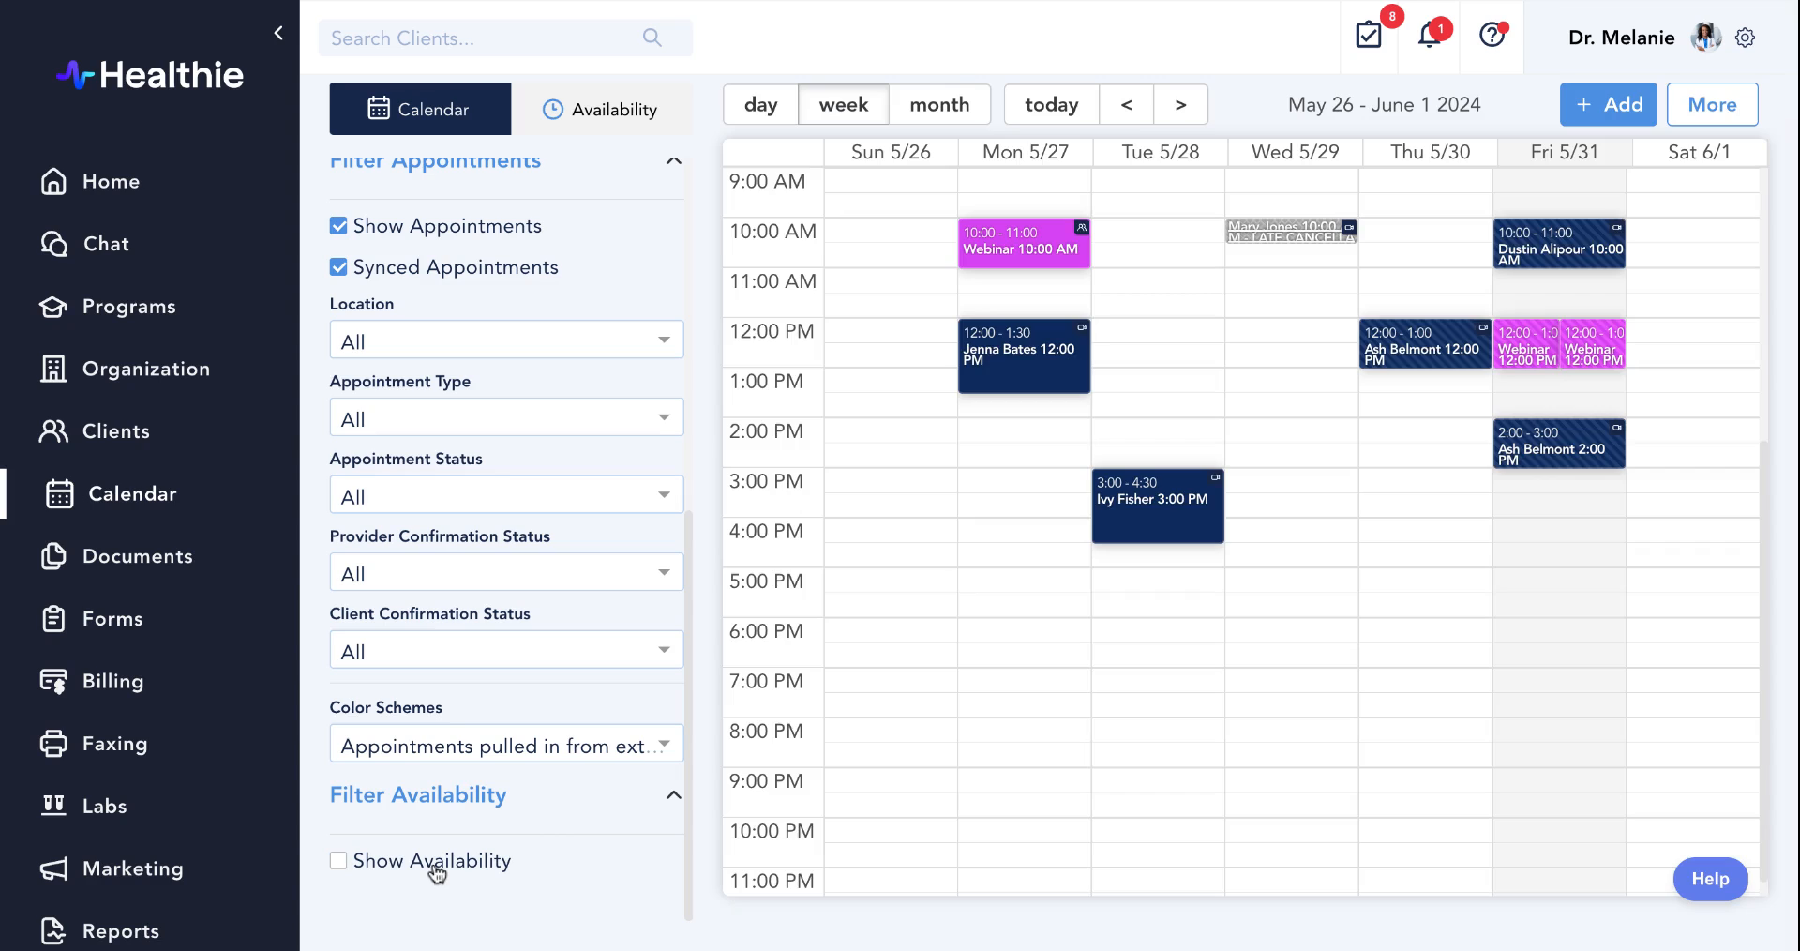
left_click(339, 861)
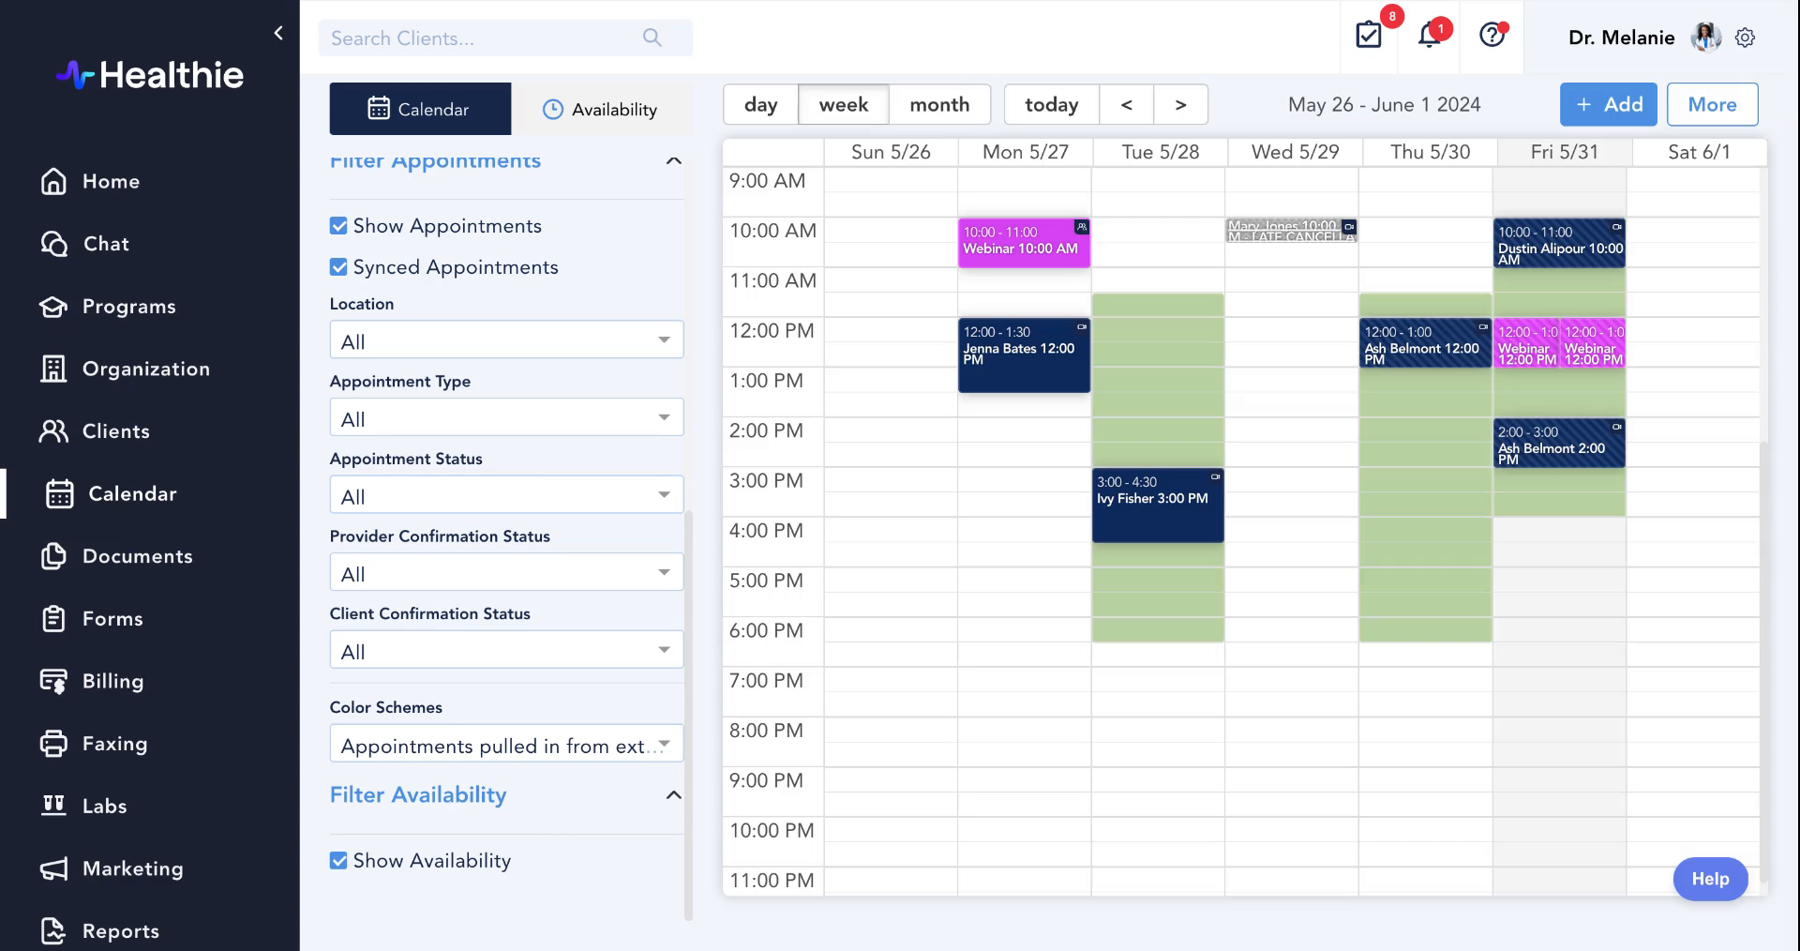
mouse_move(760, 104)
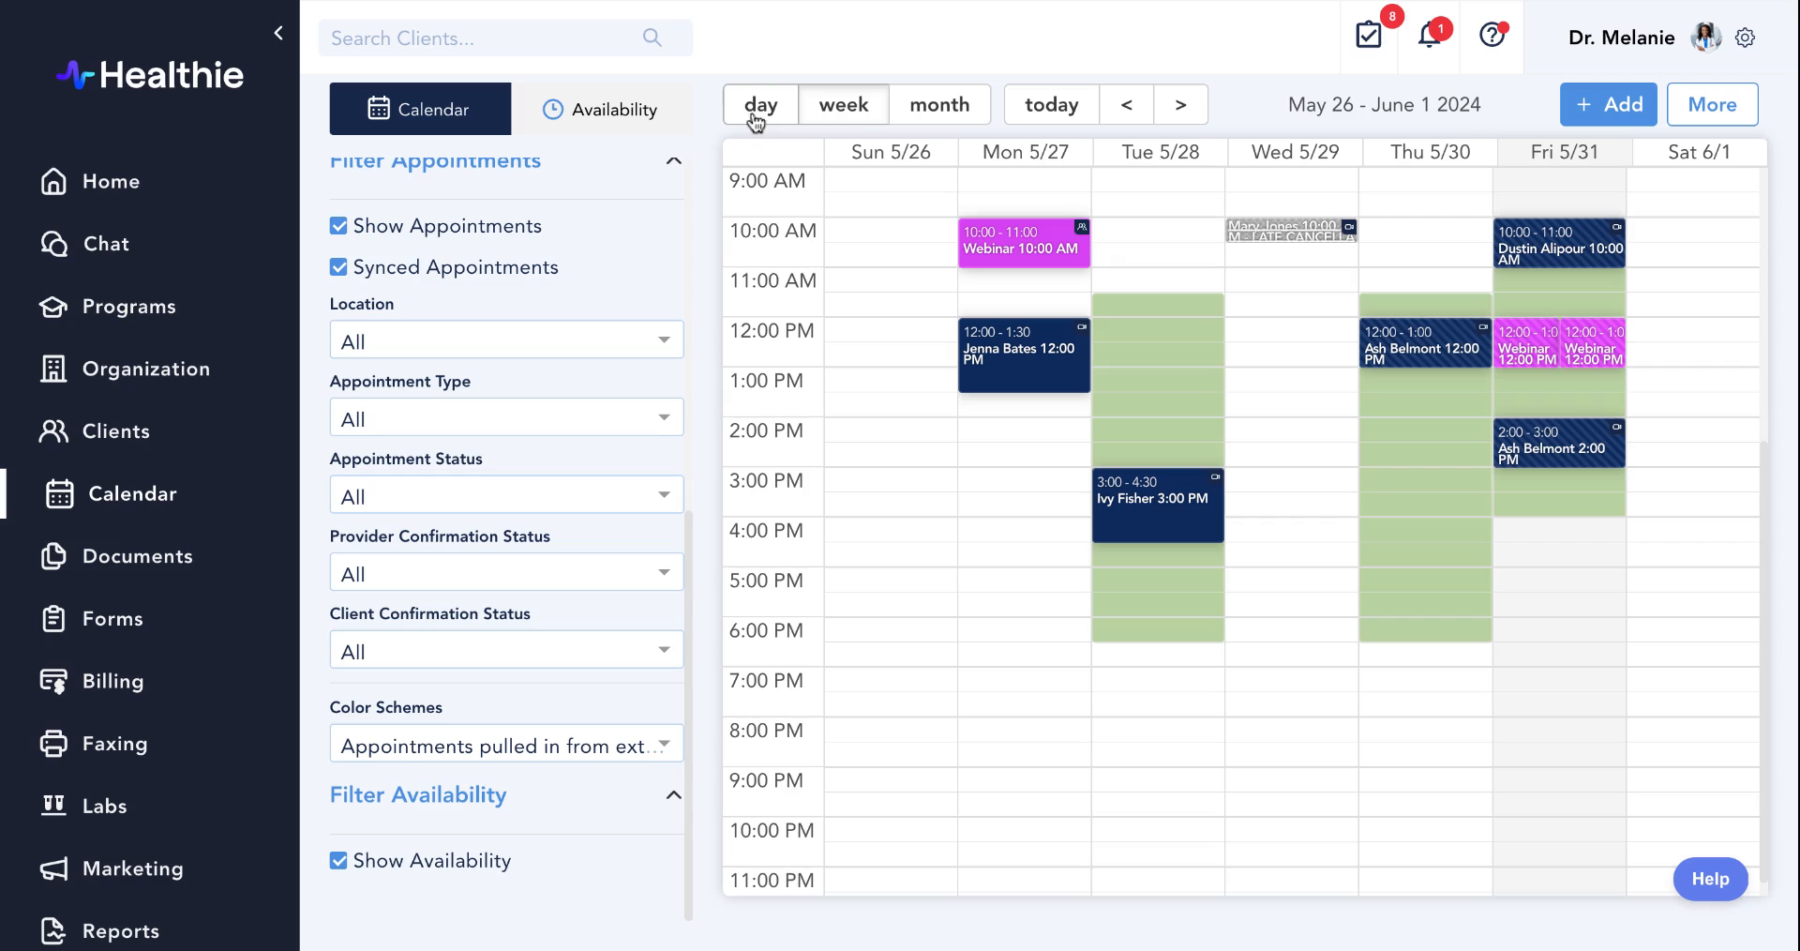
left_click(843, 104)
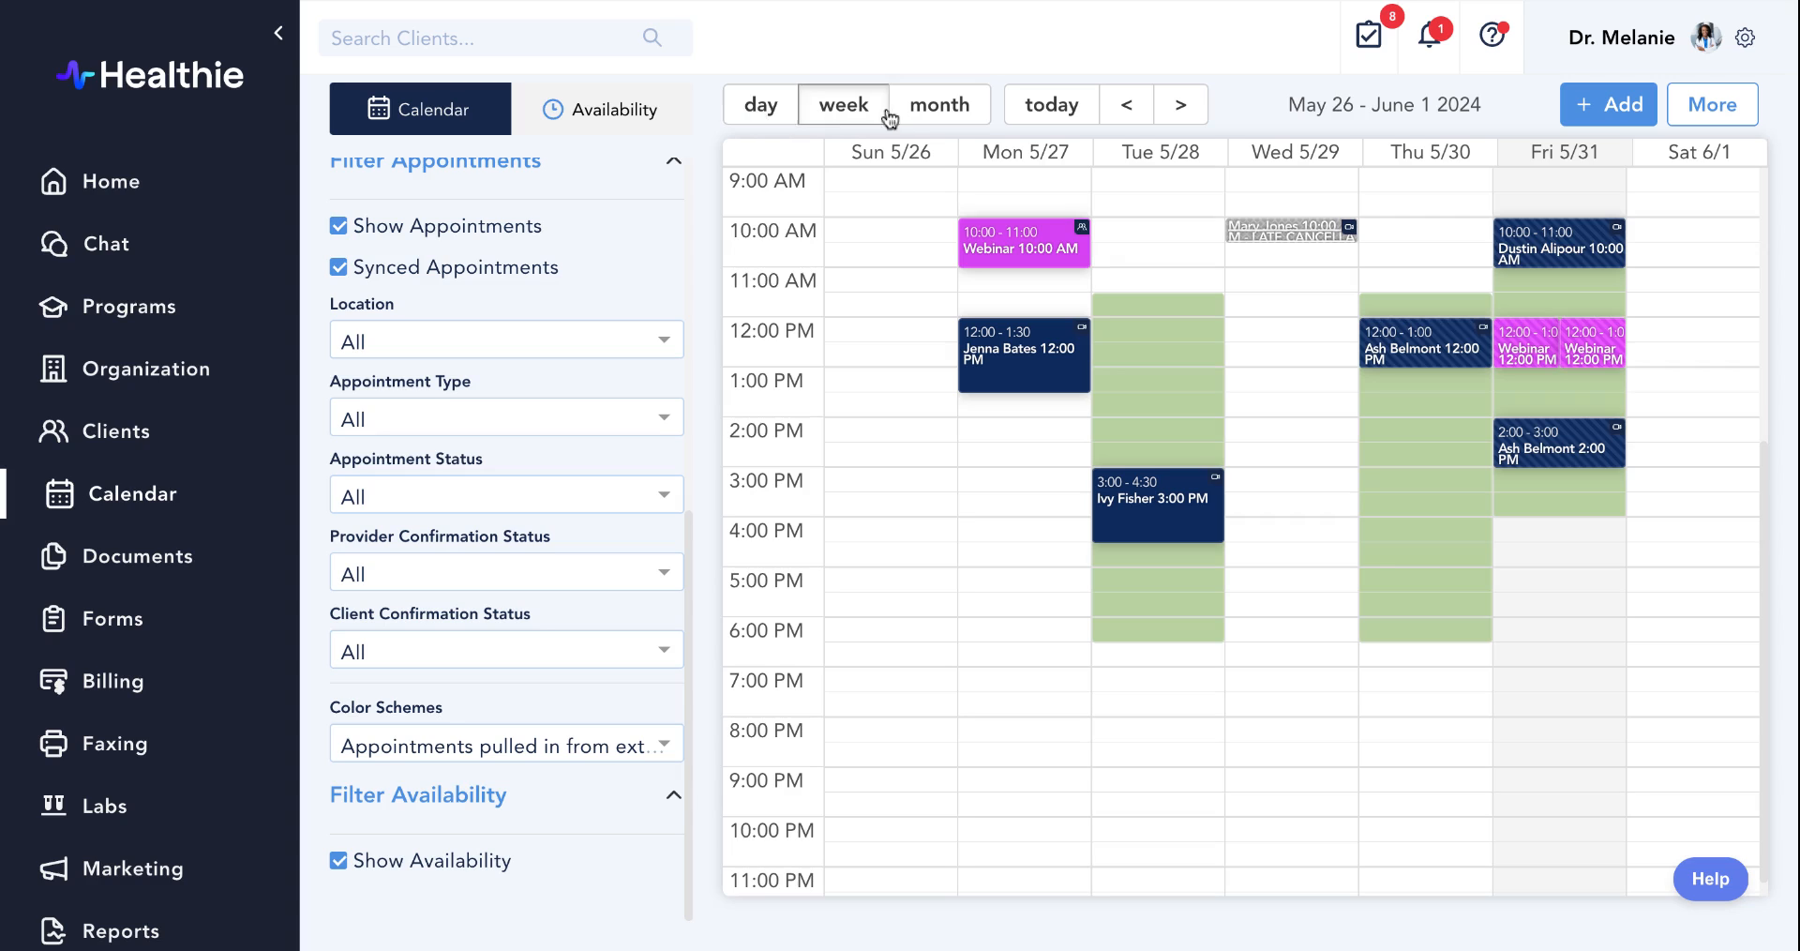
left_click(940, 104)
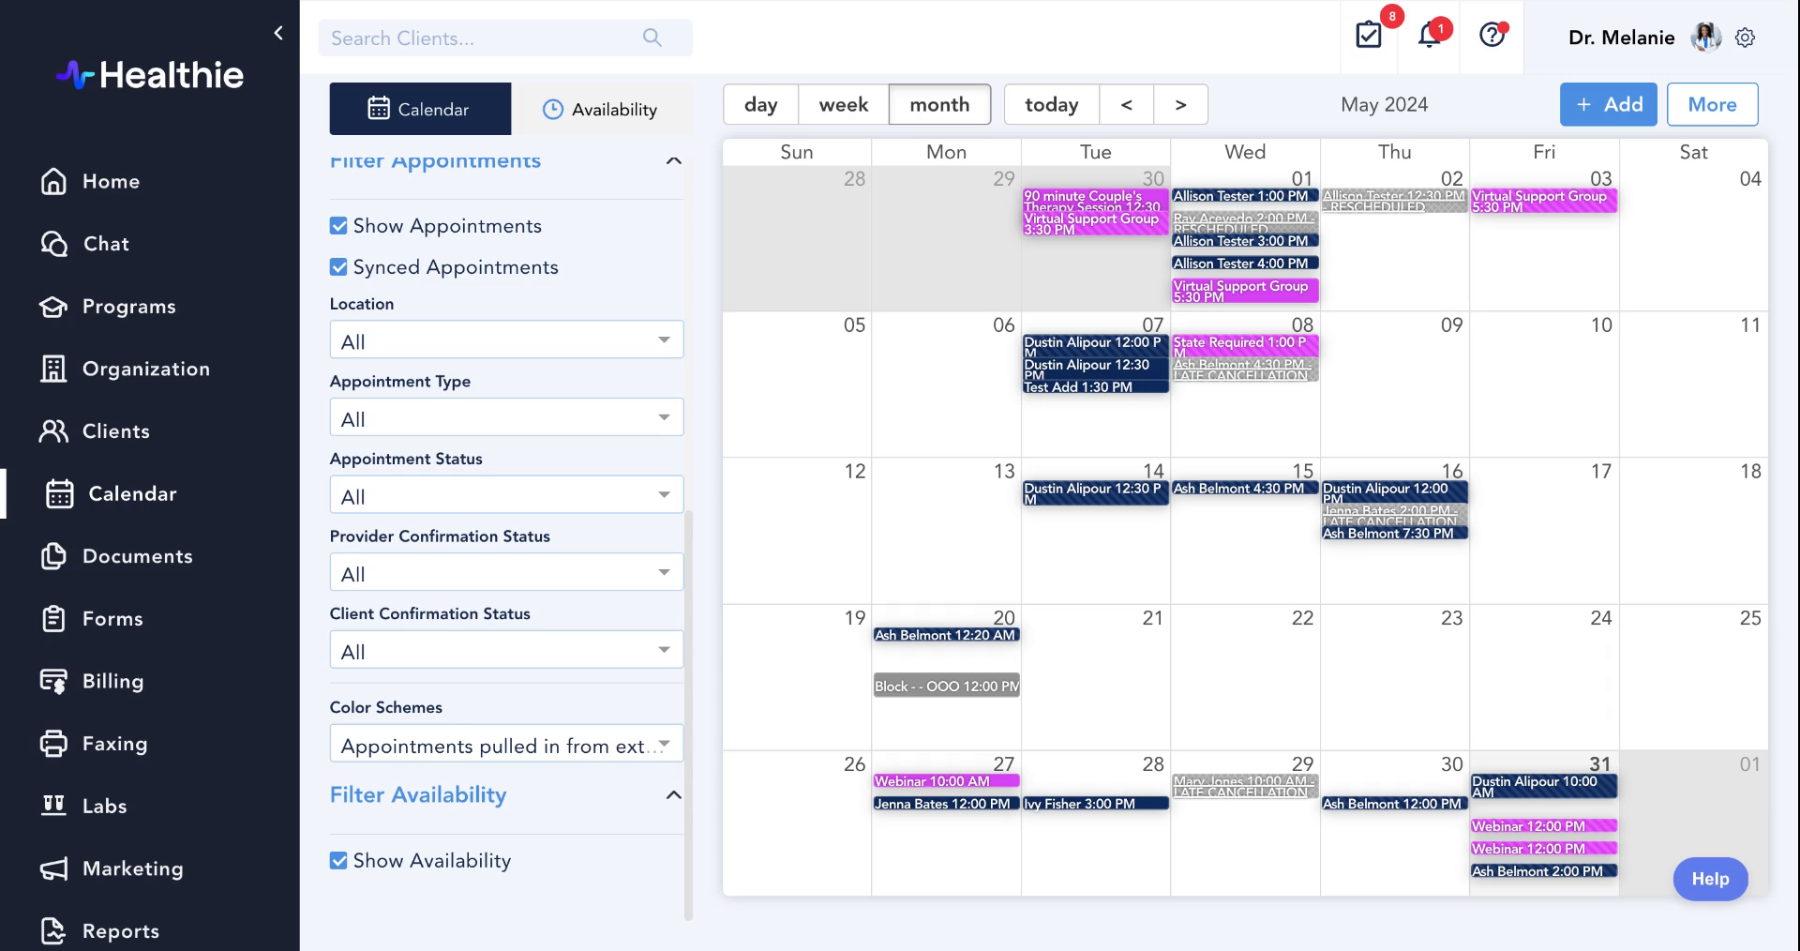
left_click(110, 182)
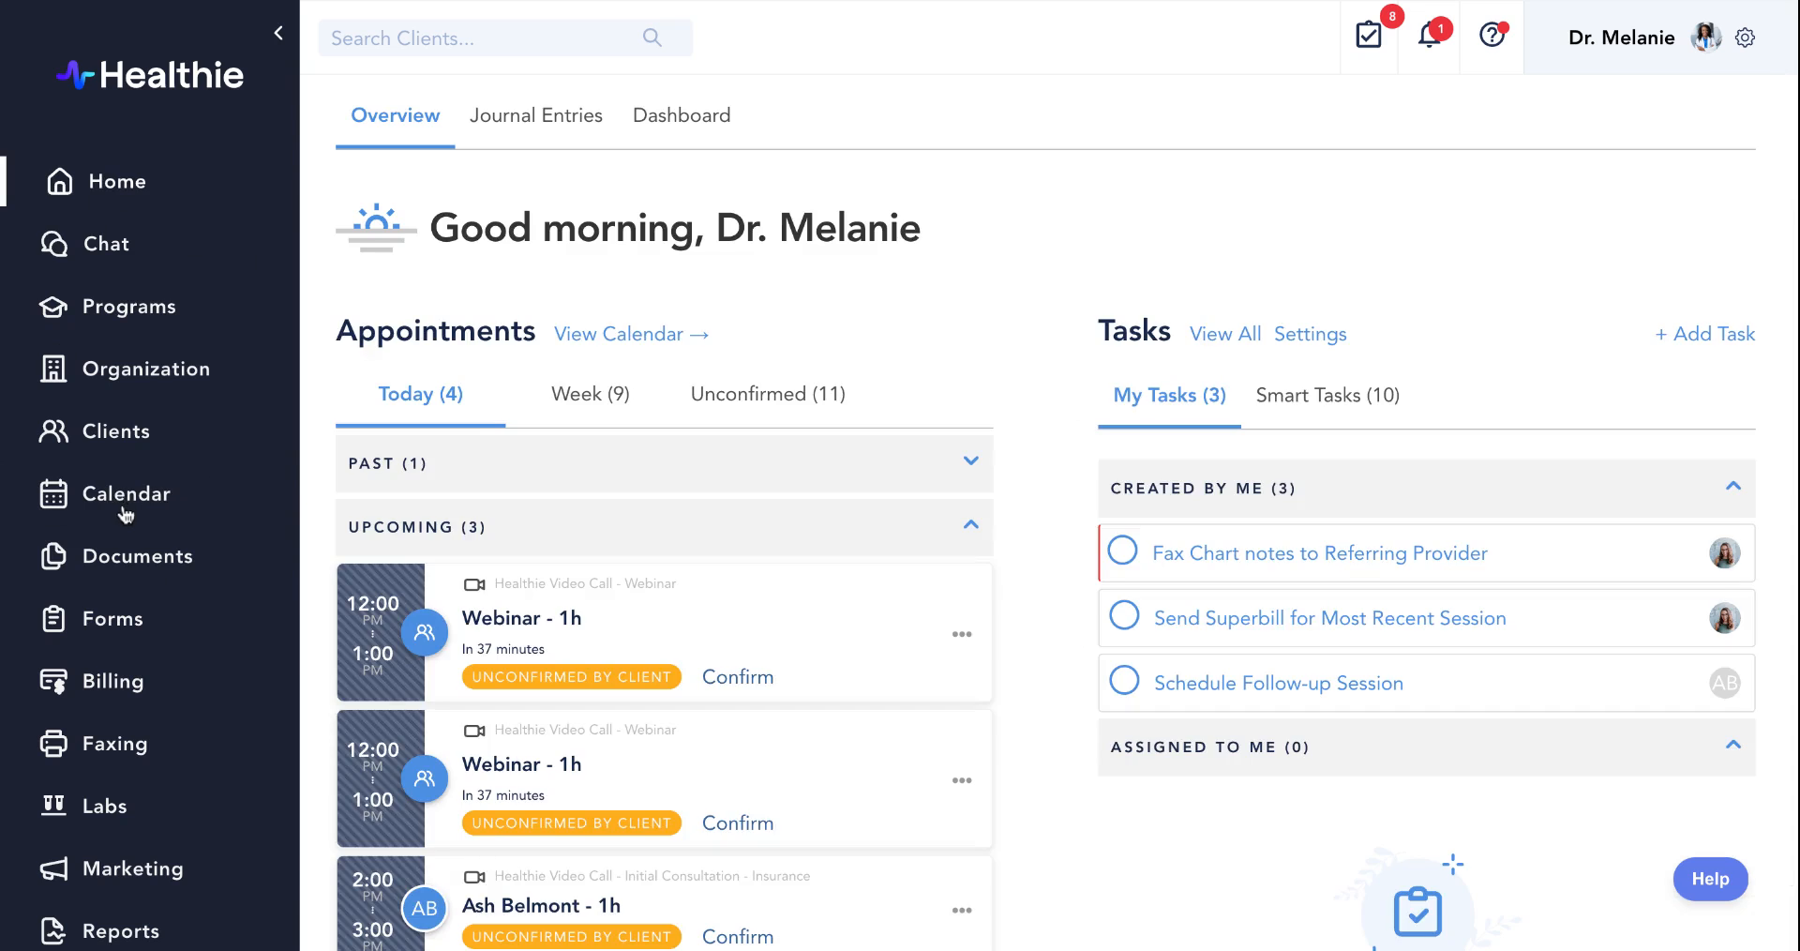
Return to the calendar in week view for May 26 – June 1, 2024.
left_click(126, 494)
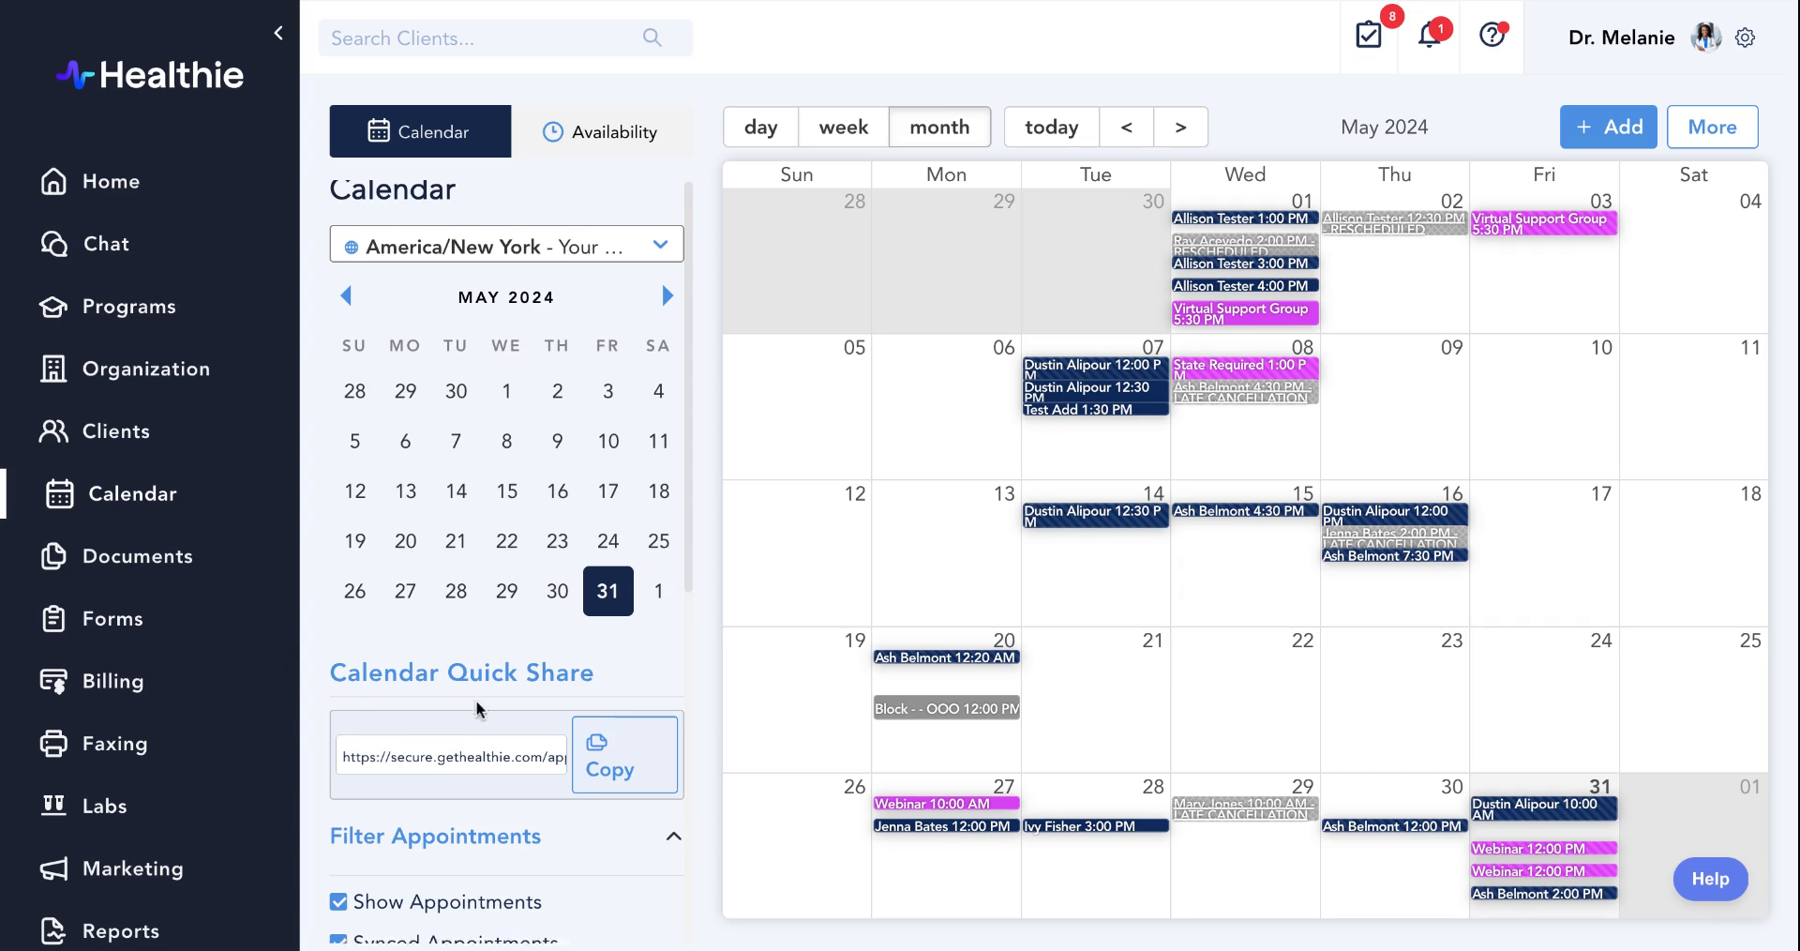
scroll("down", 3)
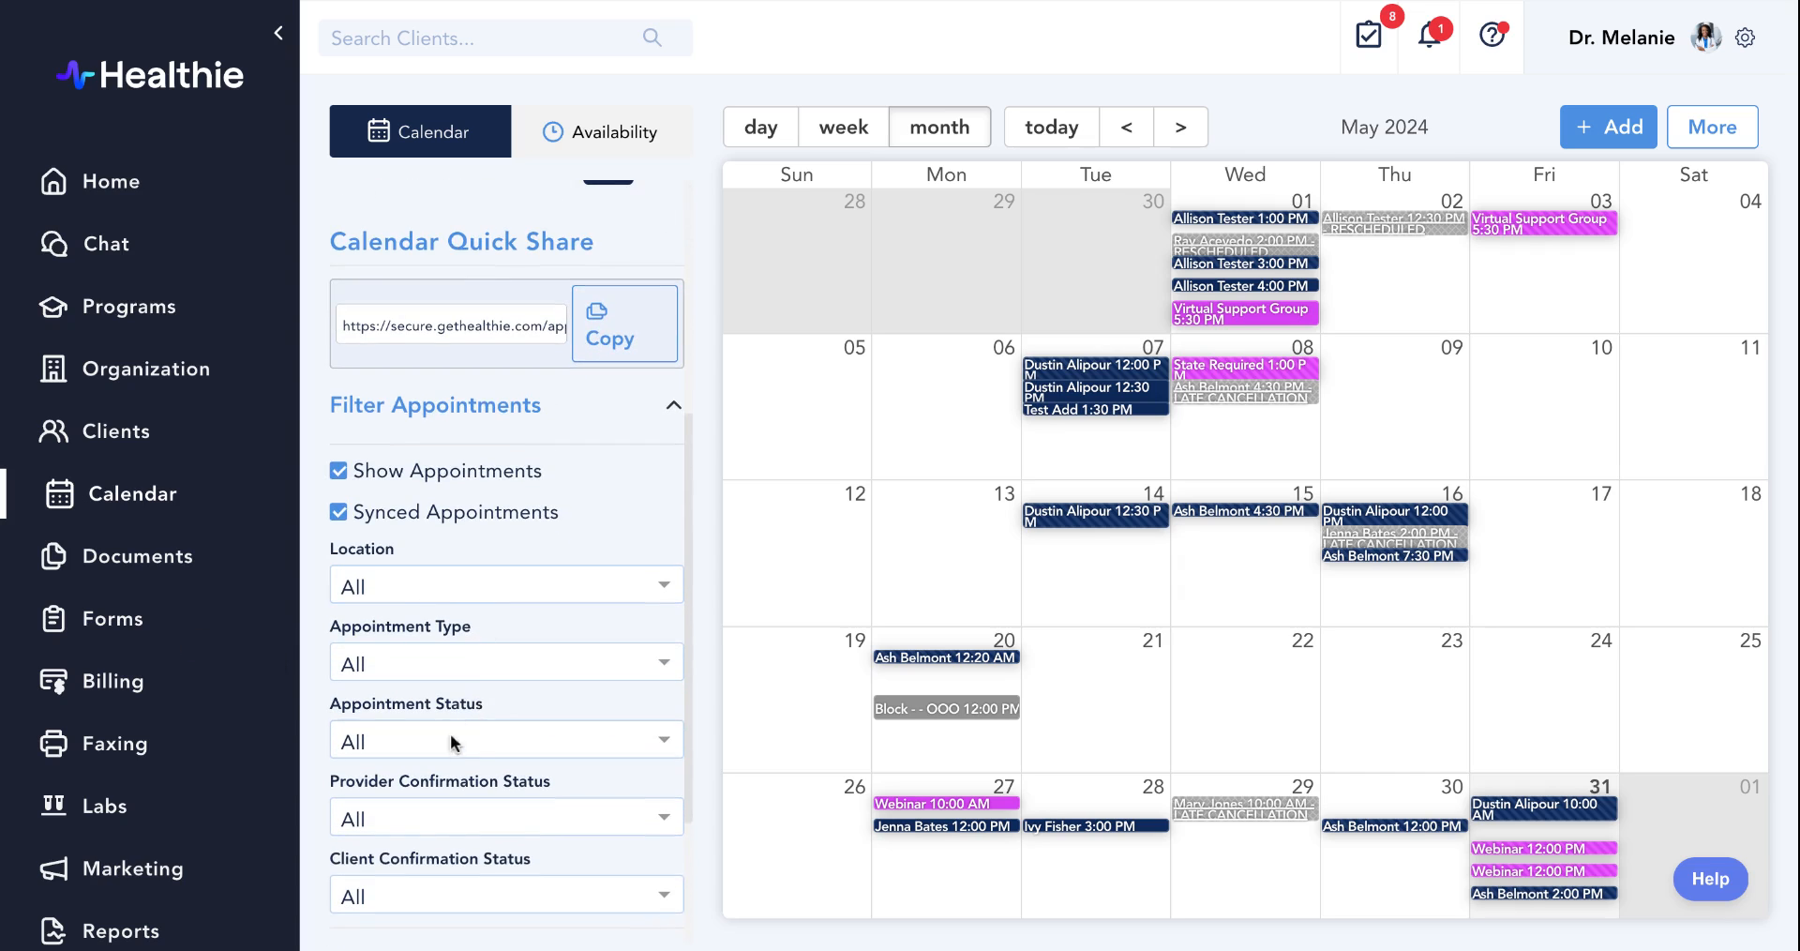
left_click(842, 127)
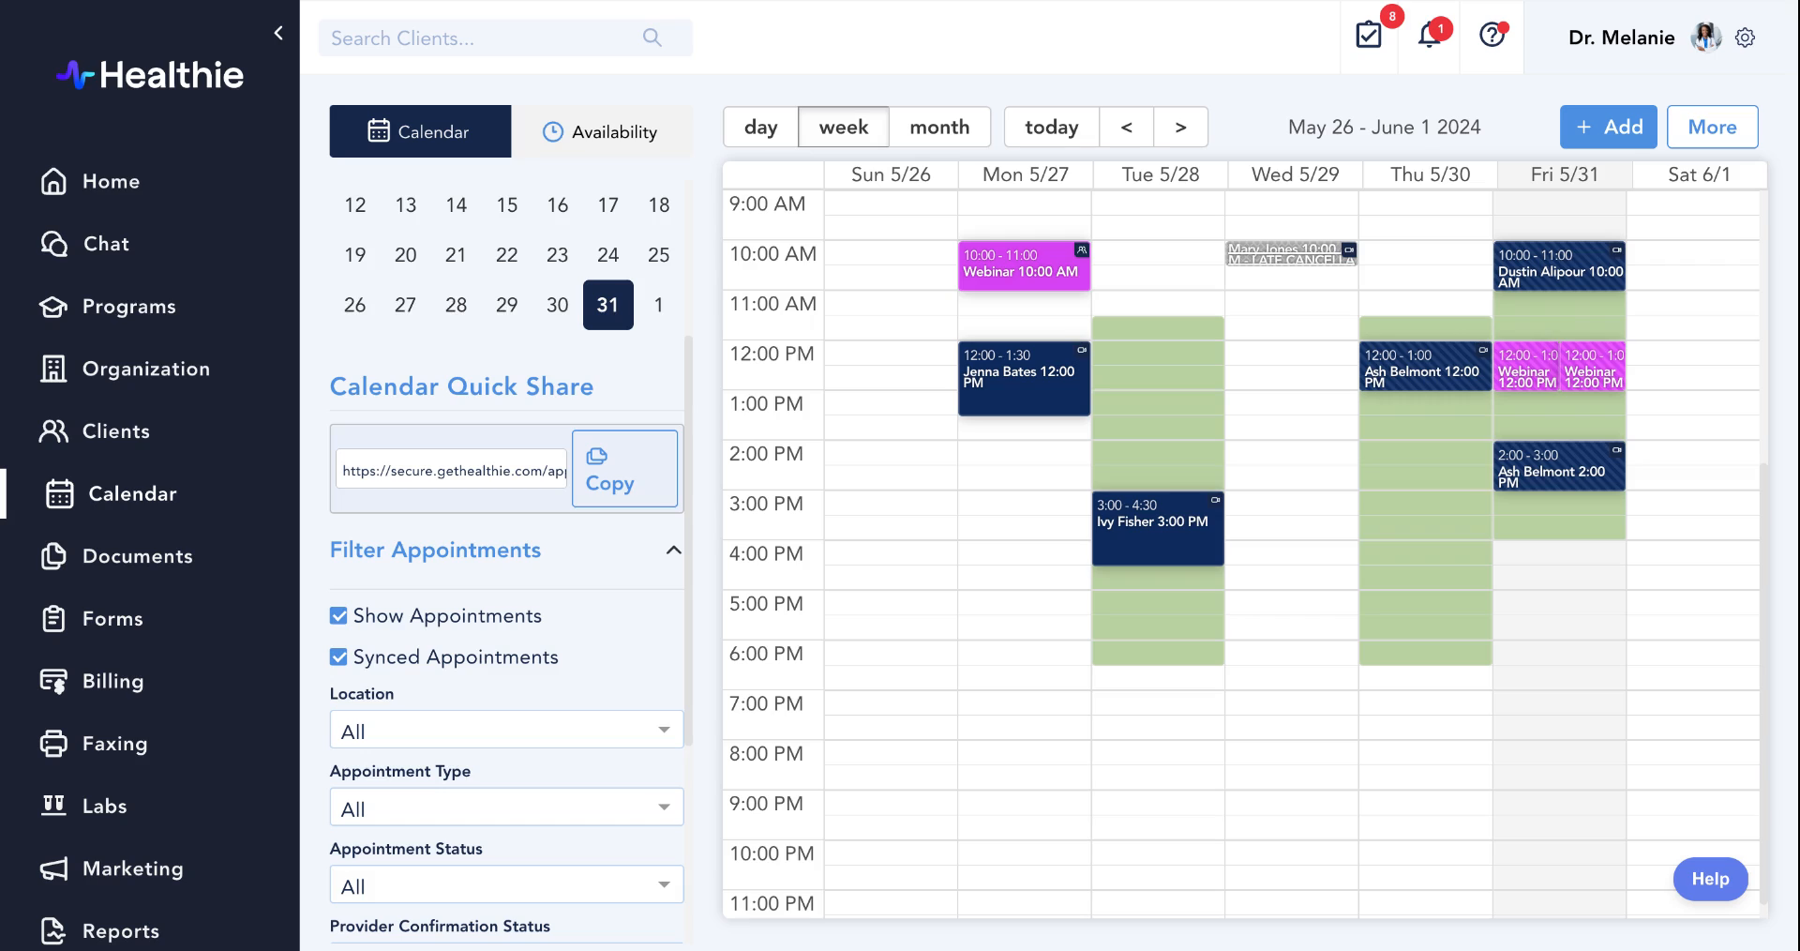
mouse_move(442, 532)
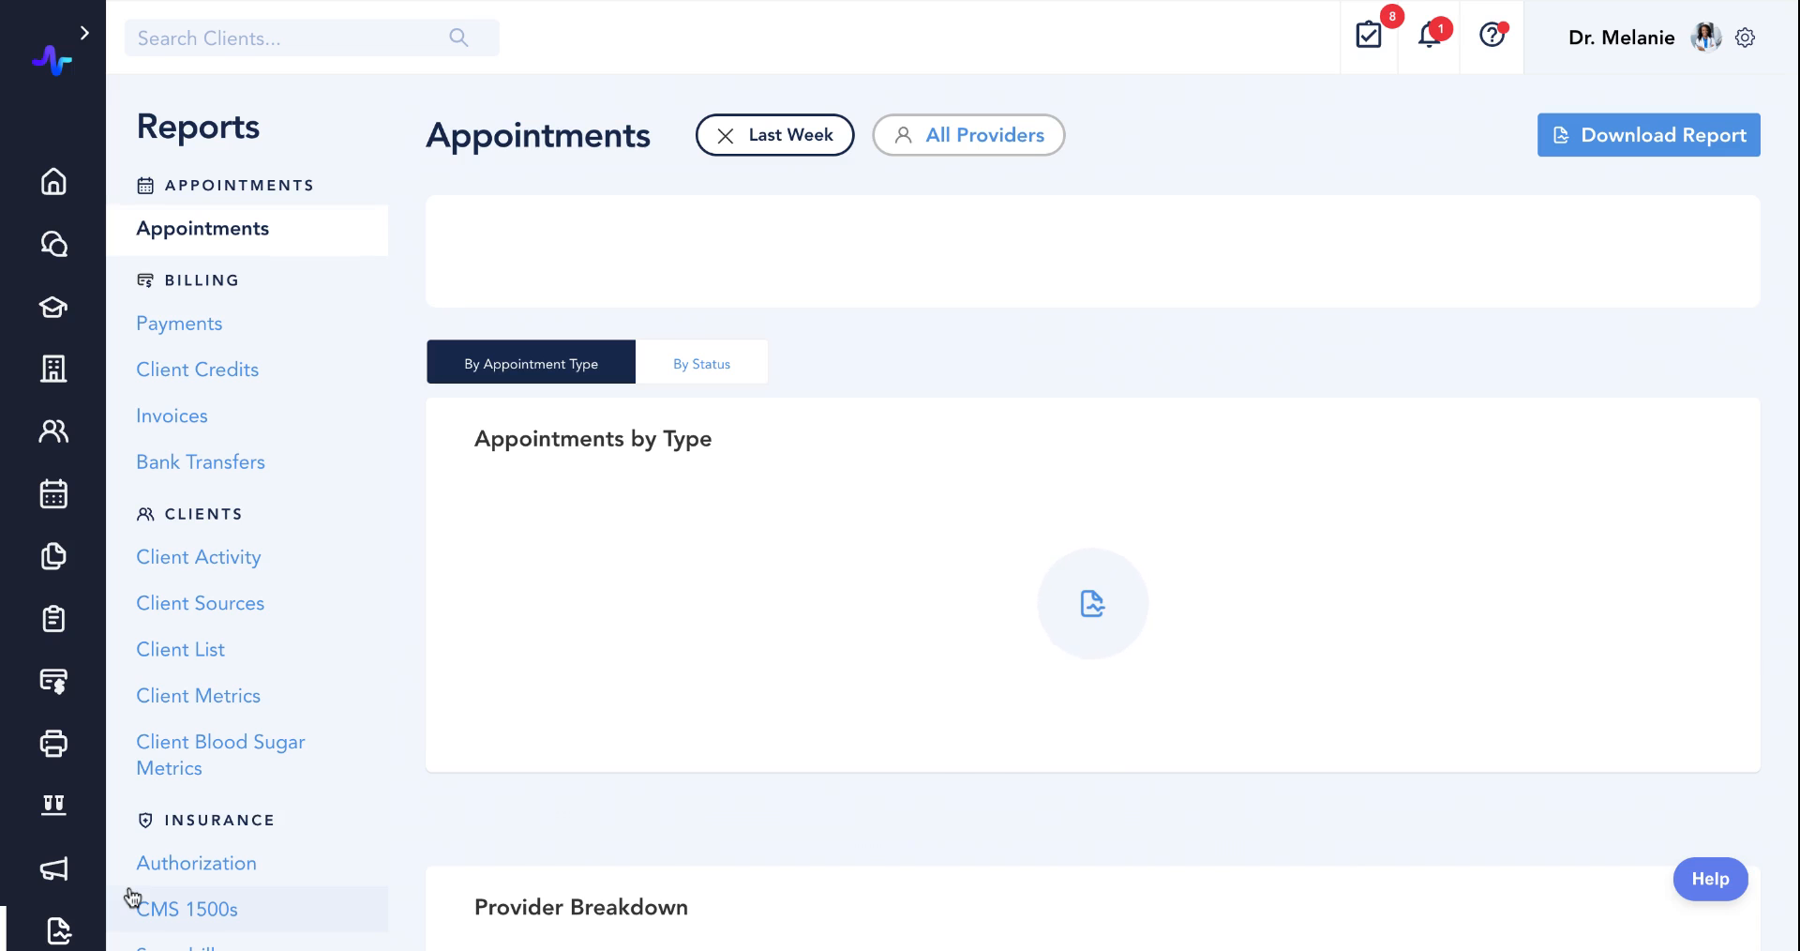
Review the appointment type filter, then download last week's Appointments report.
left_click(923, 362)
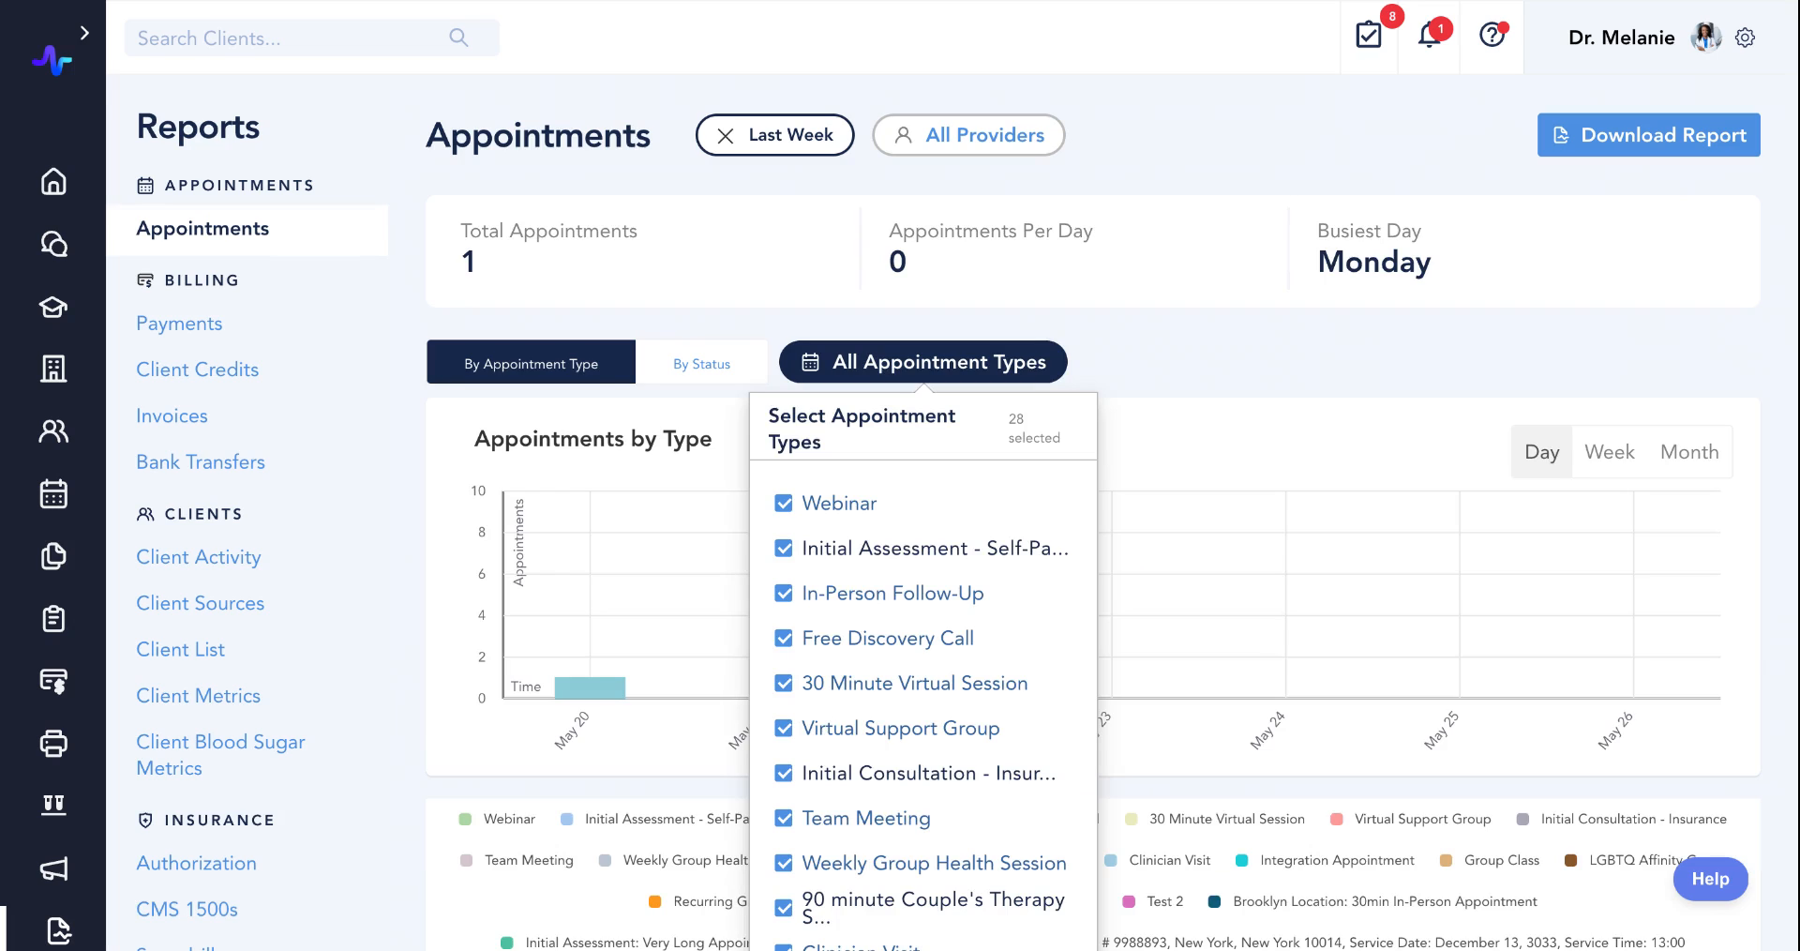
mouse_move(706, 198)
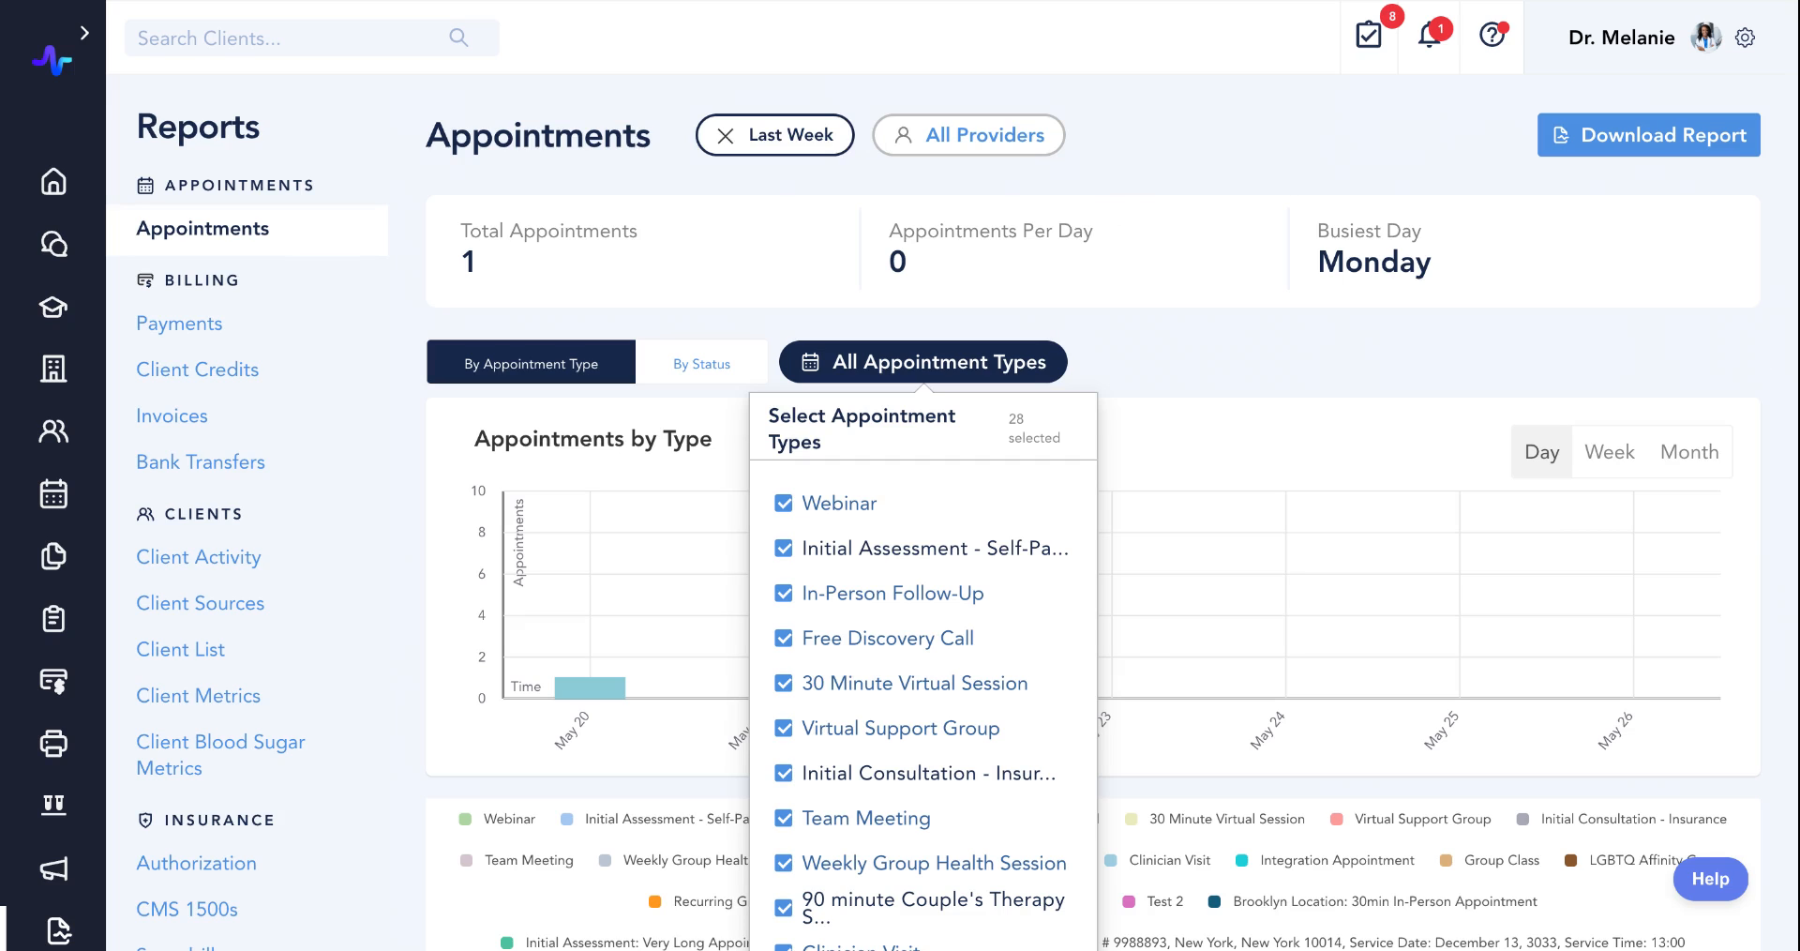
left_click(1648, 135)
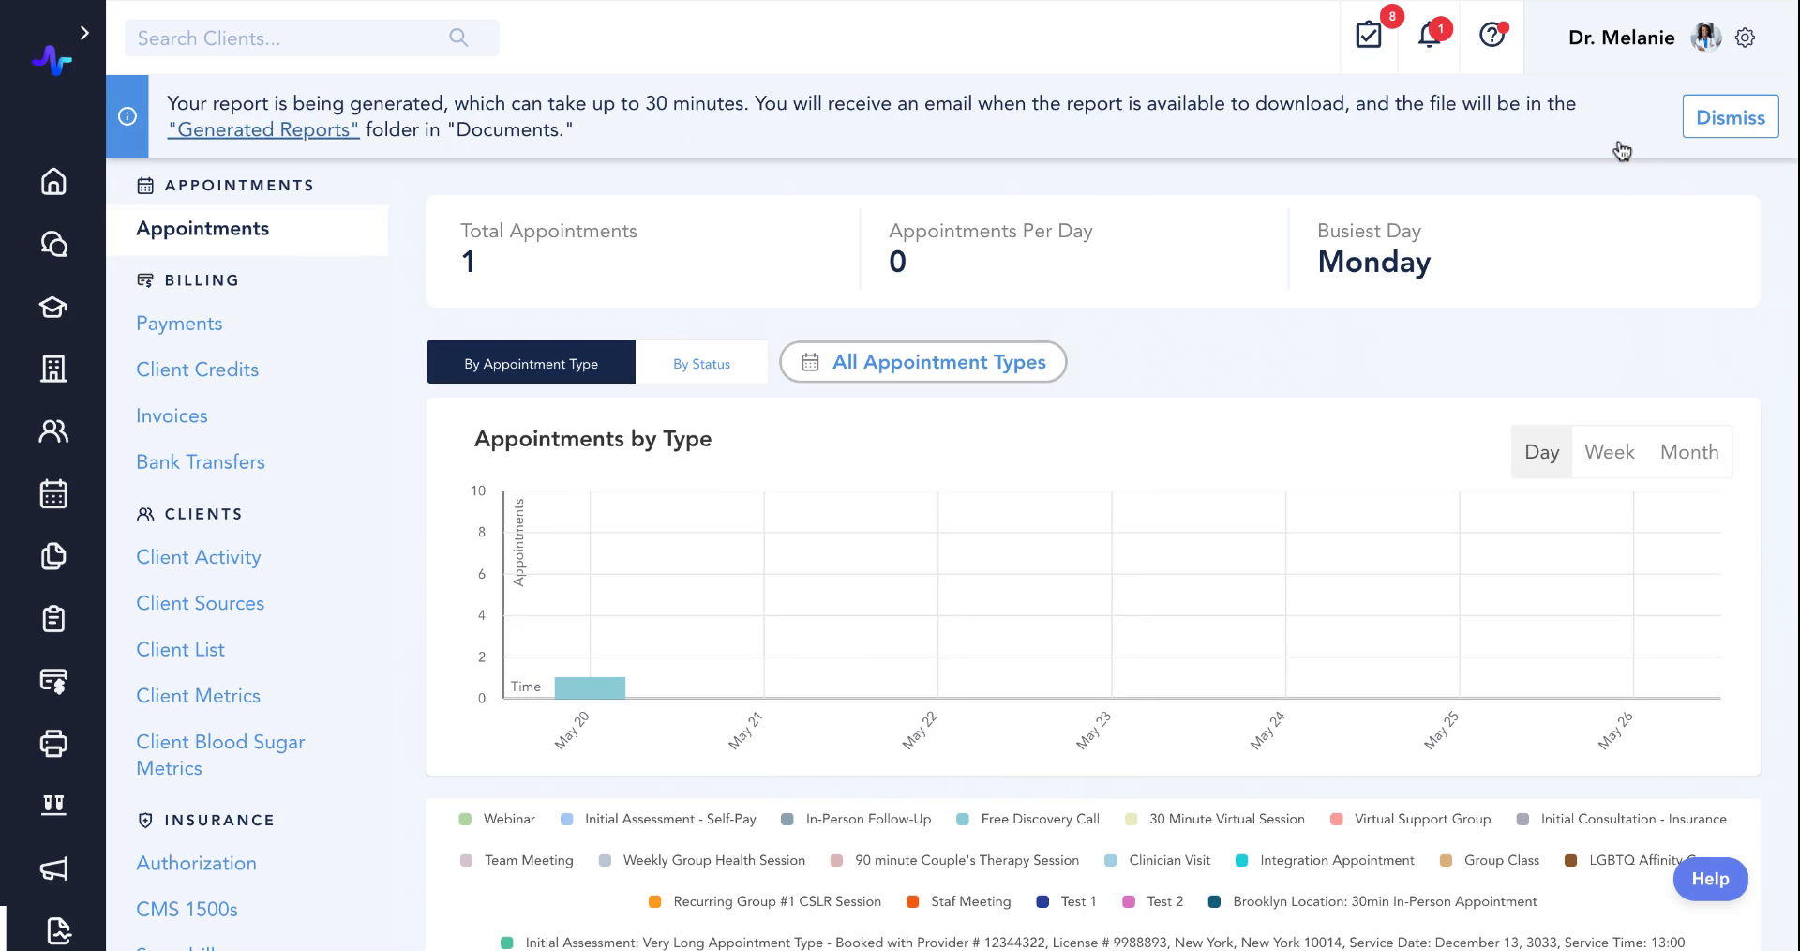